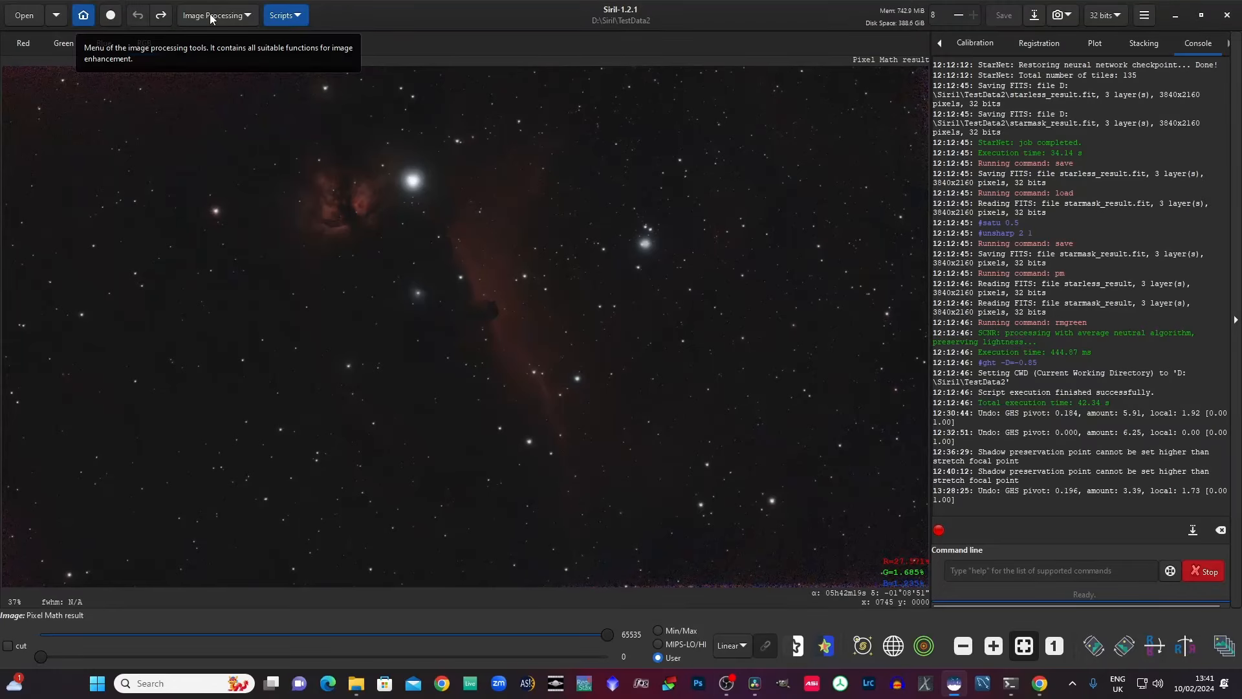
Step: Open Generalised Hyperbolic Stretch Transformations from the Image Processing menu
click(211, 14)
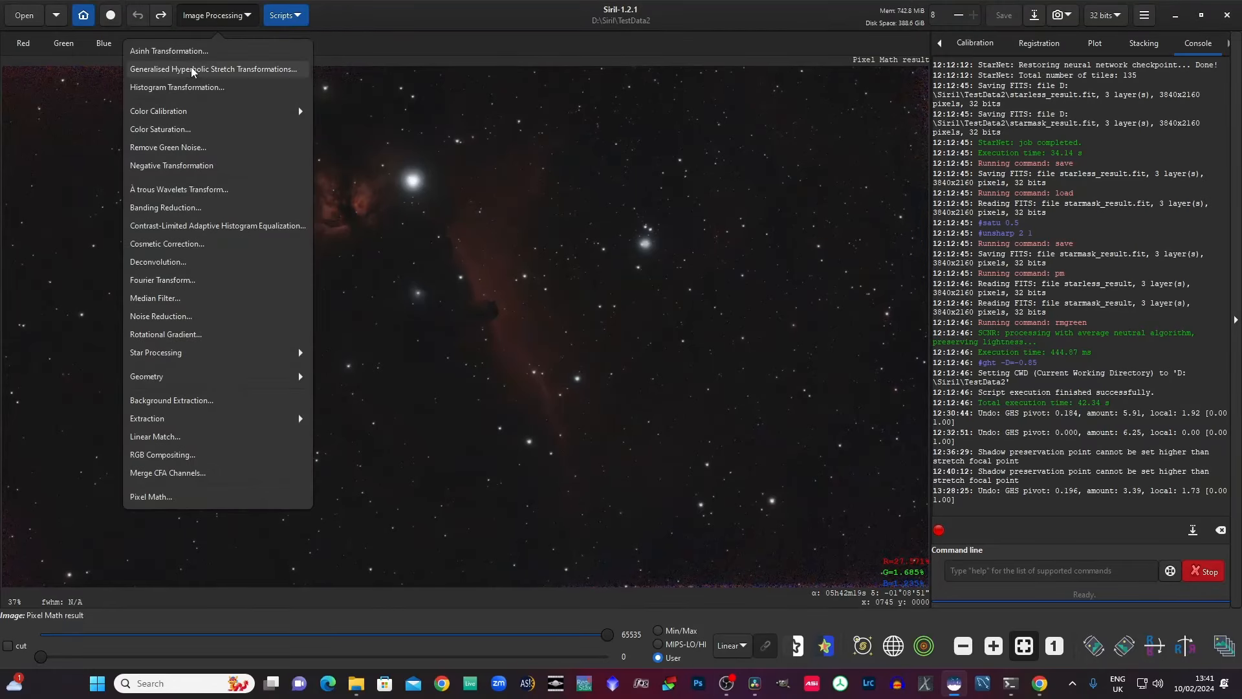
click(215, 70)
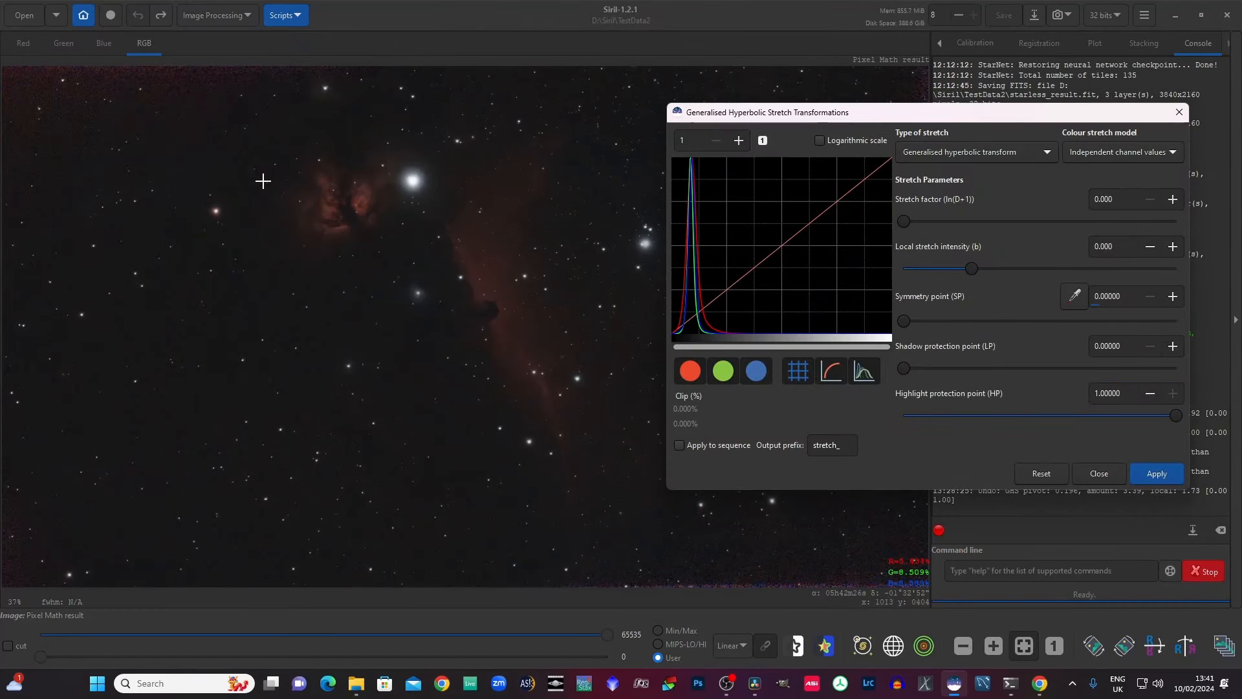
mouse_move(716, 331)
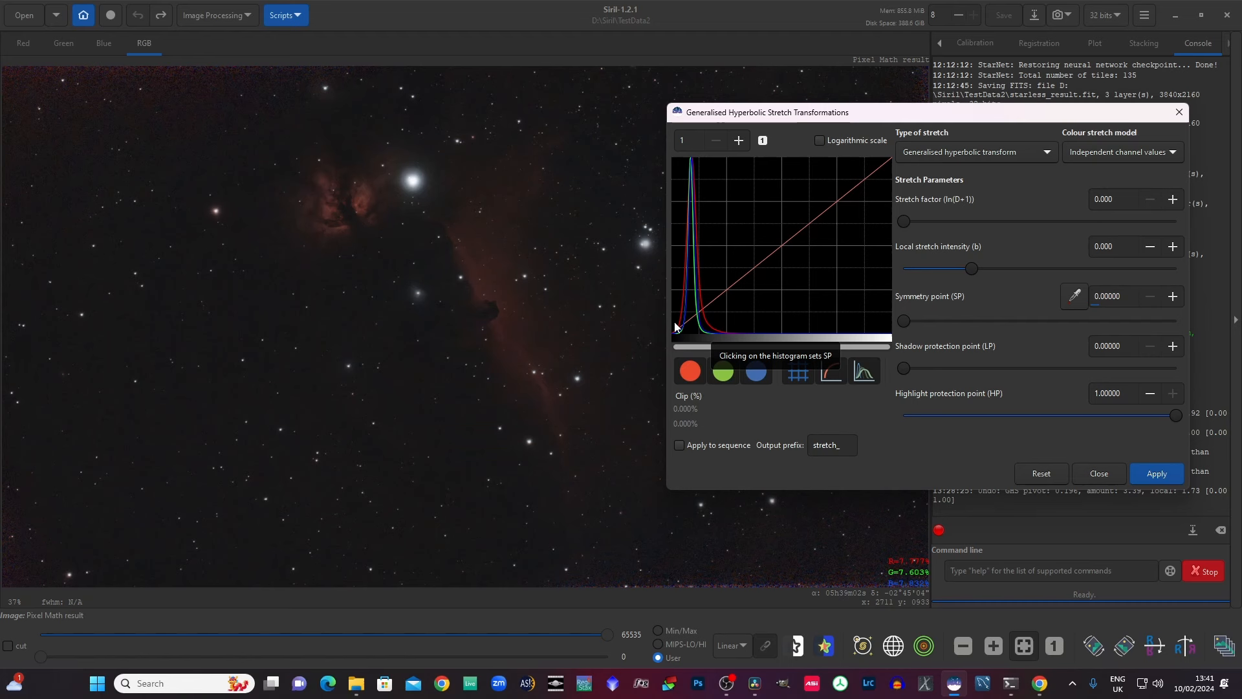
mouse_move(158, 385)
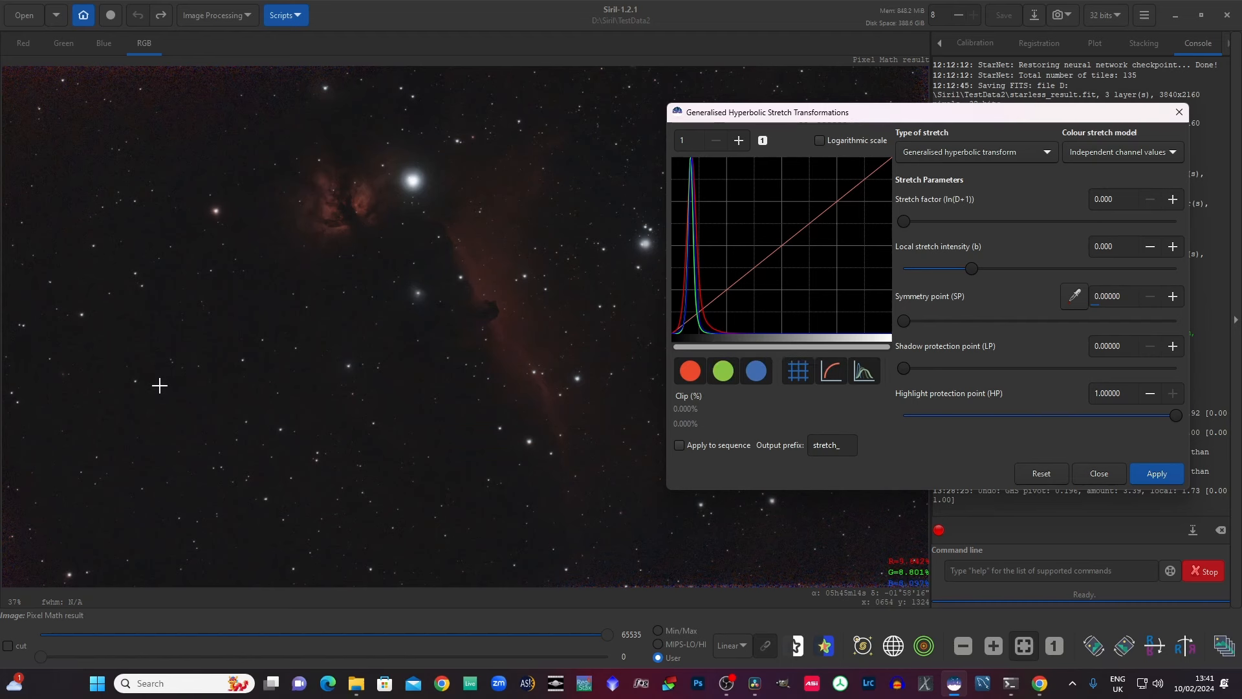
mouse_move(884, 326)
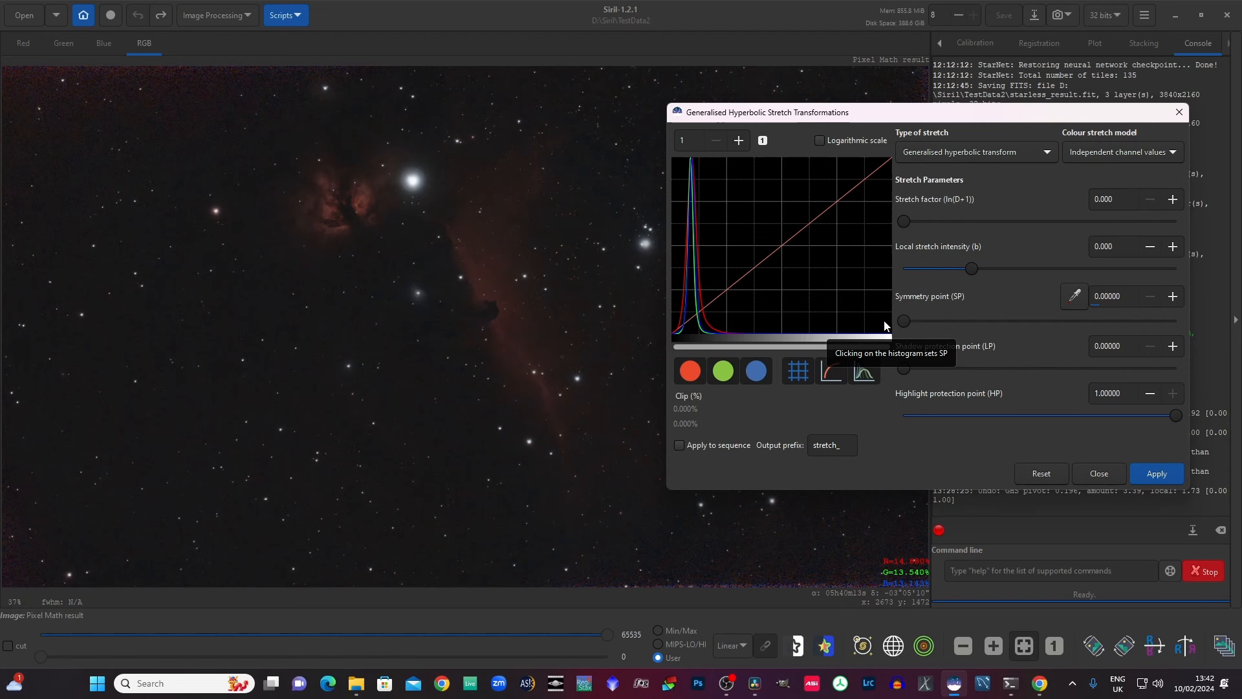
mouse_move(683, 334)
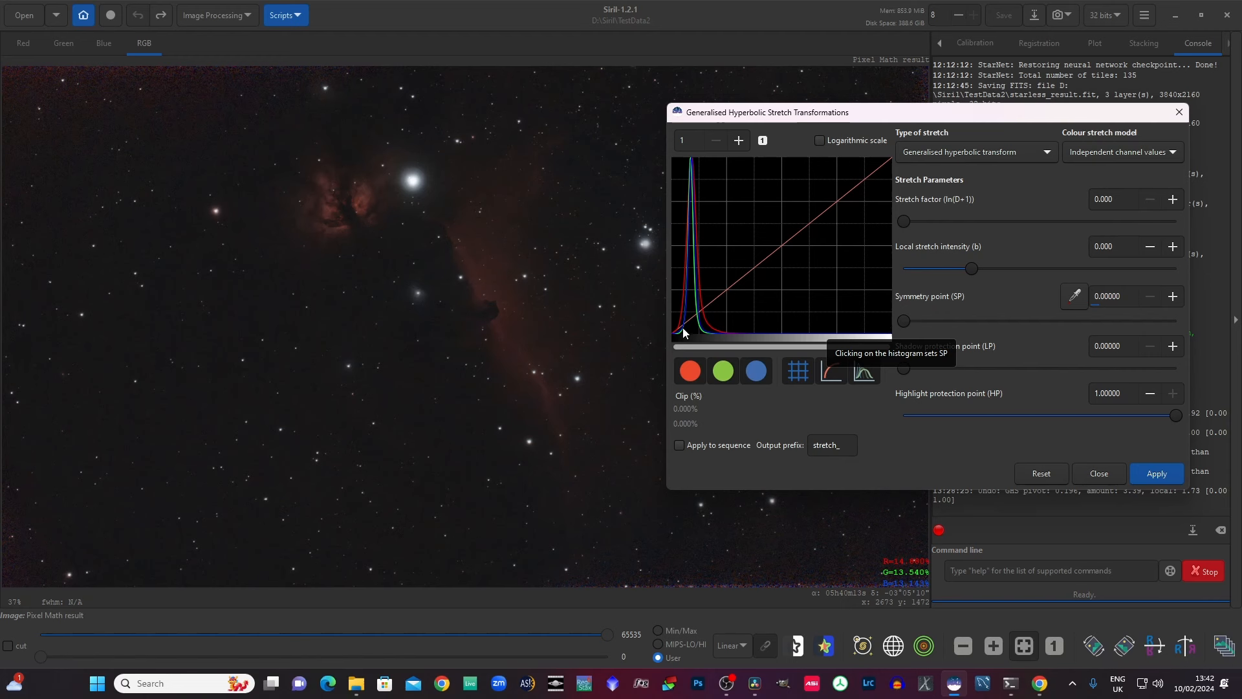
mouse_move(873, 326)
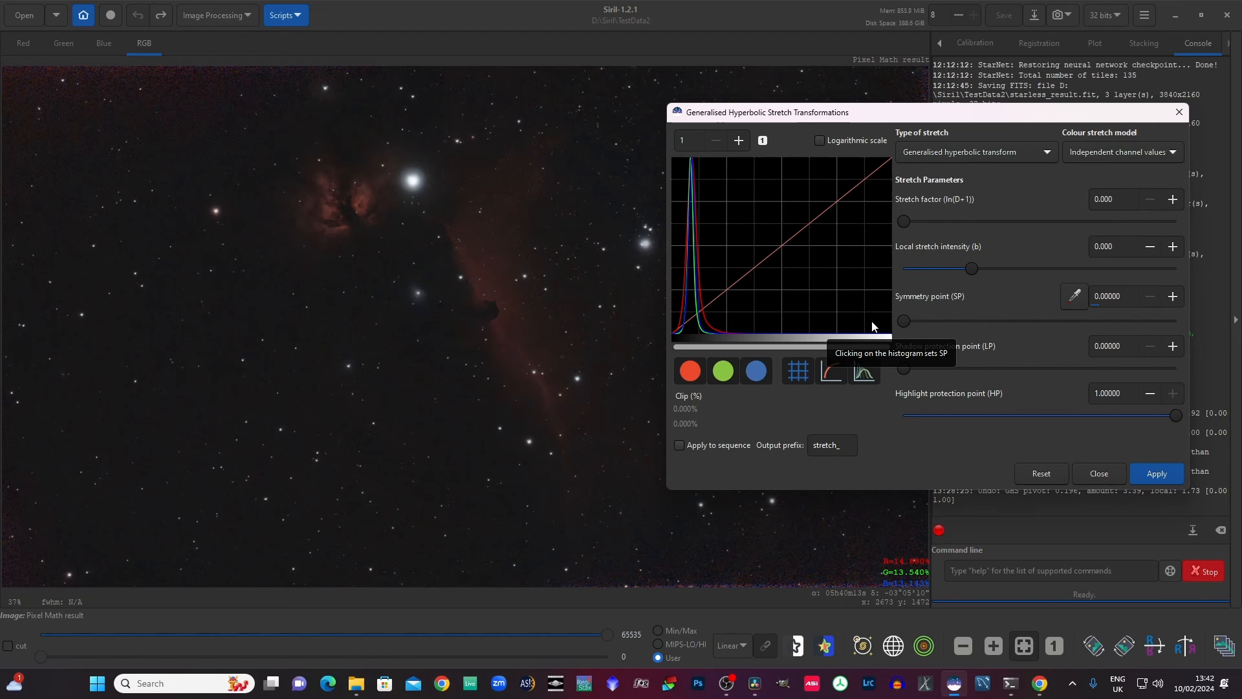
mouse_move(833, 327)
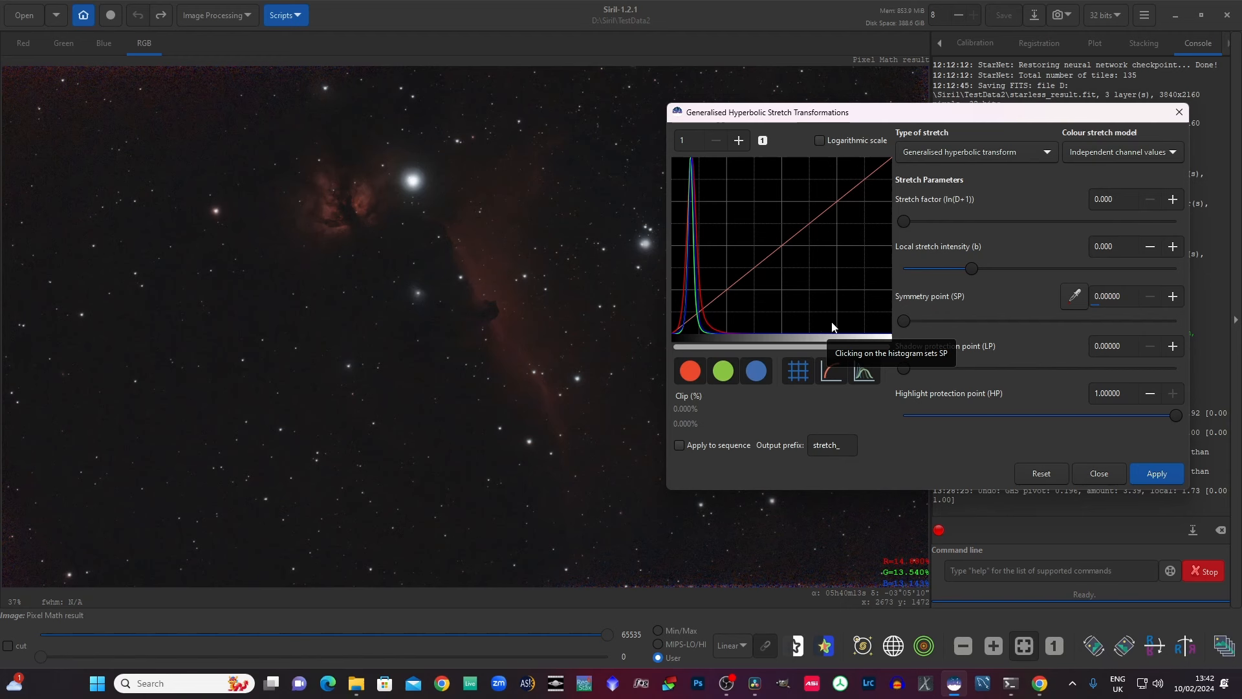
mouse_move(680, 324)
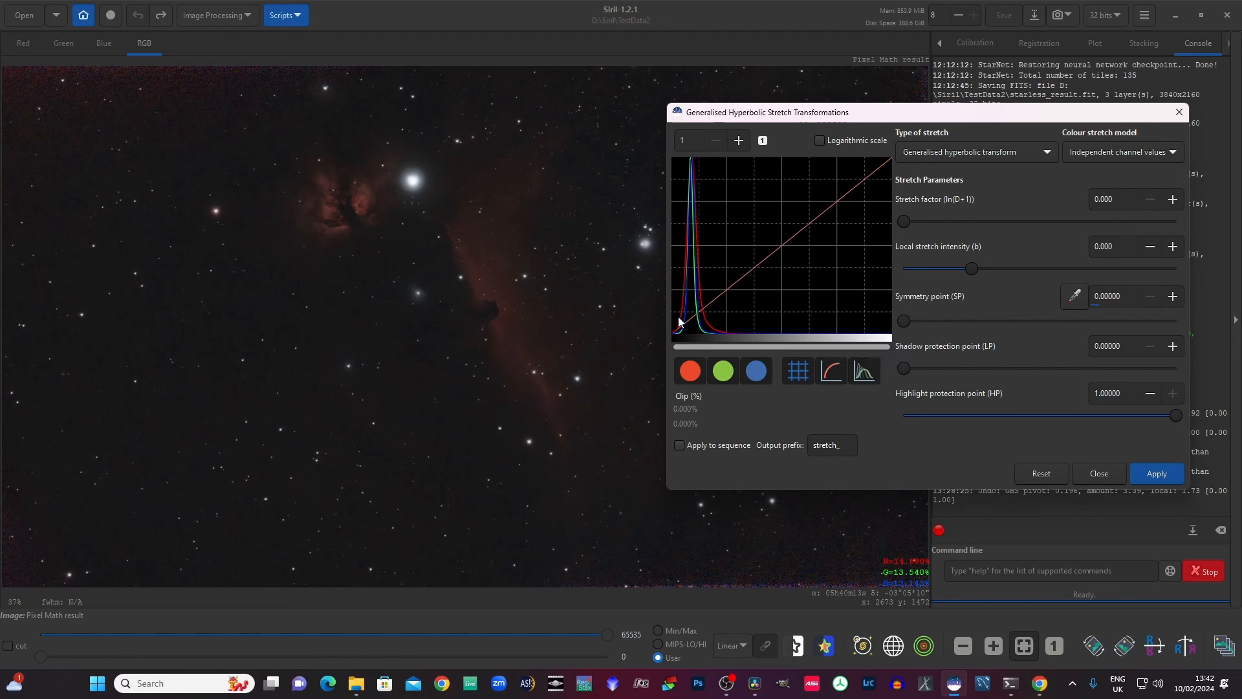
mouse_move(685, 331)
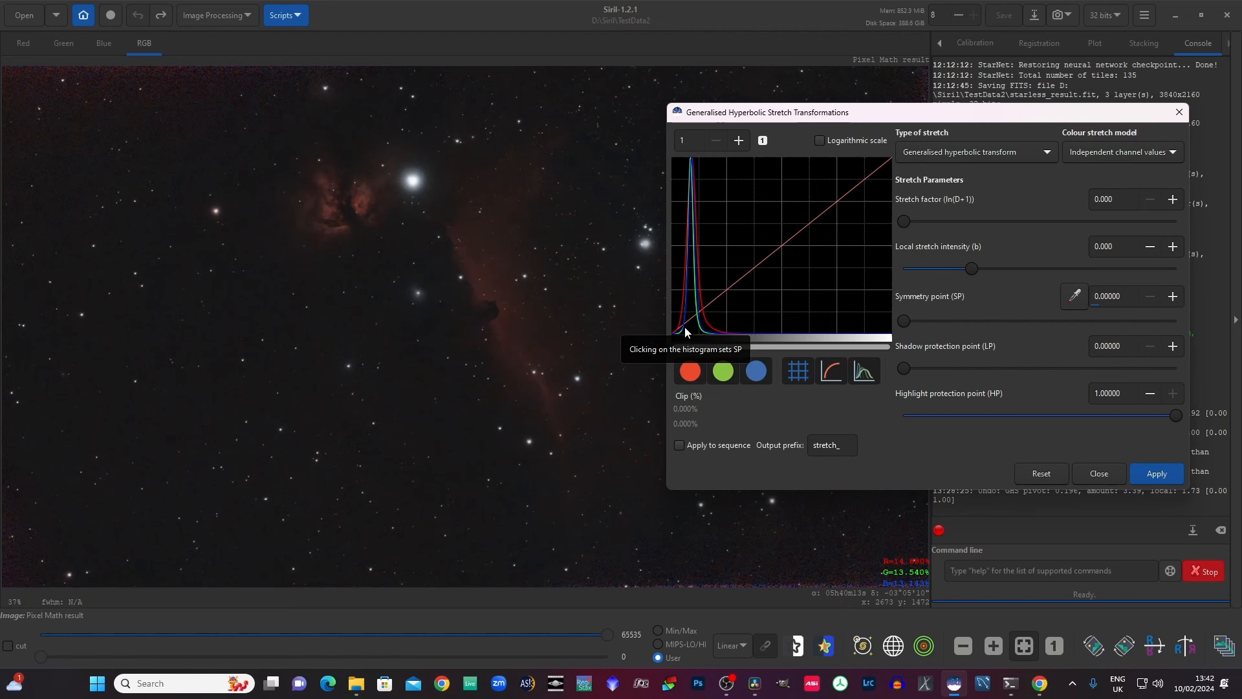
mouse_move(675, 326)
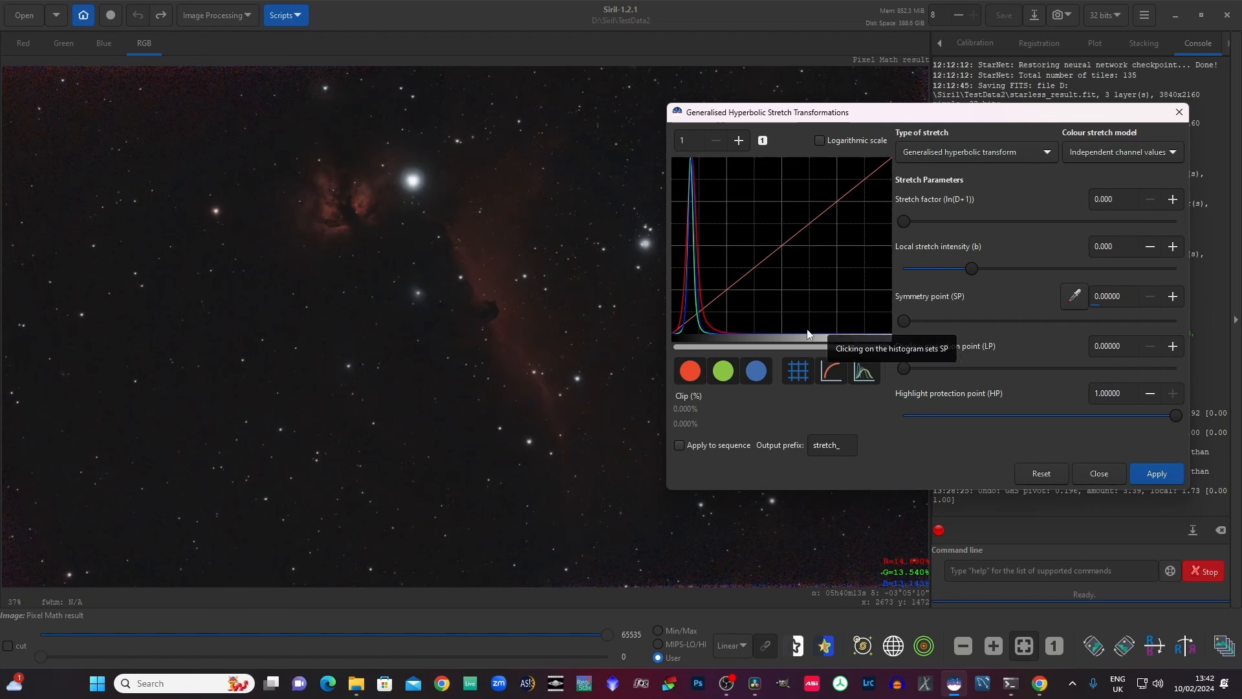
mouse_move(689, 172)
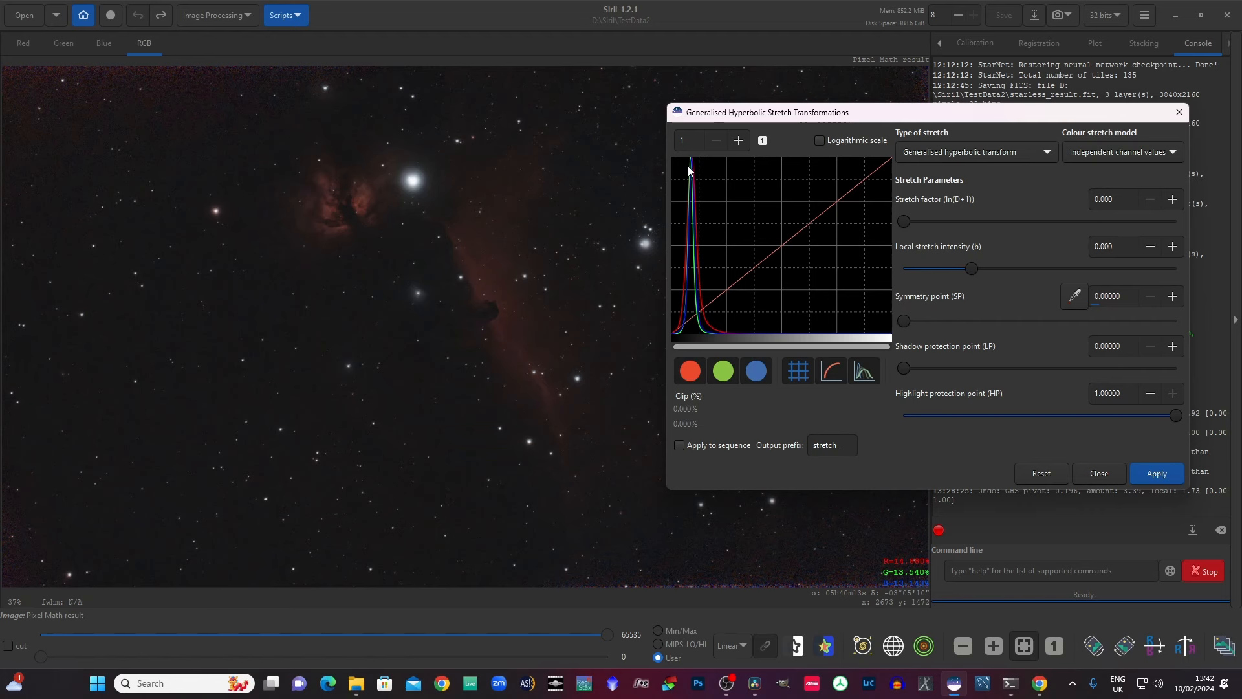
mouse_move(129, 298)
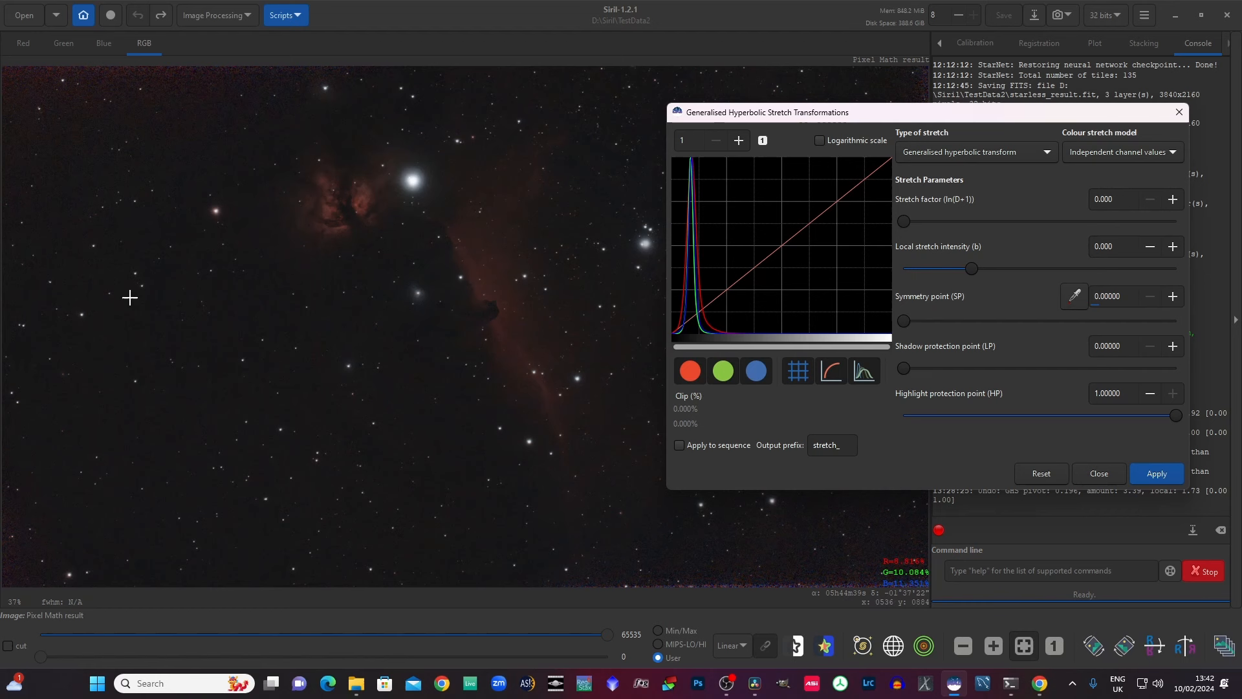
mouse_move(529, 482)
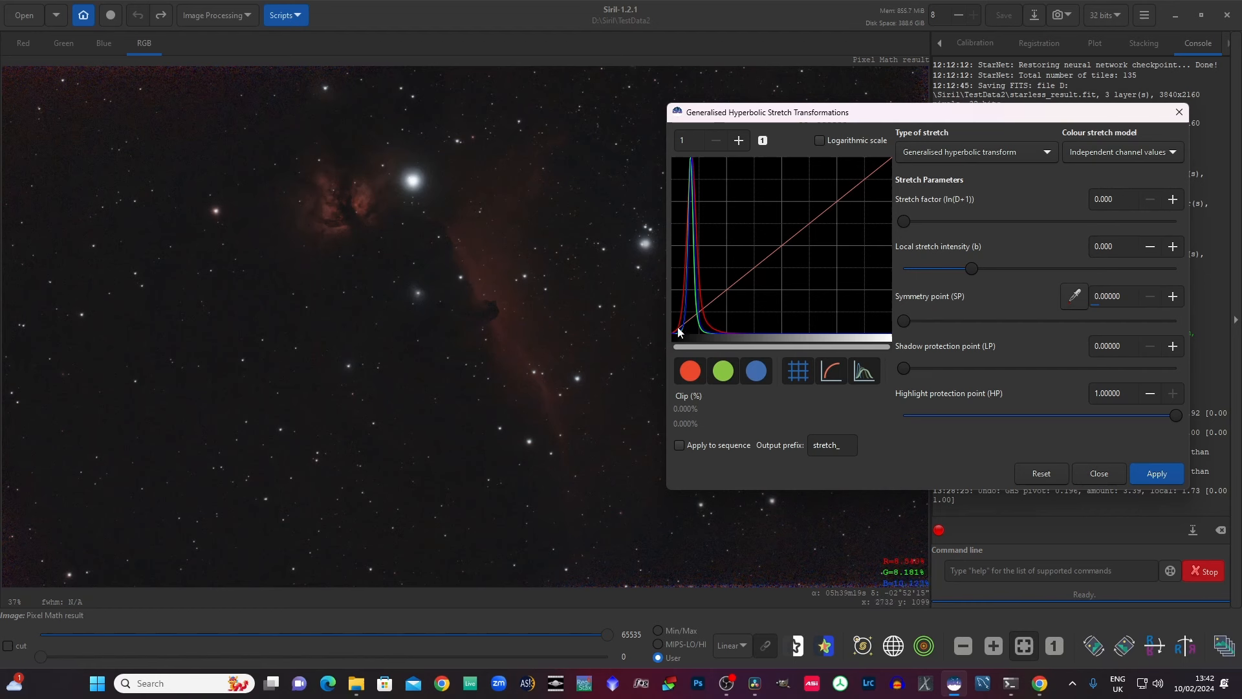
mouse_move(675, 333)
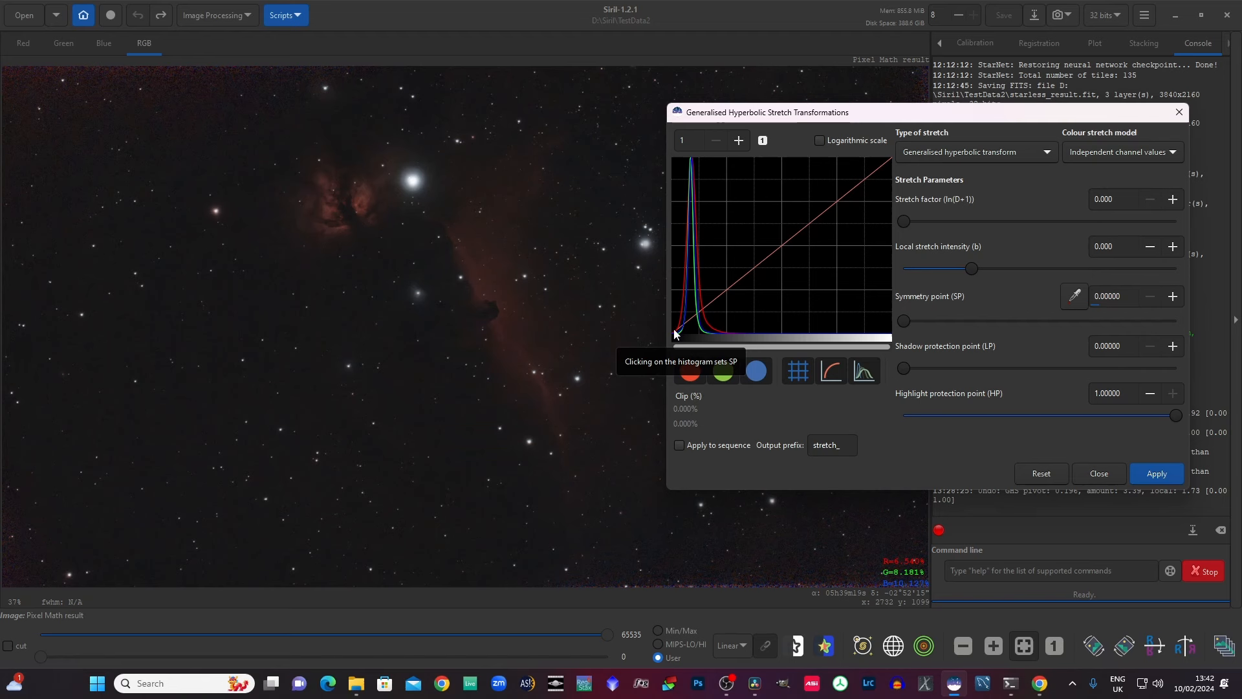
mouse_move(892, 165)
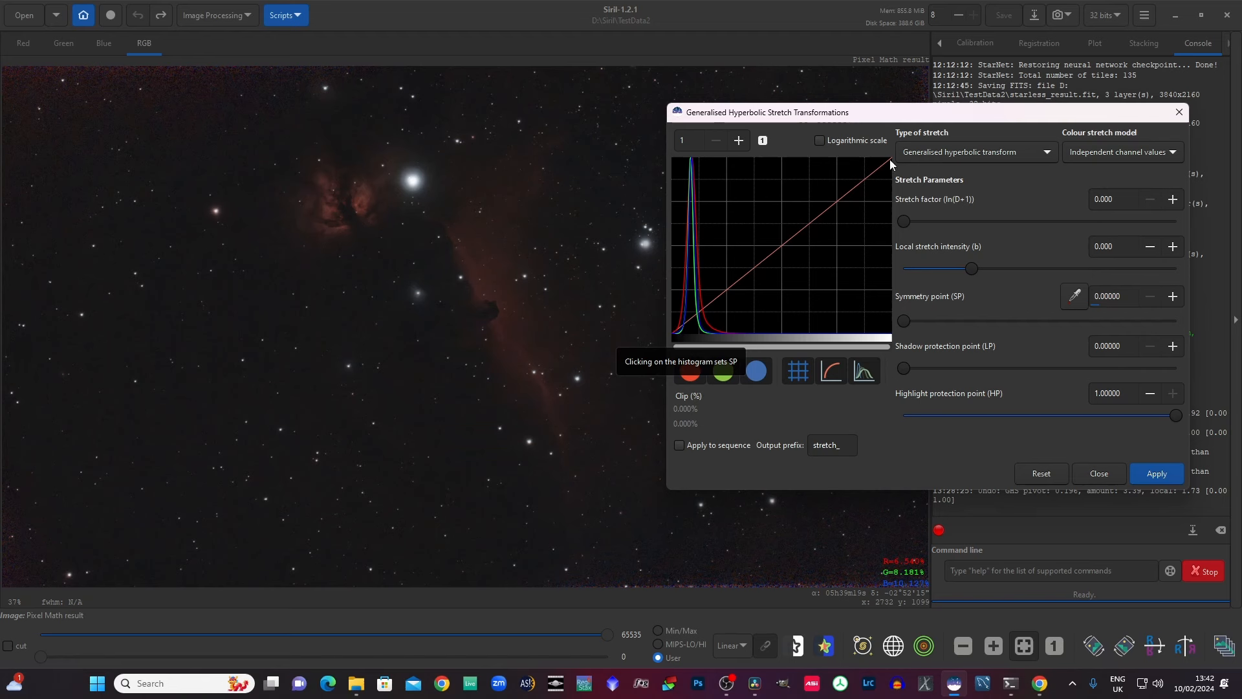
mouse_move(706, 303)
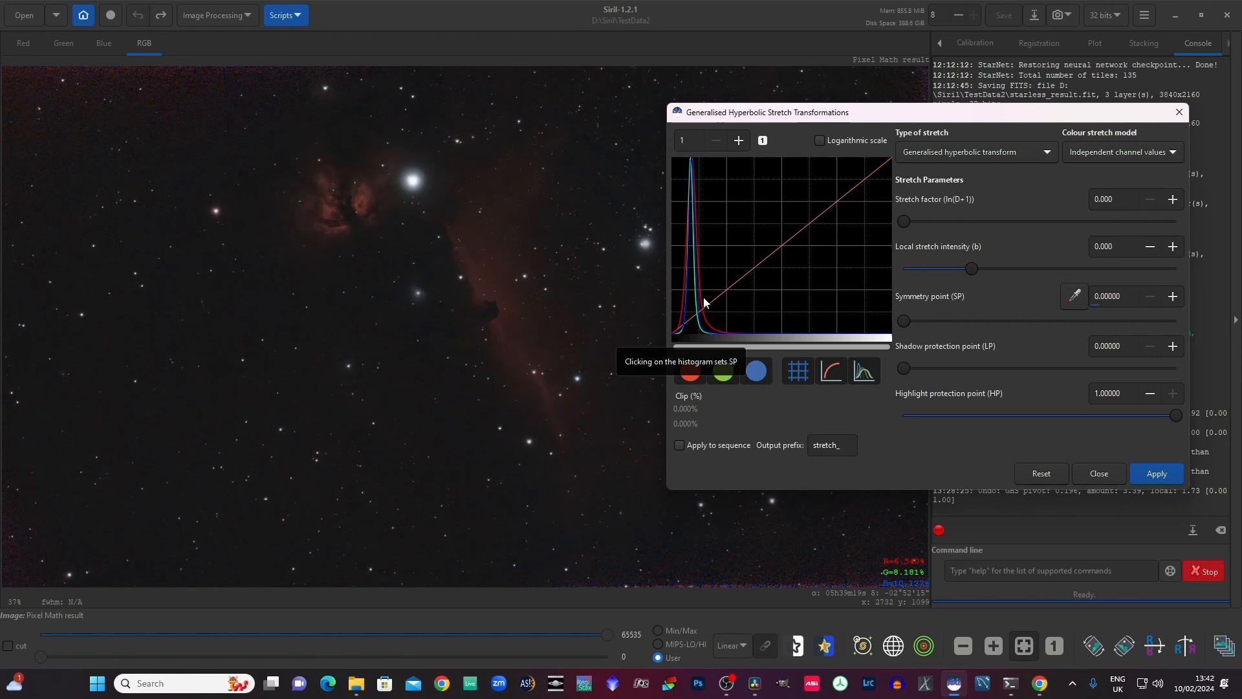
mouse_move(753, 268)
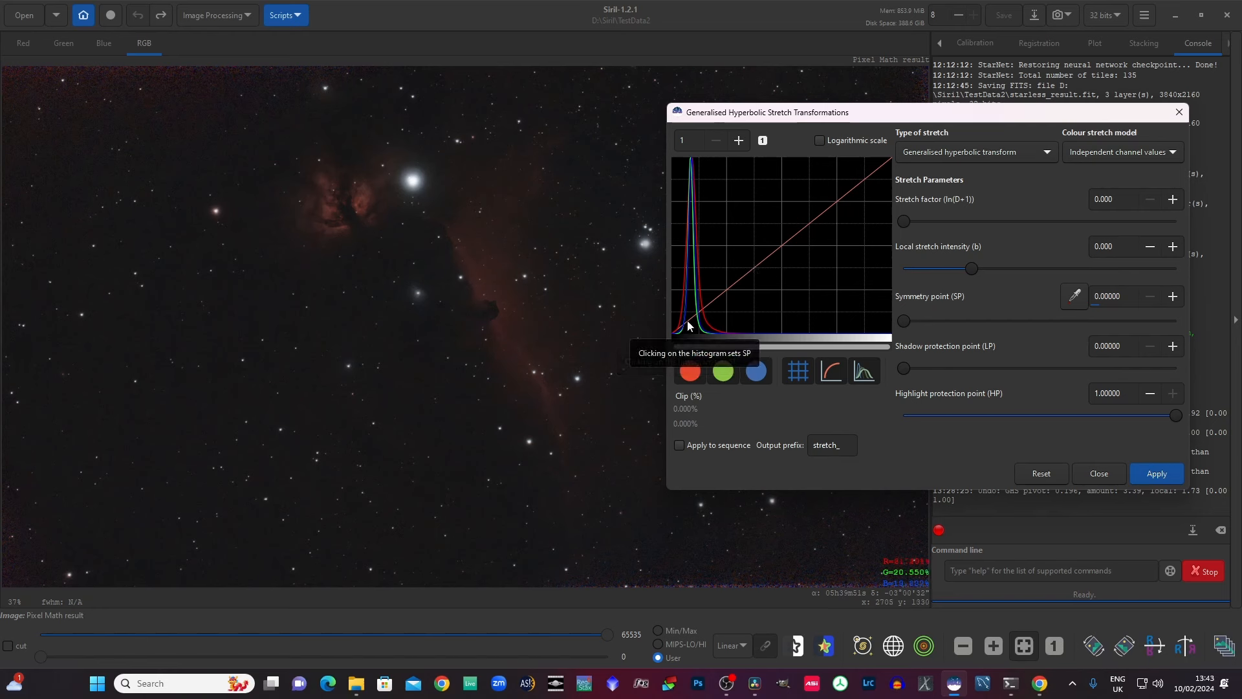
Step: Raise the stretch factor ln(D+1) to 0.597 to brighten the nebula preview
drag(903, 222, 909, 221)
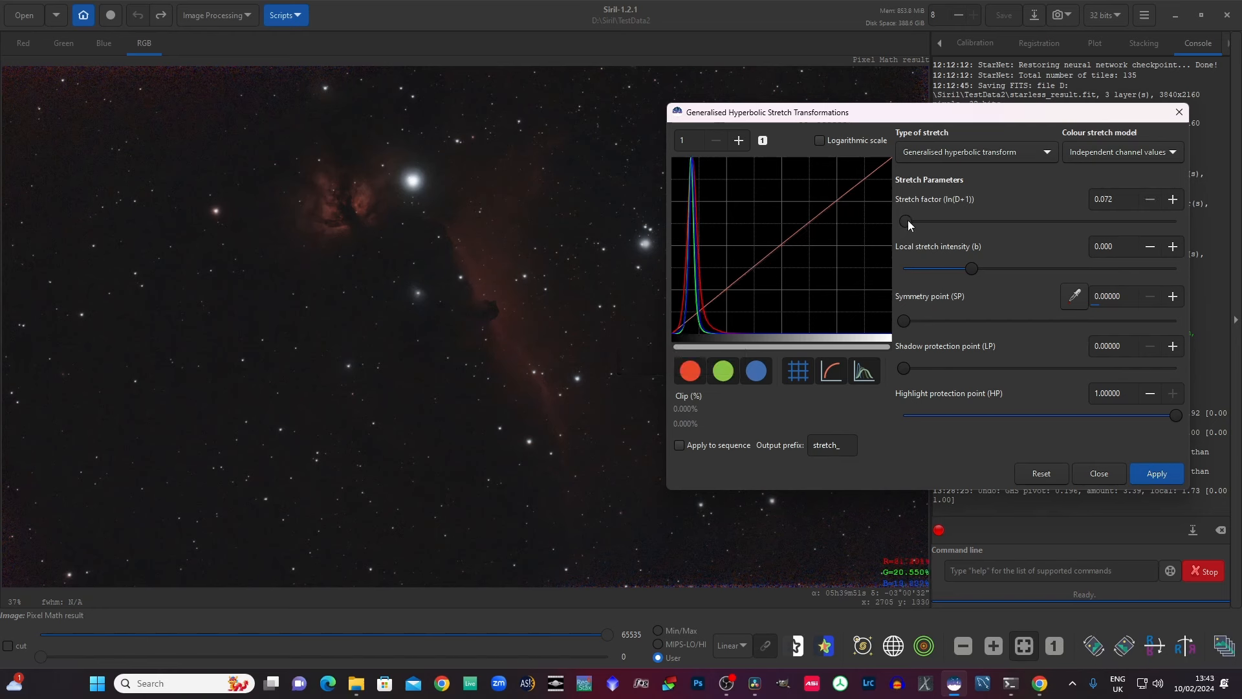
drag(906, 220, 919, 220)
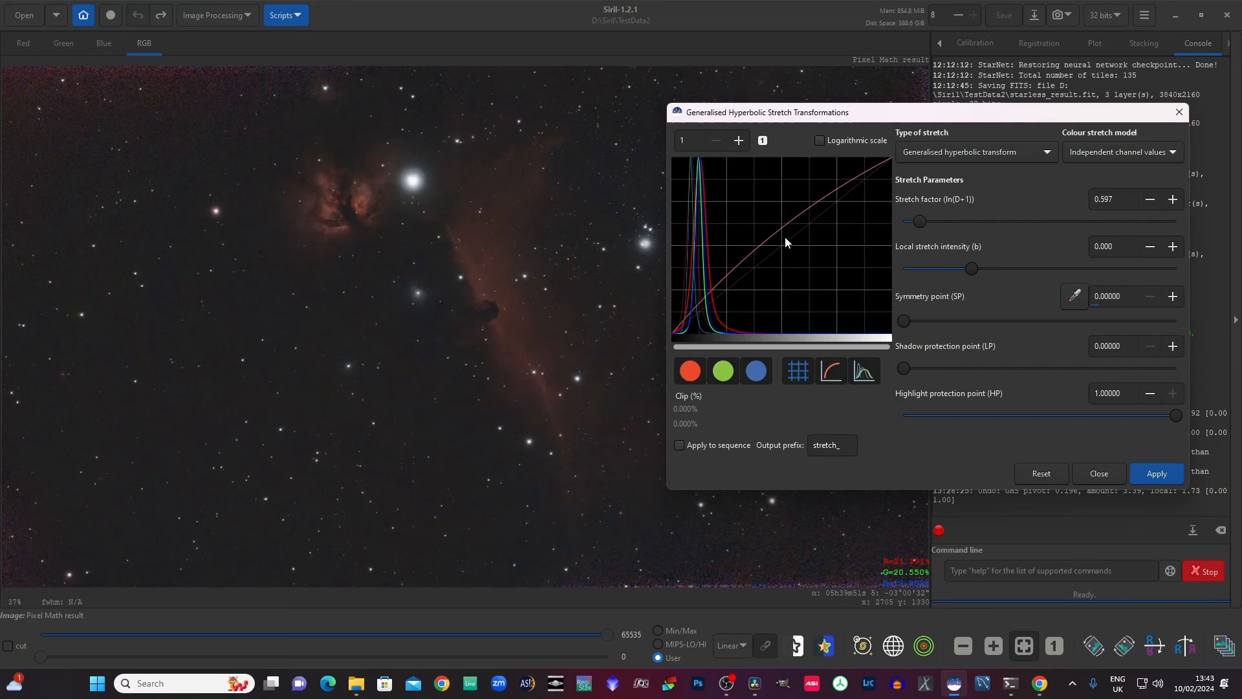
mouse_move(725, 281)
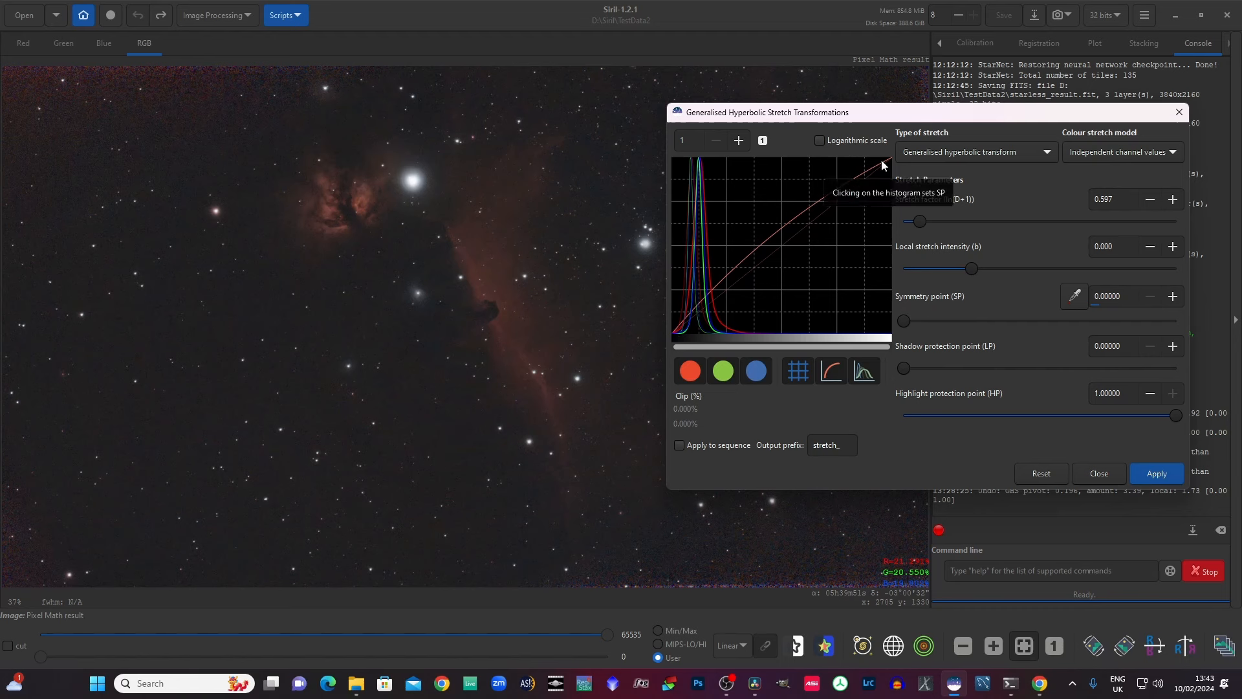
mouse_move(816, 223)
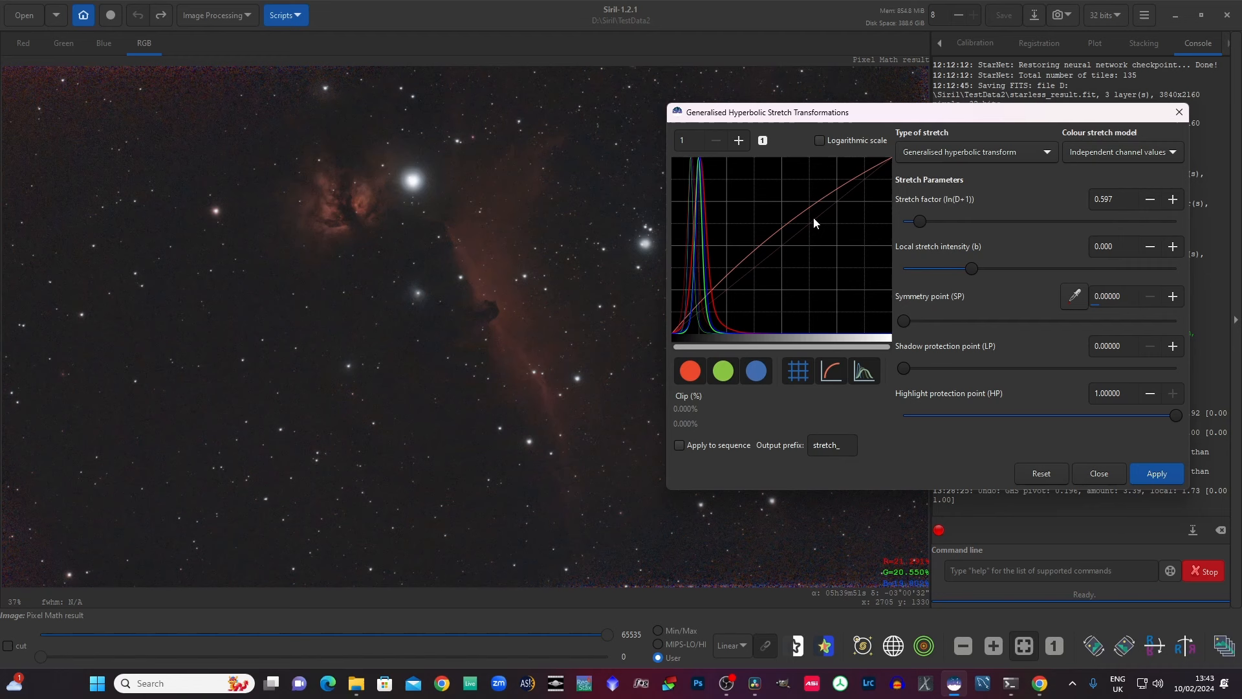
mouse_move(881, 168)
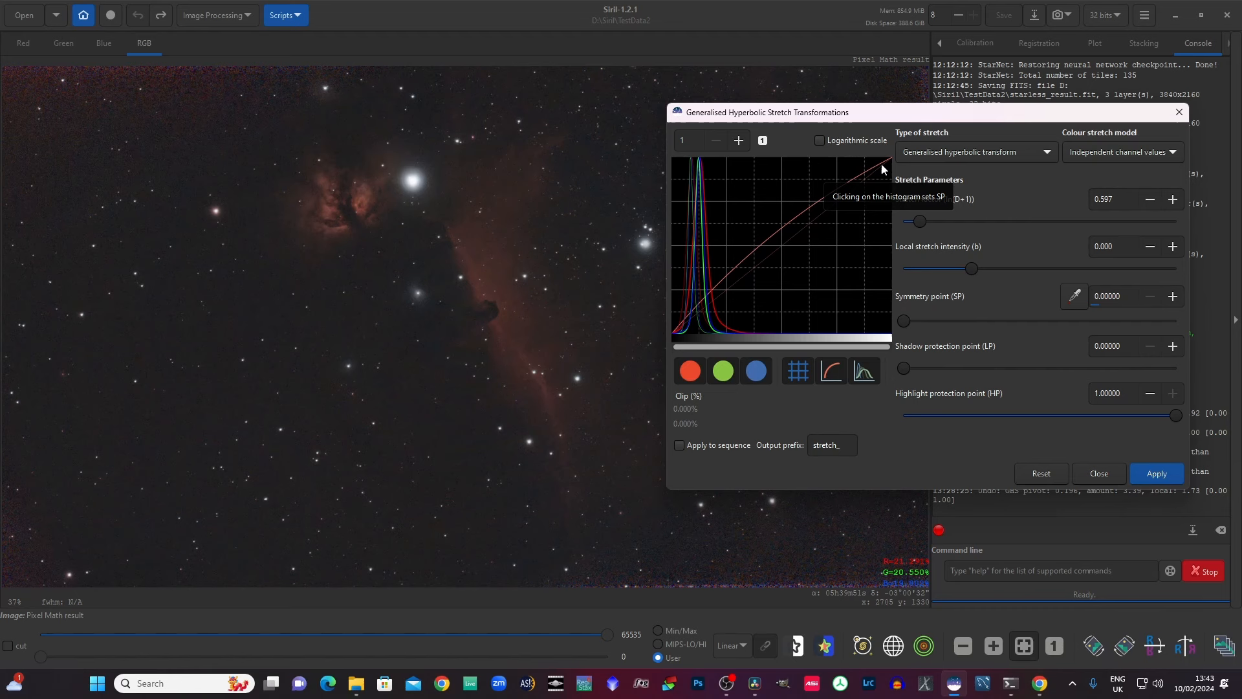
mouse_move(950, 152)
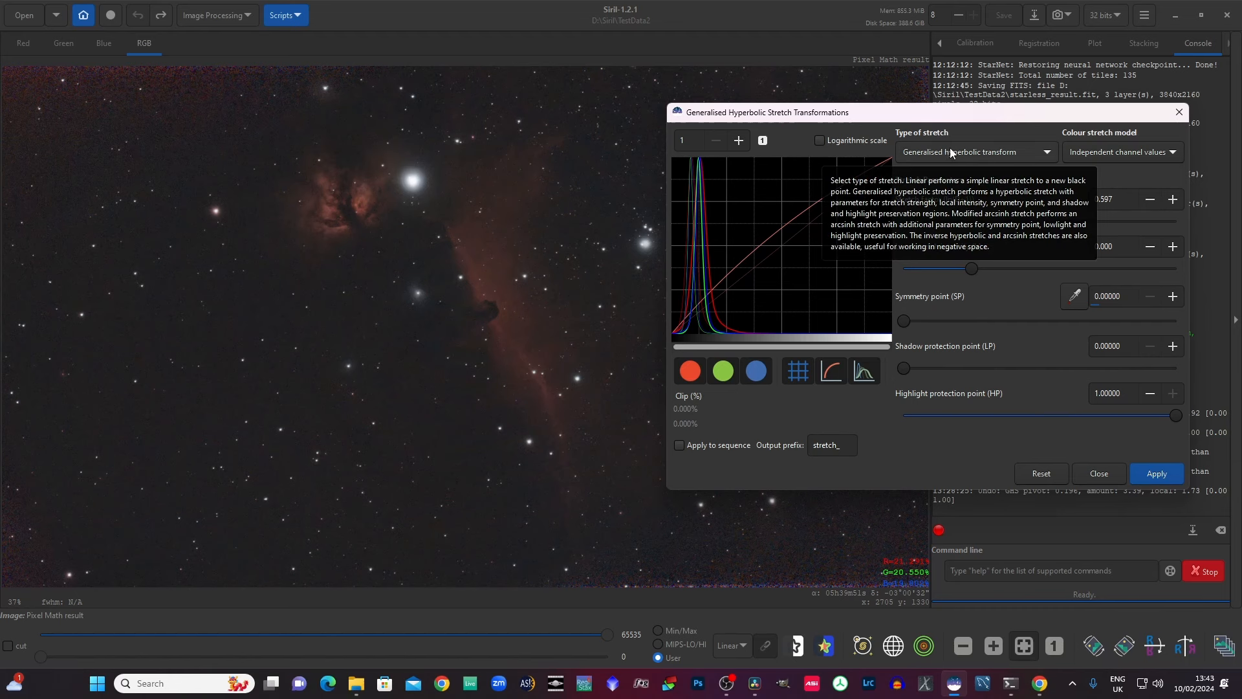
Step: Set the stretch type to Inverse generalised hyperbolic transform
click(974, 151)
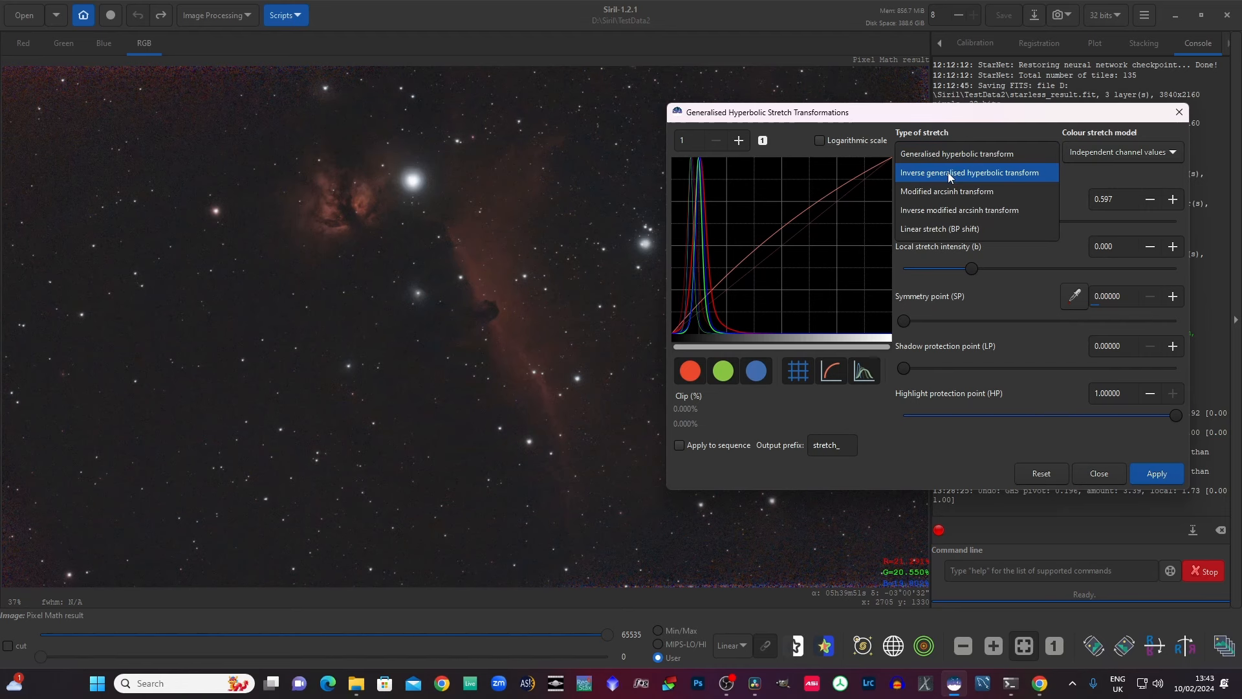
click(968, 172)
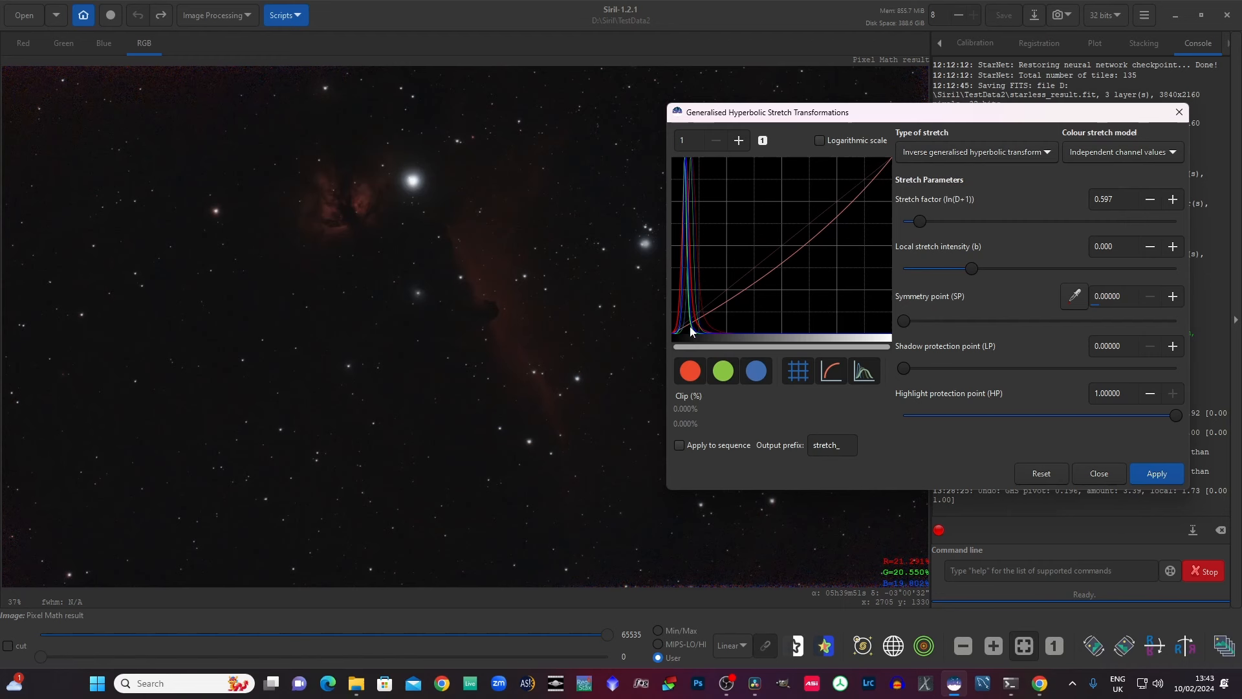
mouse_move(896, 178)
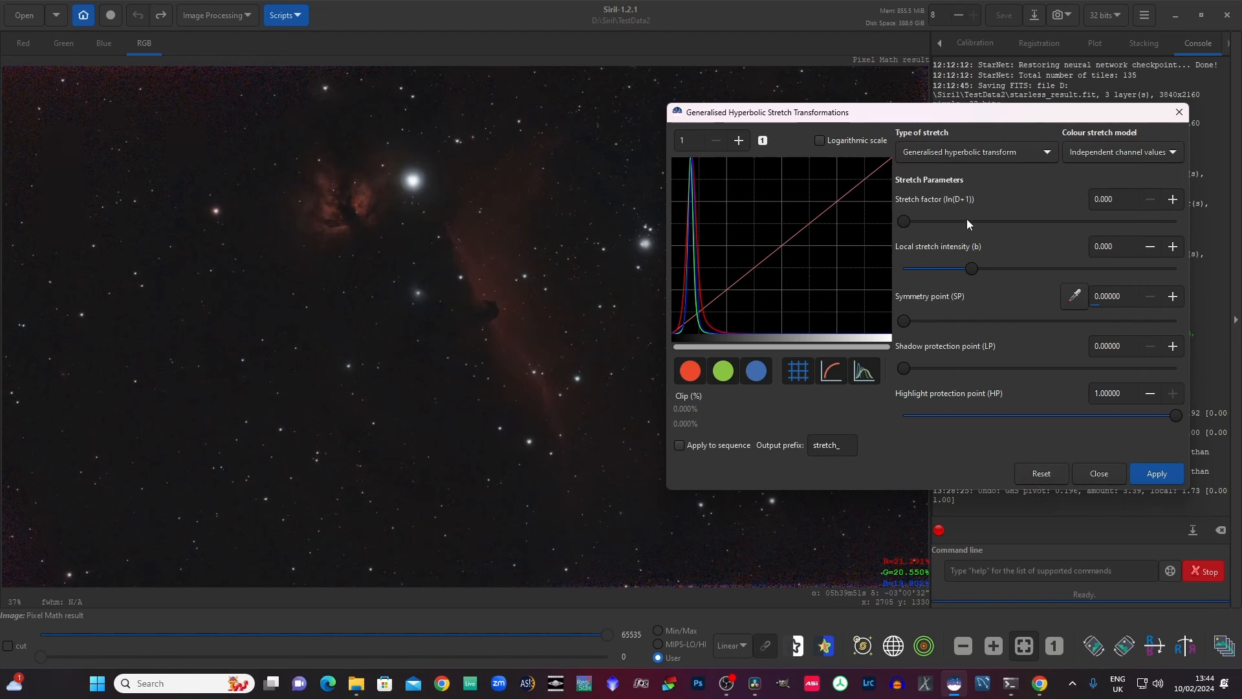
mouse_move(920, 302)
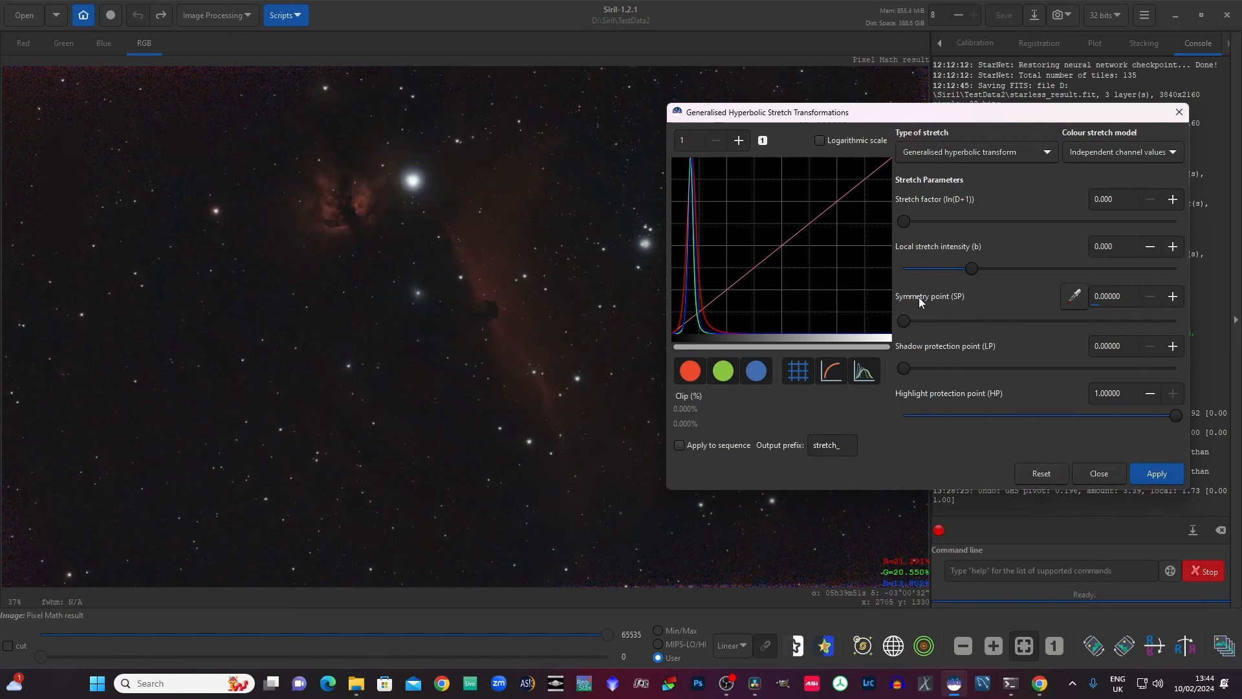
mouse_move(906, 331)
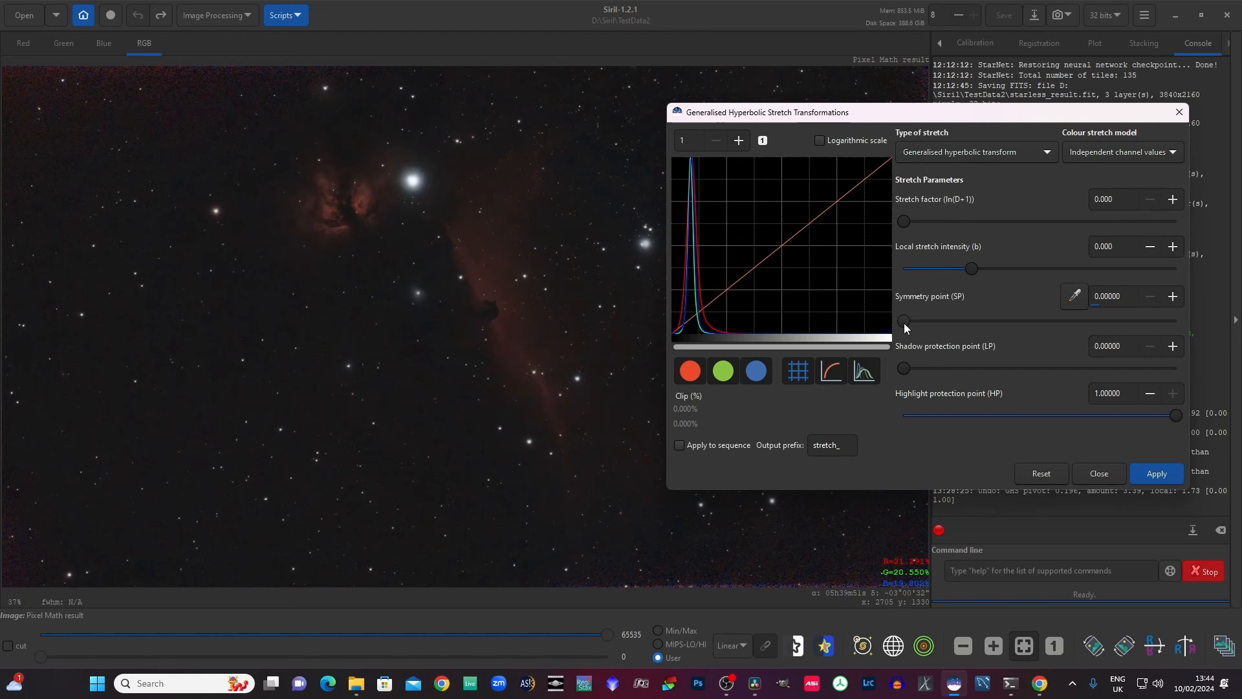
mouse_move(854, 307)
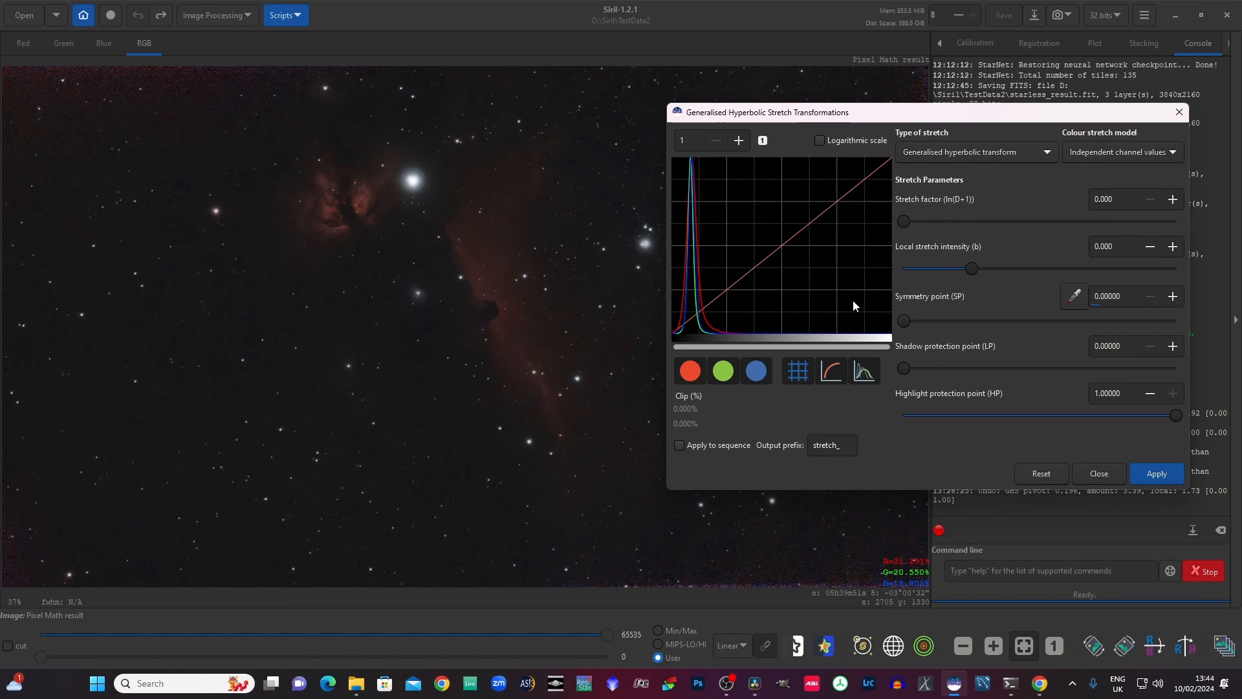
mouse_move(782, 250)
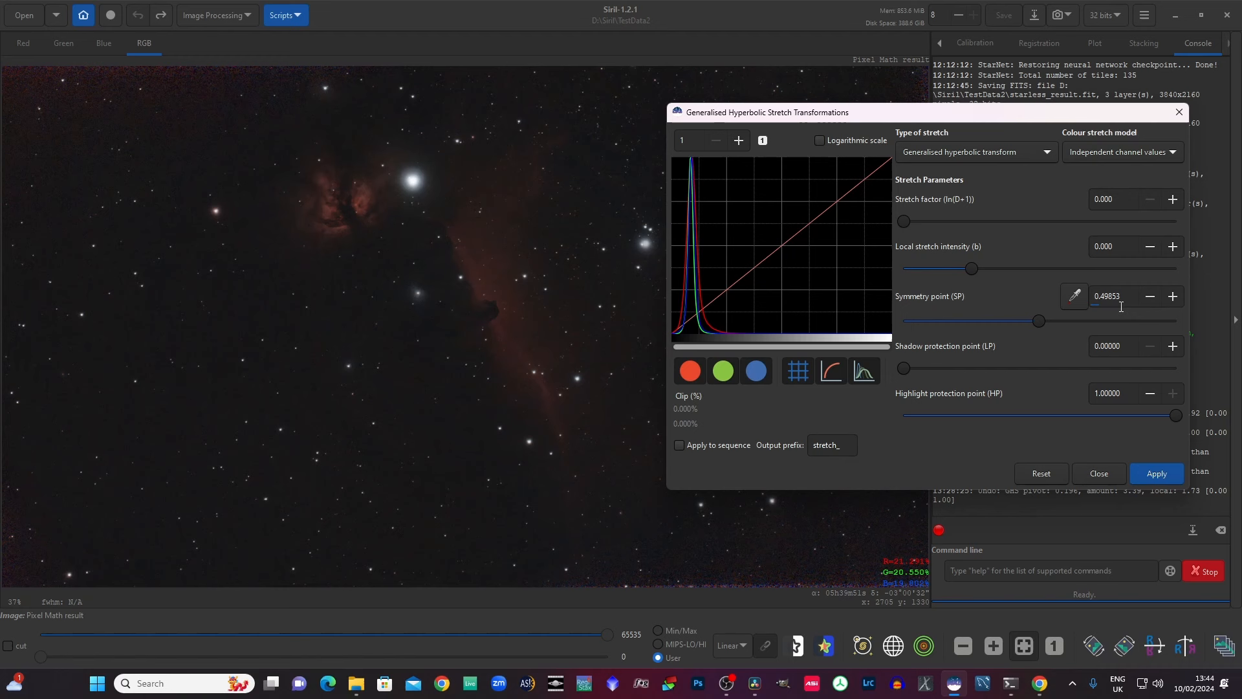
mouse_move(1118, 309)
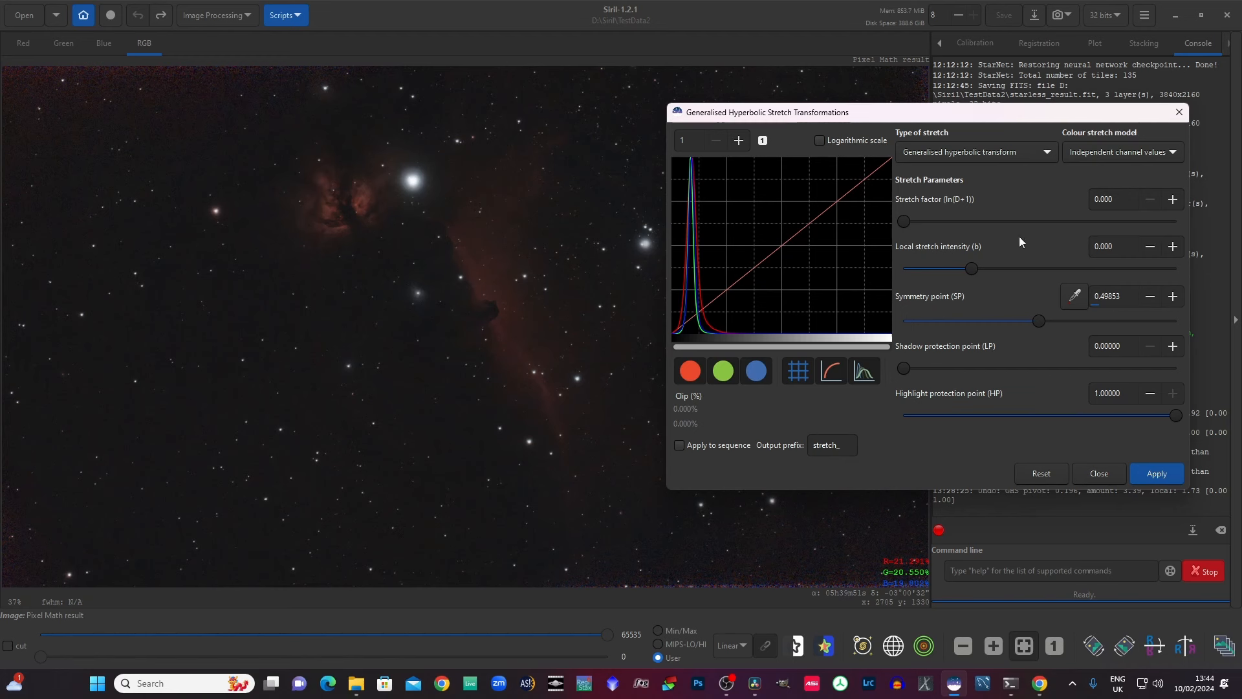
mouse_move(1017, 241)
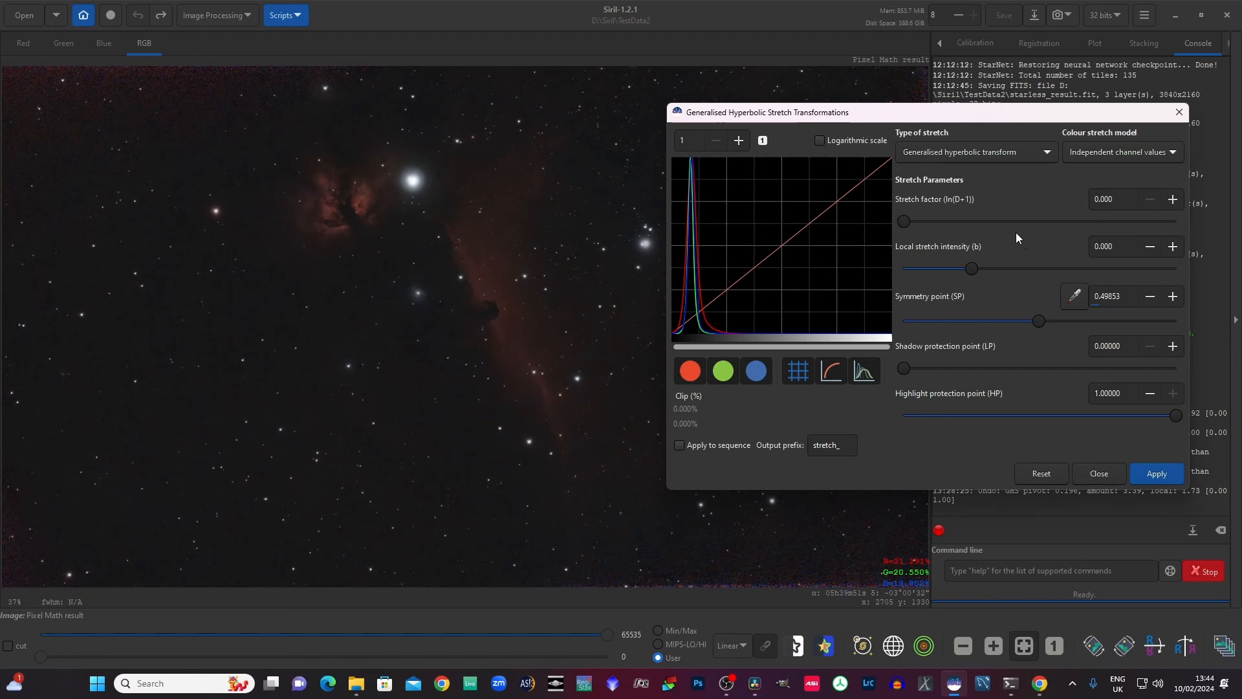
mouse_move(906, 226)
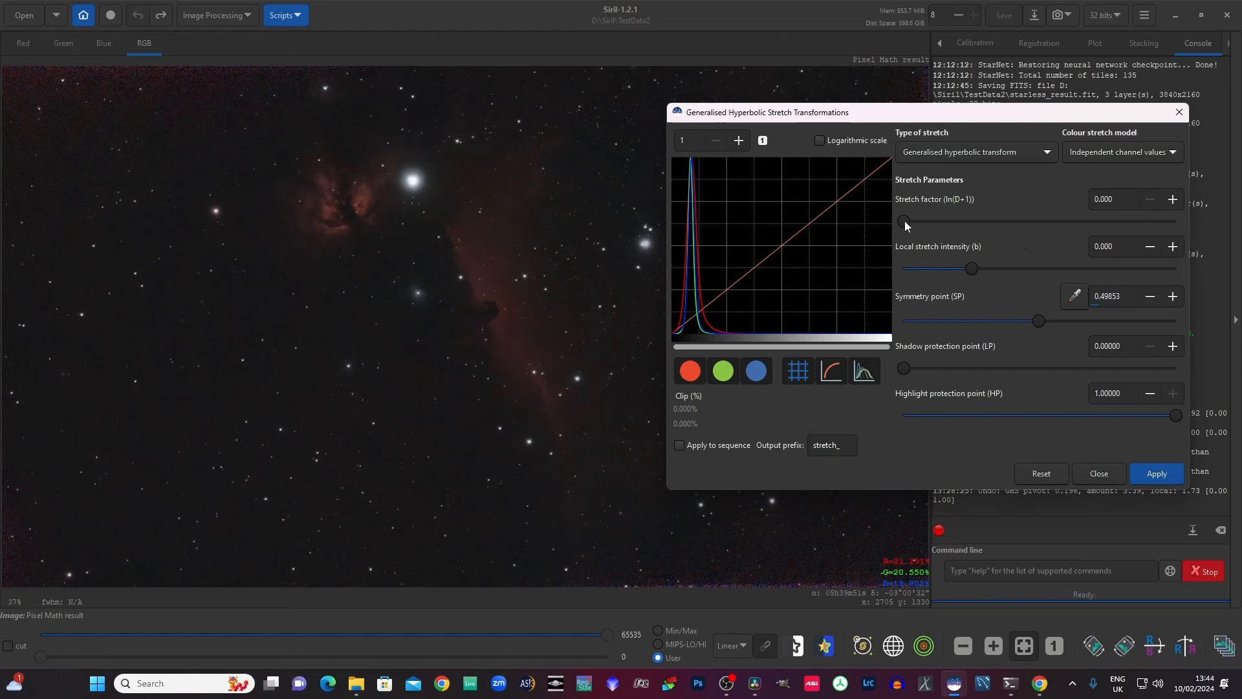
Step: Increase the stretch factor ln(D+1) to 1.408 for an S-shaped curve
drag(904, 220, 914, 220)
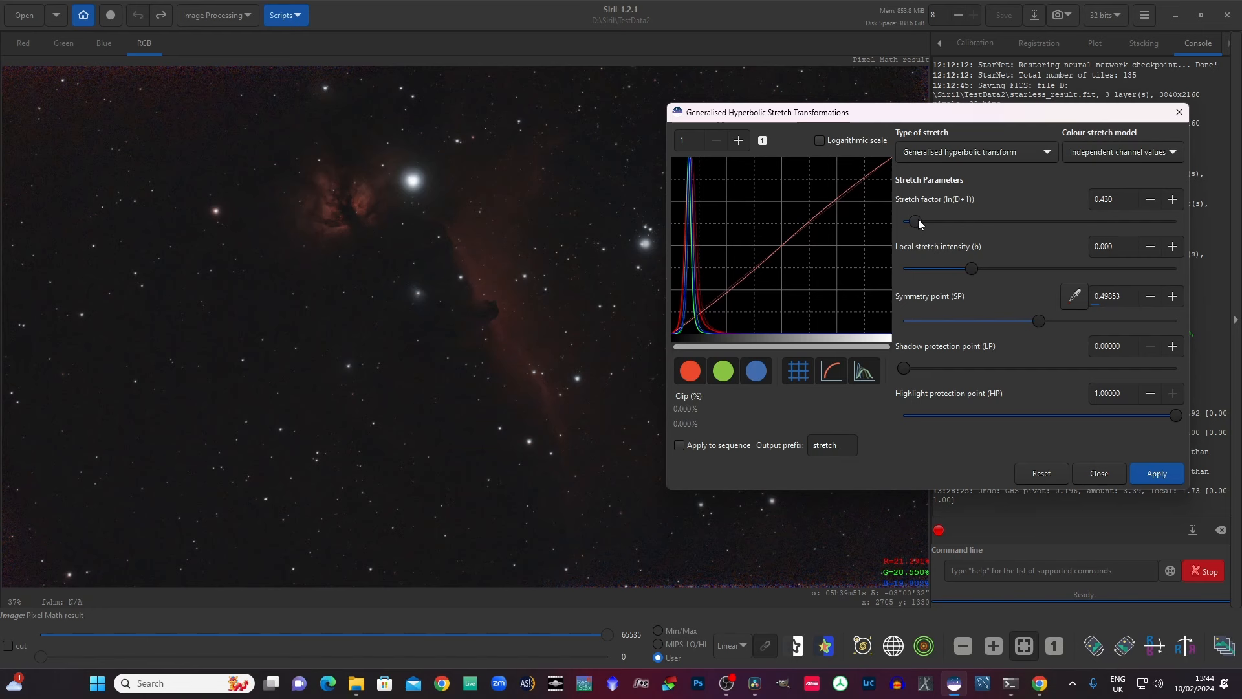
drag(911, 222, 941, 222)
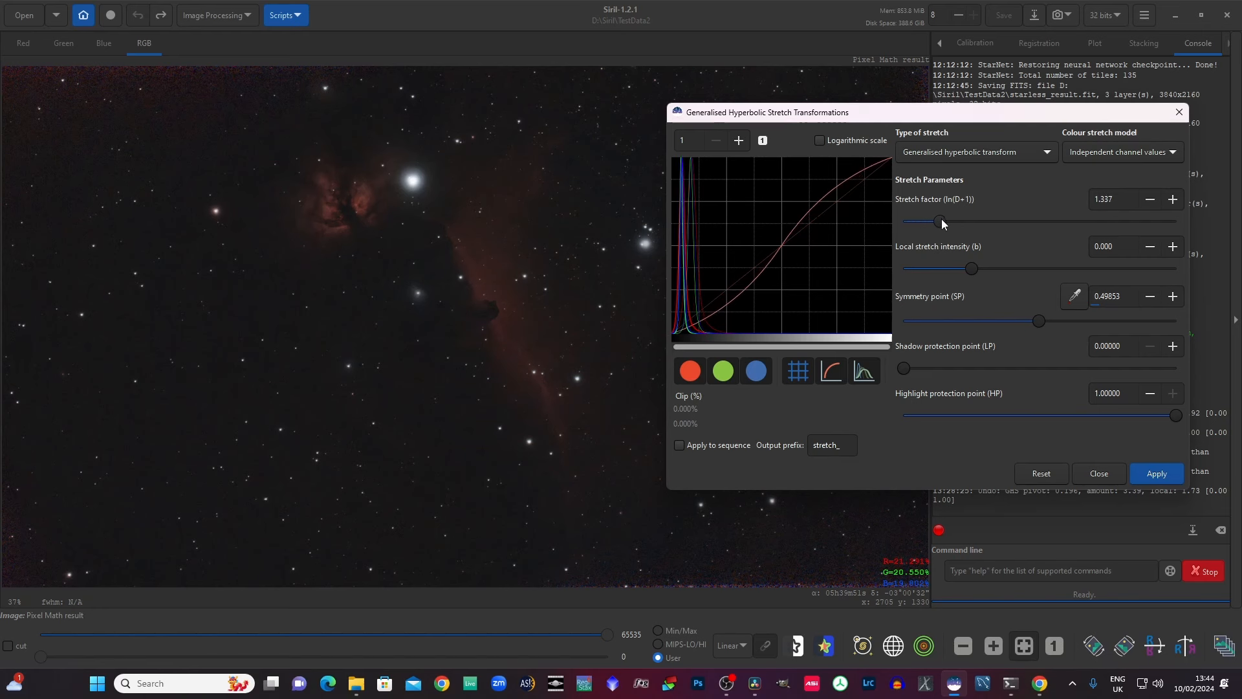
drag(938, 221, 942, 222)
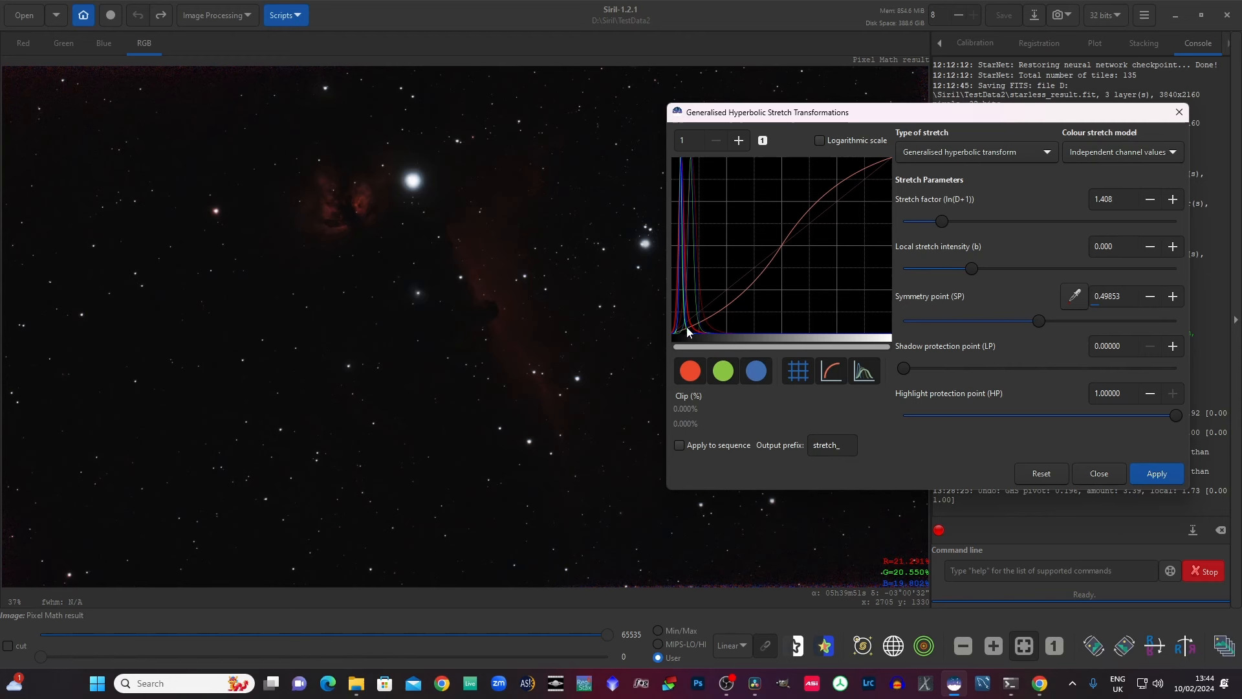
mouse_move(784, 244)
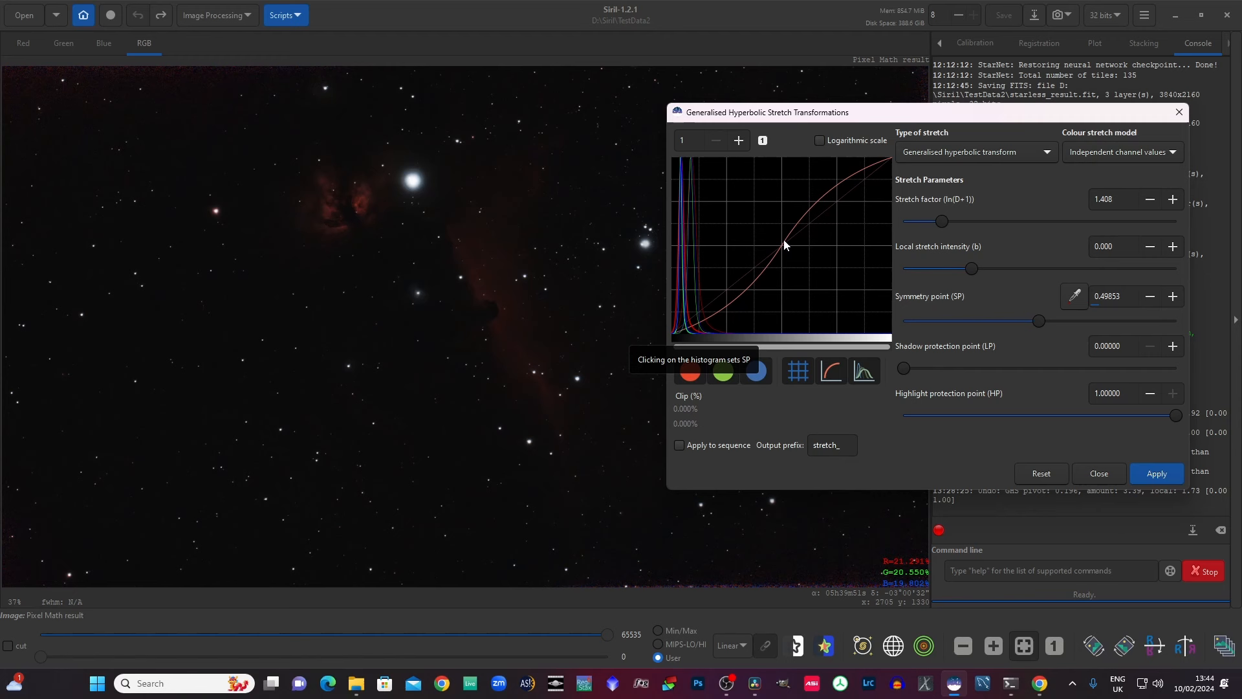
mouse_move(883, 165)
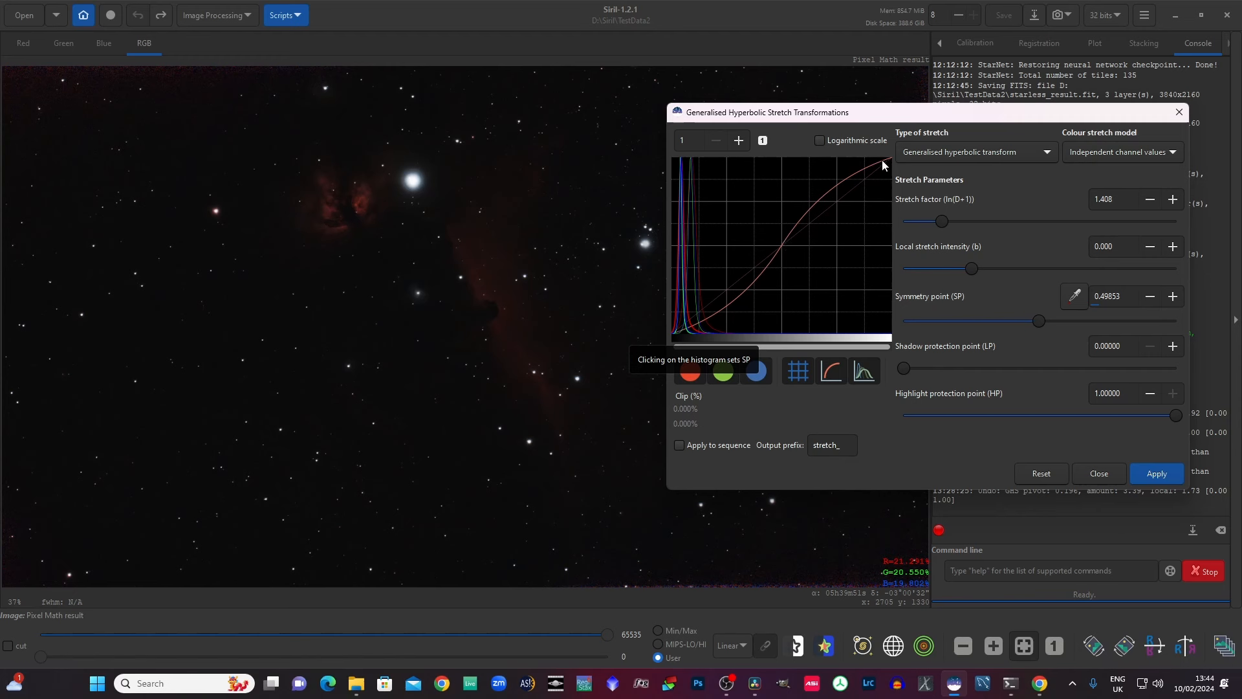
mouse_move(802, 307)
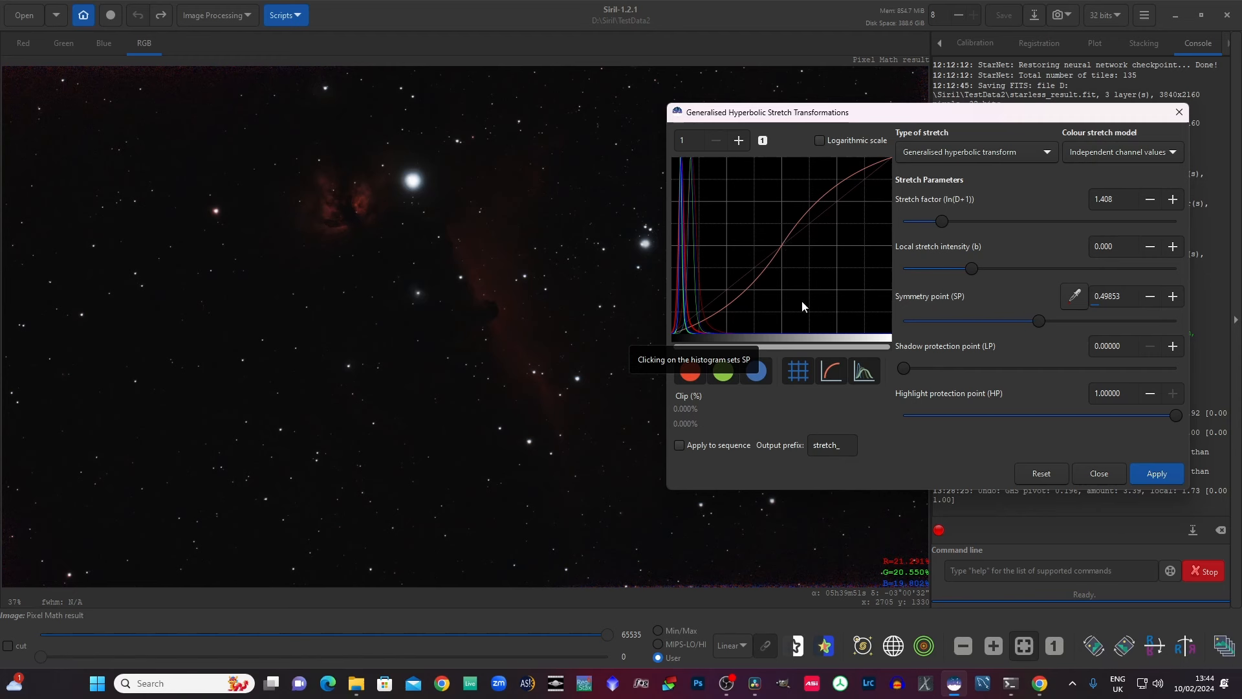
mouse_move(816, 317)
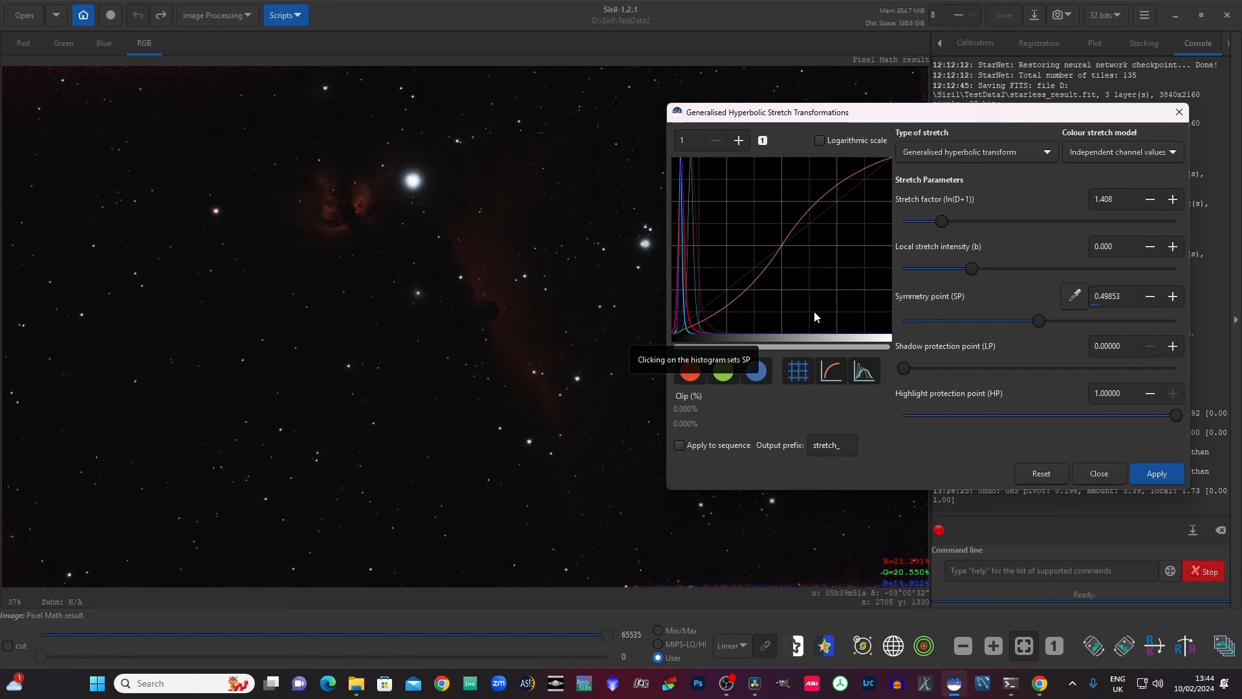
mouse_move(781, 325)
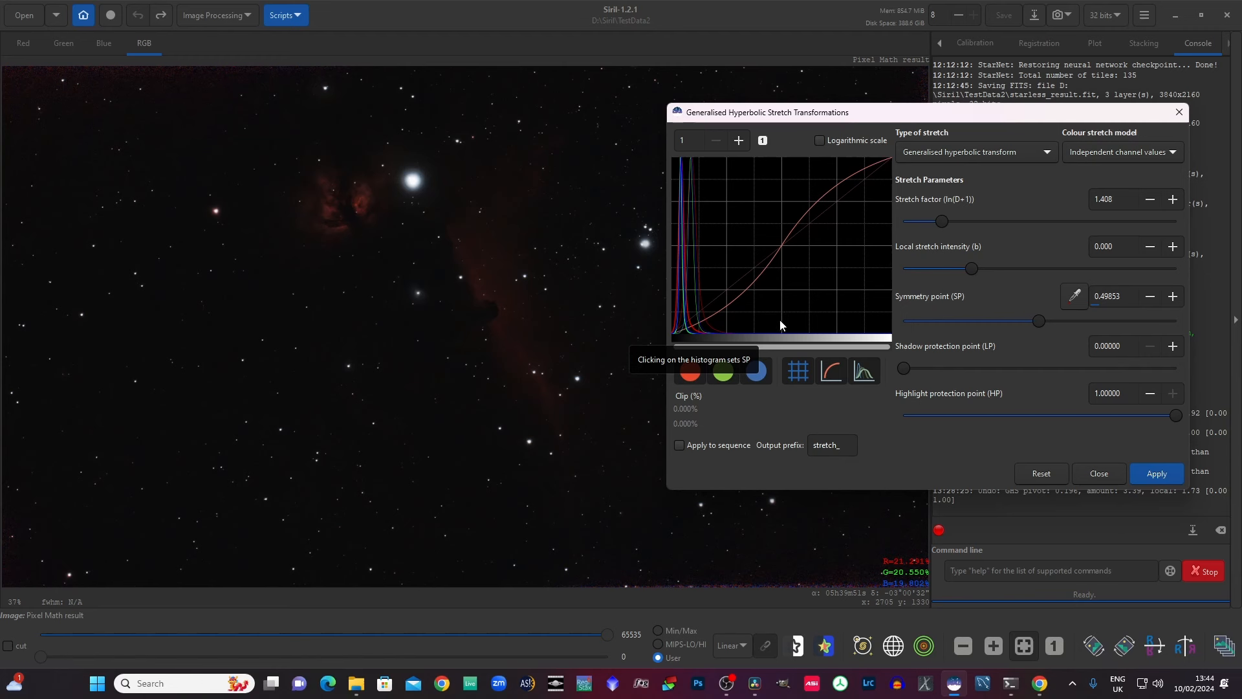
mouse_move(688, 328)
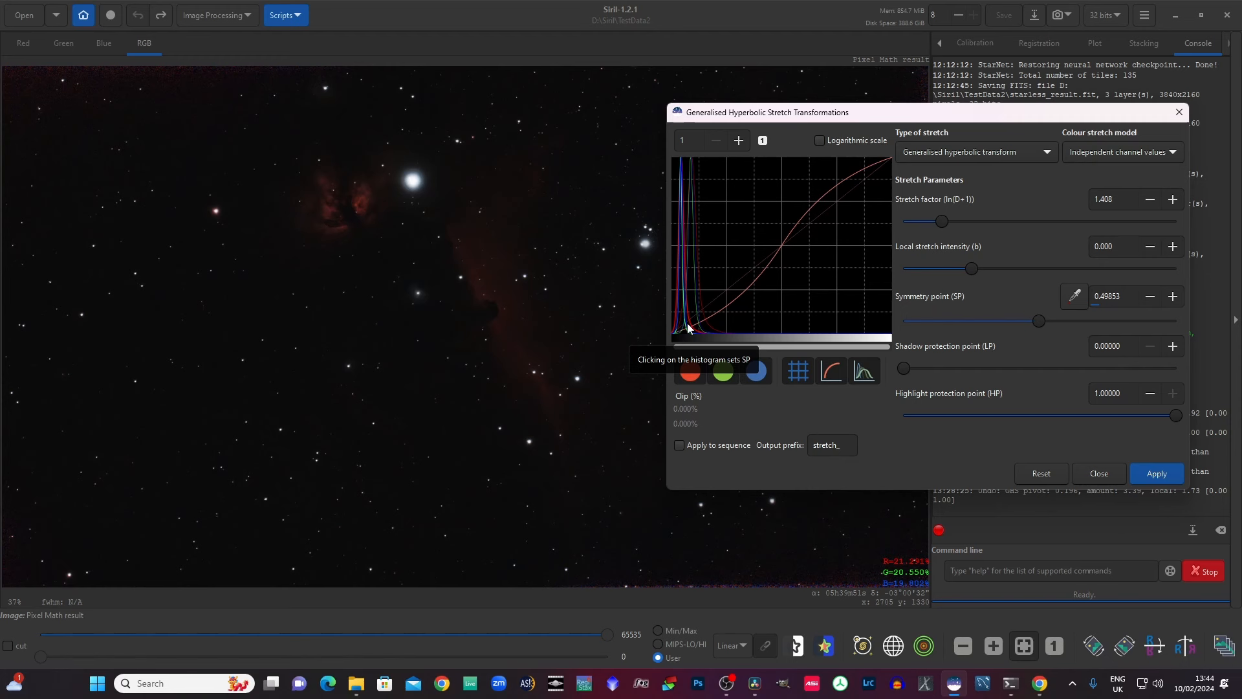
mouse_move(981, 299)
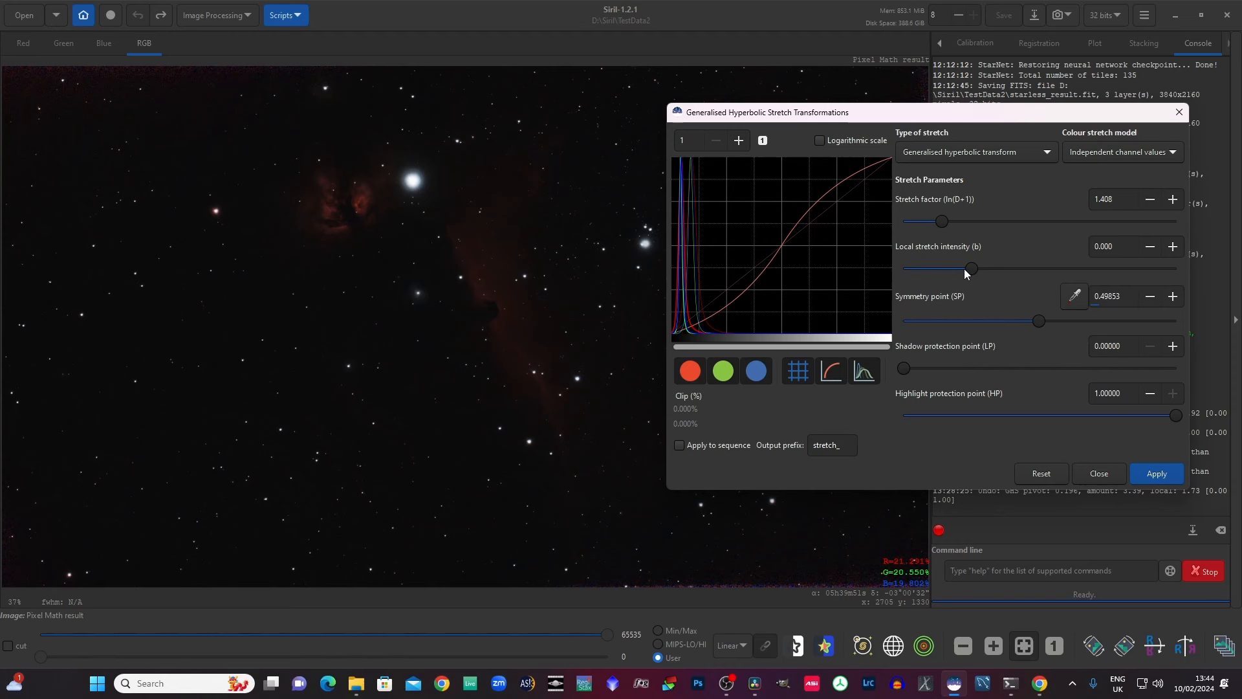
Step: Sweep local stretch intensity from negative to high positive, settling at 0.251
drag(970, 268, 957, 269)
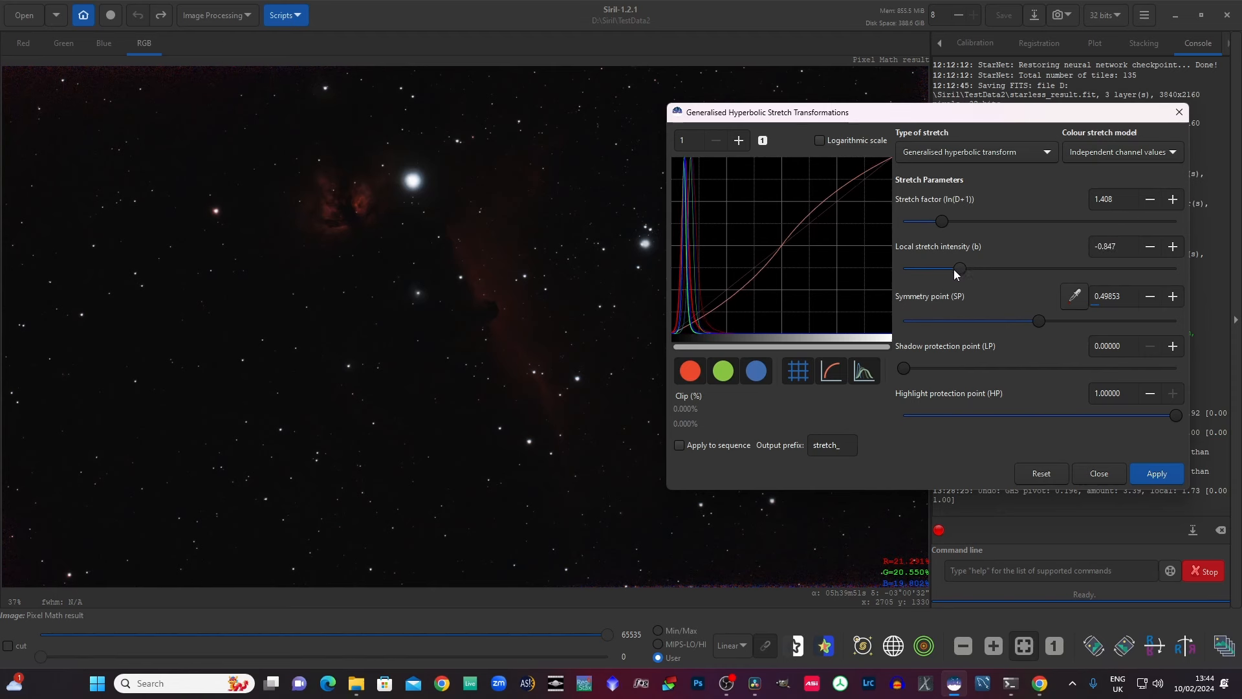
drag(957, 269, 923, 269)
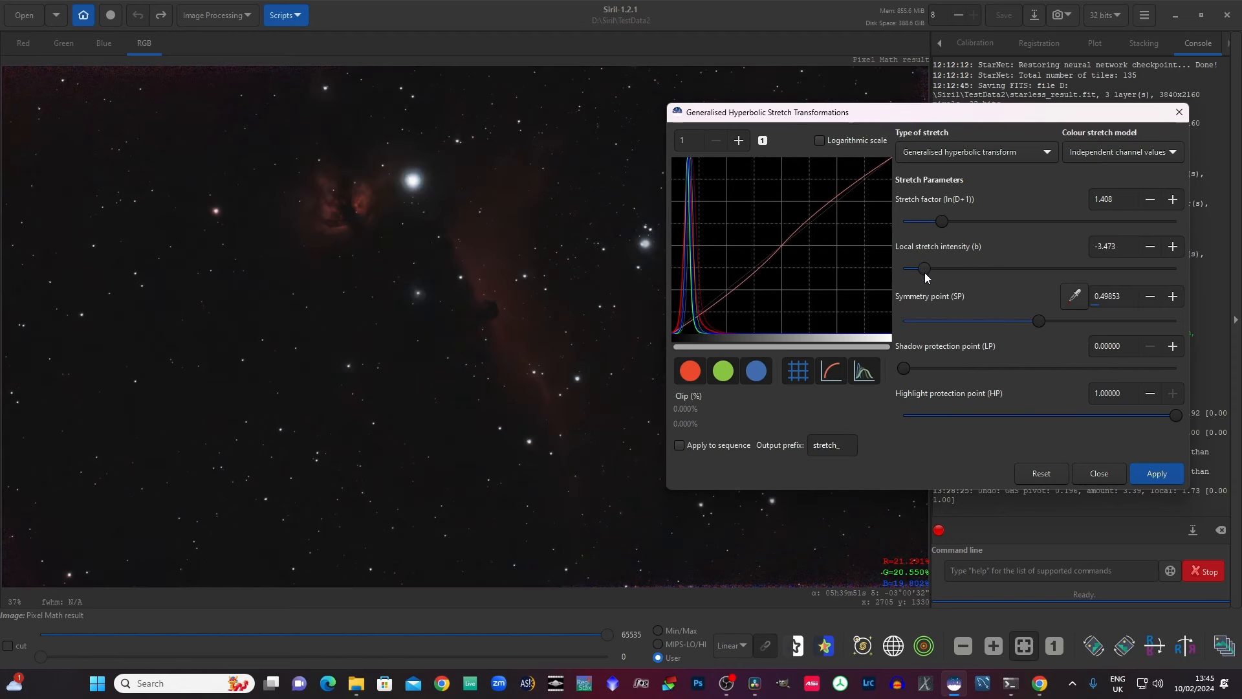
drag(923, 269, 1056, 269)
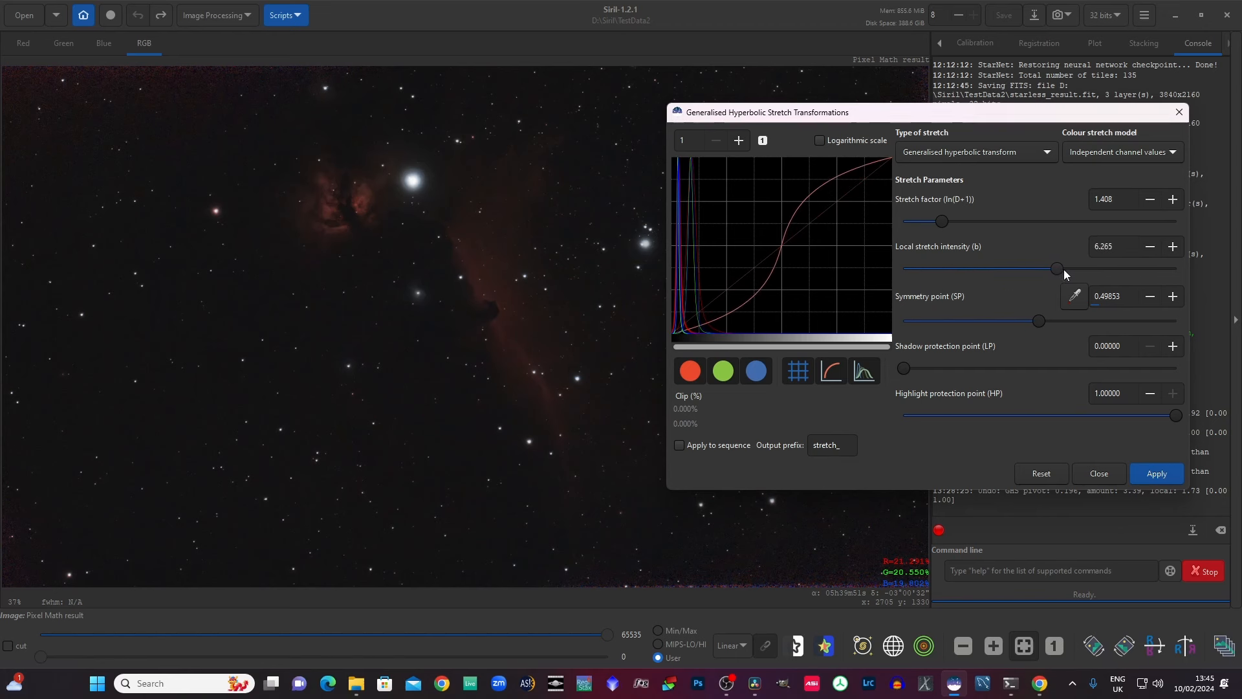
drag(1055, 269, 1065, 270)
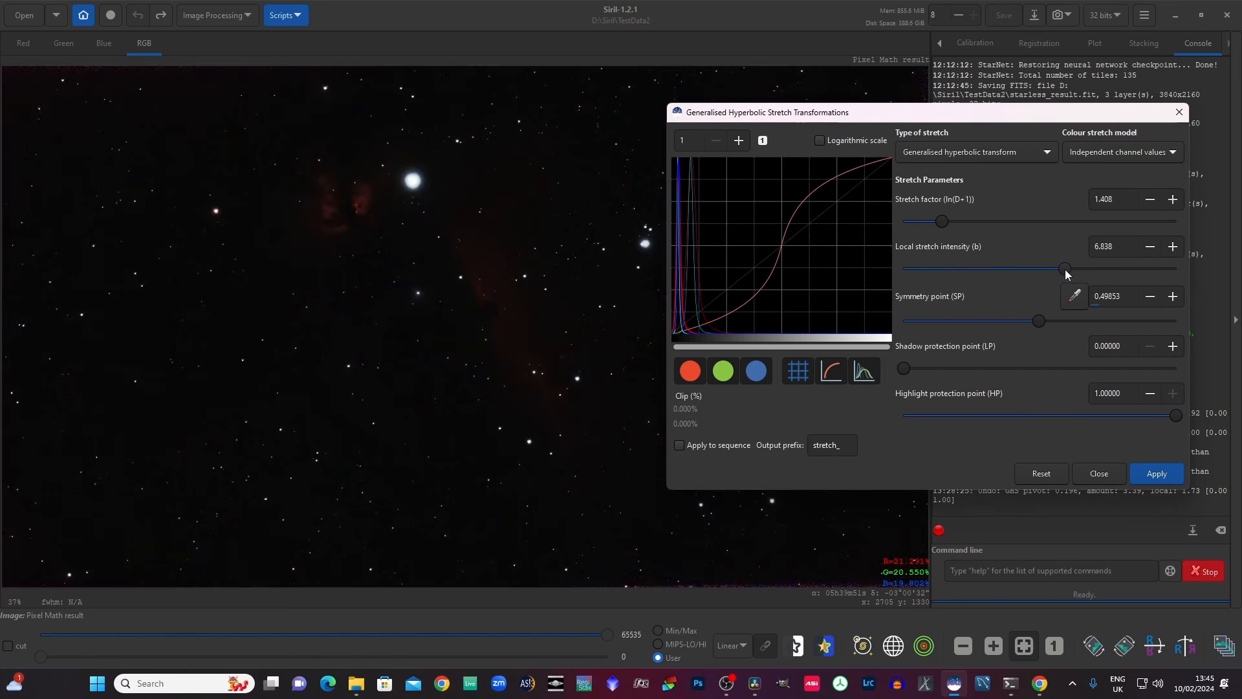
drag(1065, 269, 961, 269)
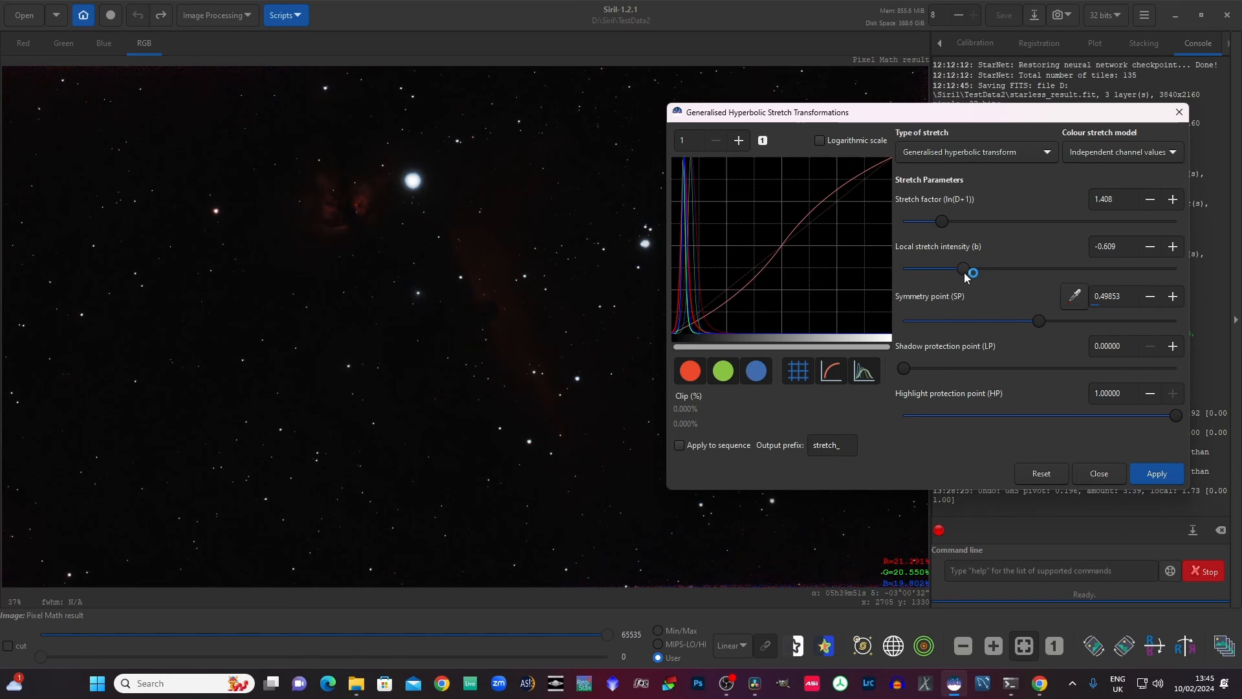
drag(973, 269, 961, 269)
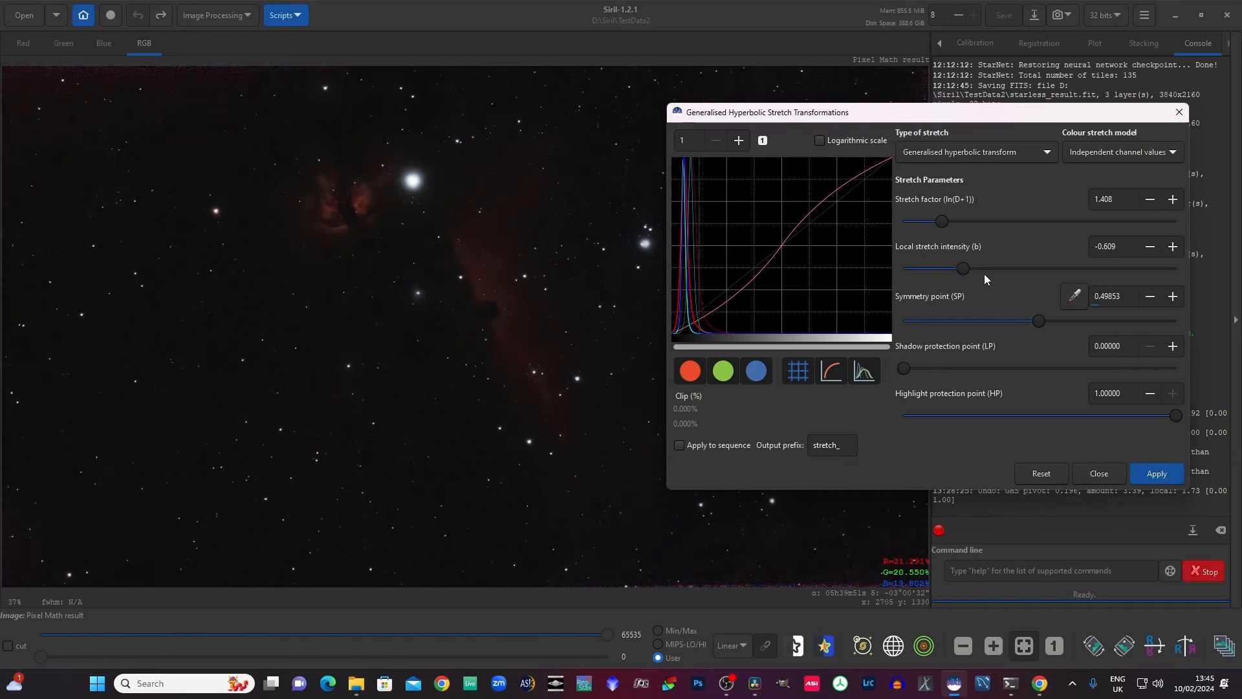
mouse_move(964, 275)
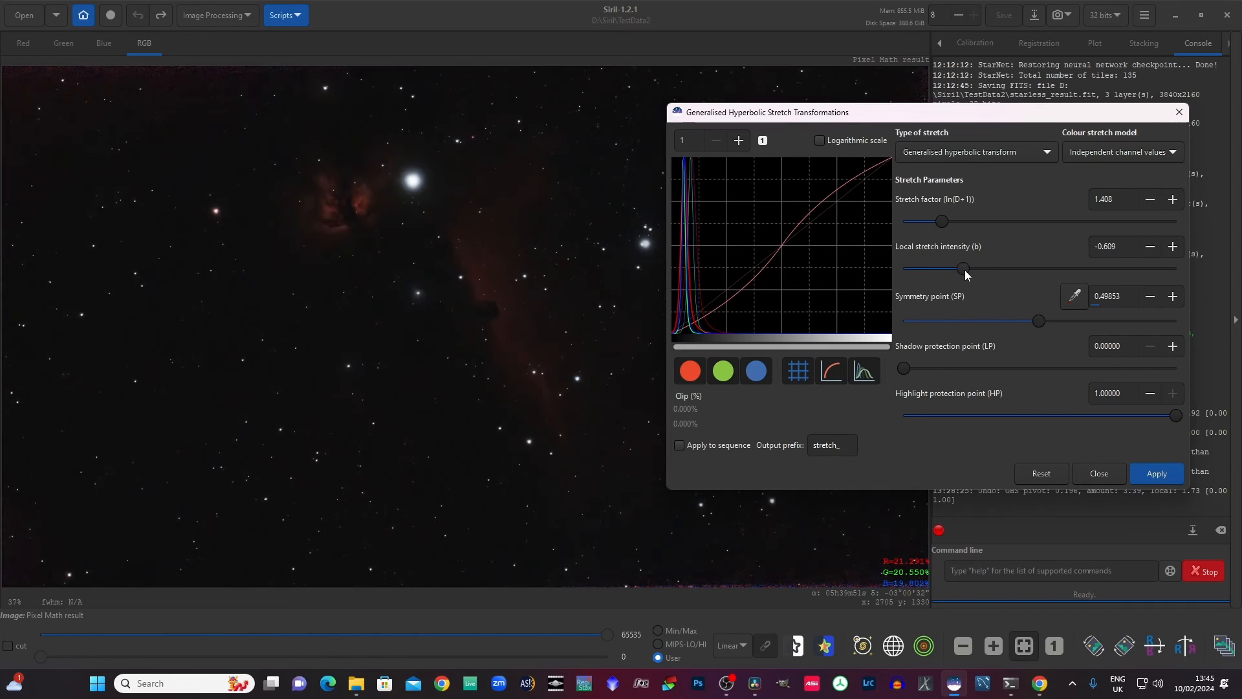
drag(960, 268, 984, 269)
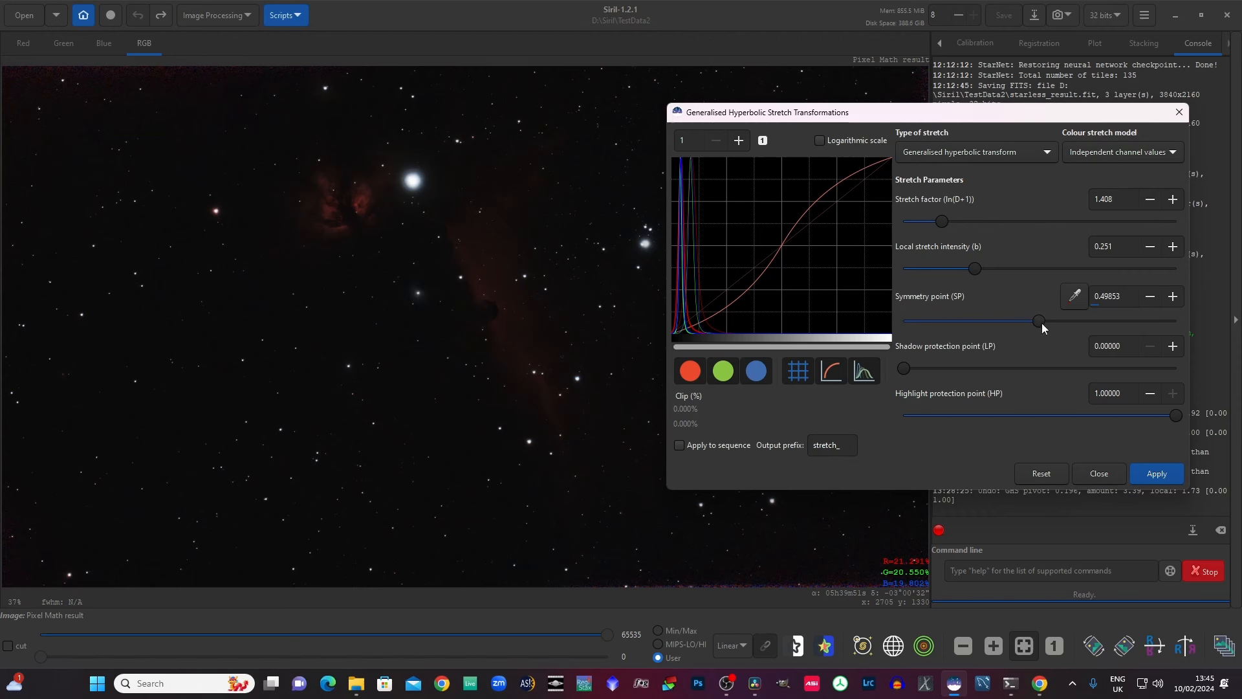
mouse_move(1042, 329)
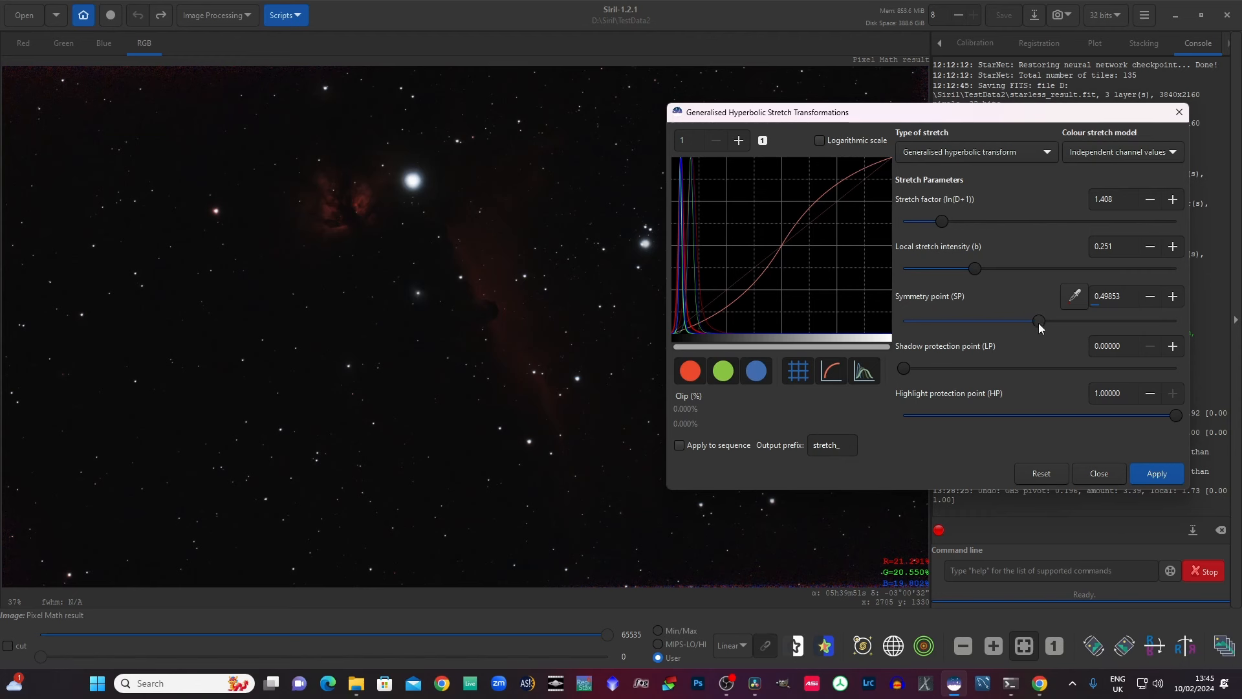
Step: Lower the symmetry point (SP) slider to about 0.21957
drag(1039, 321, 1008, 320)
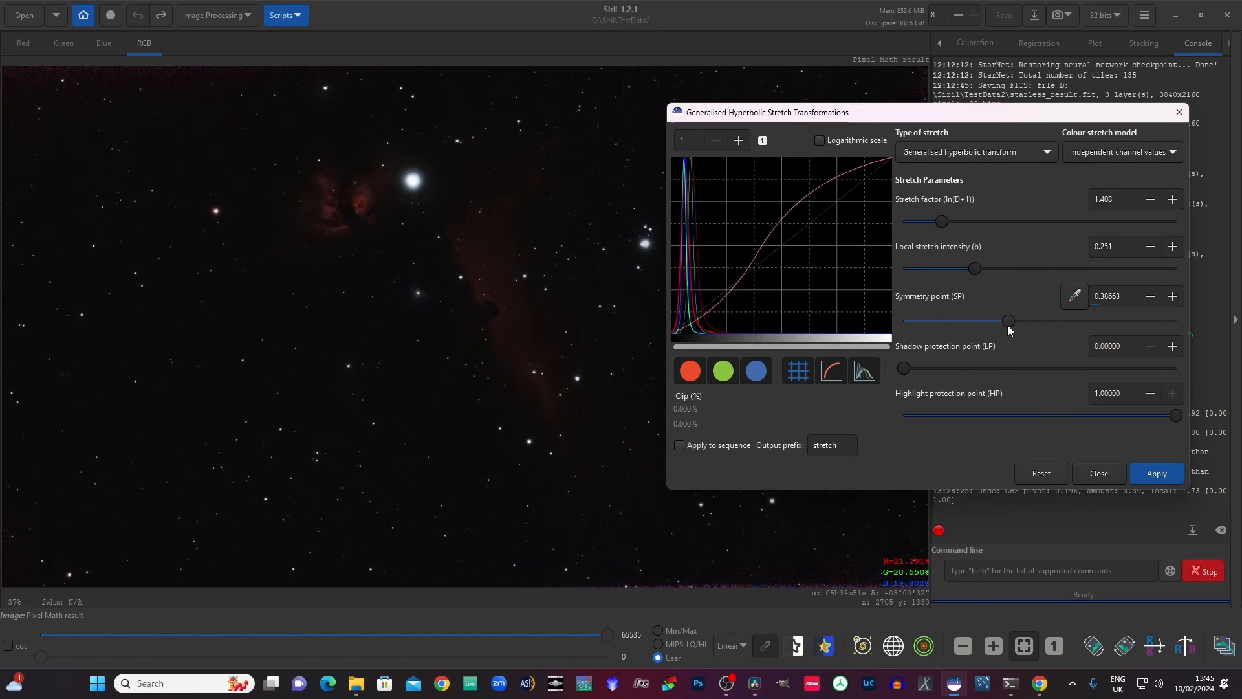
drag(1008, 320, 985, 320)
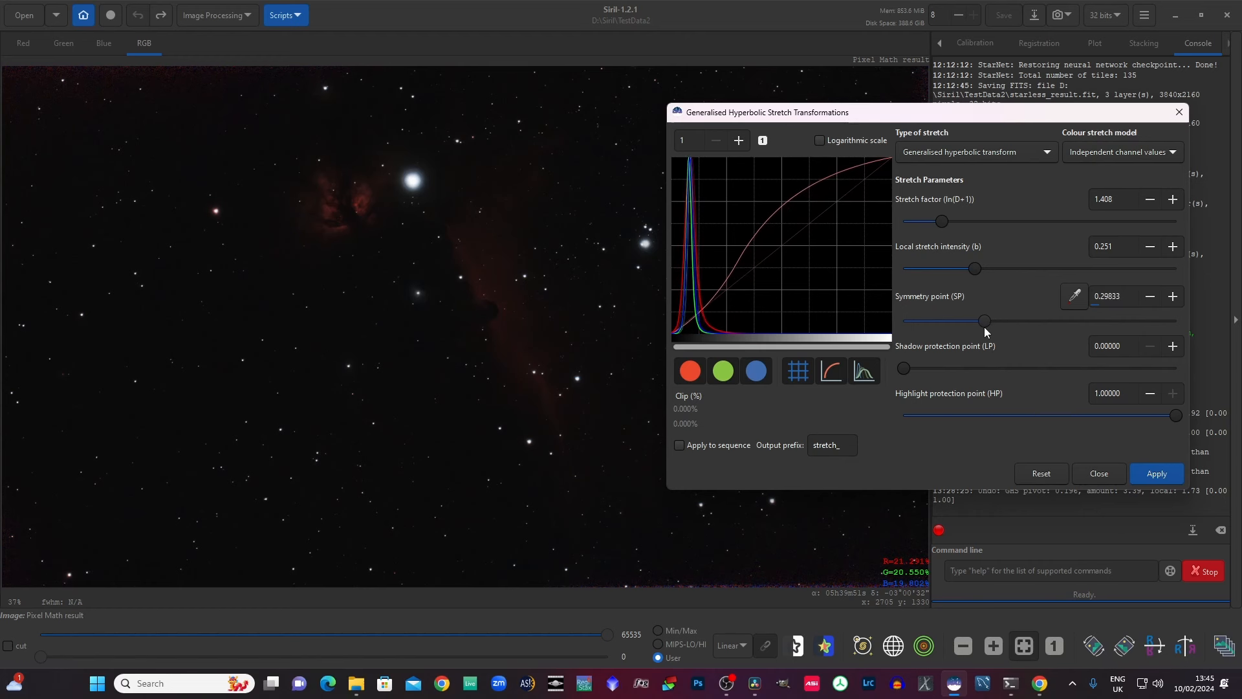
drag(985, 321, 967, 321)
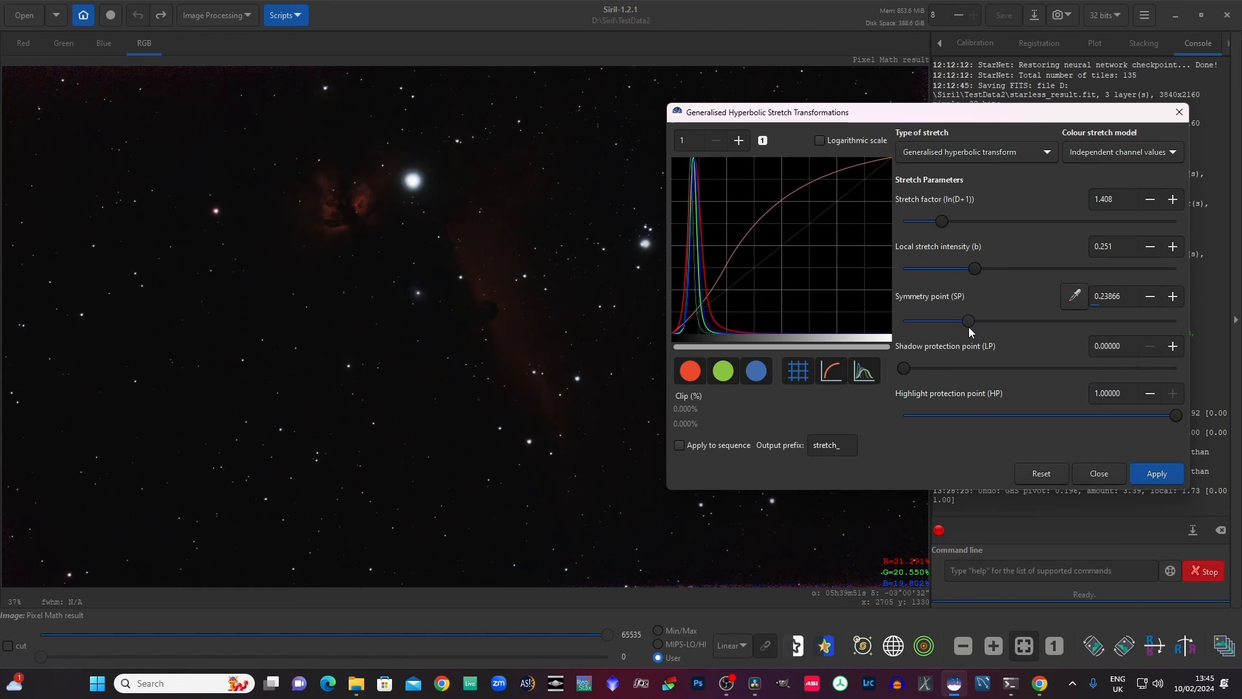
drag(968, 320, 961, 321)
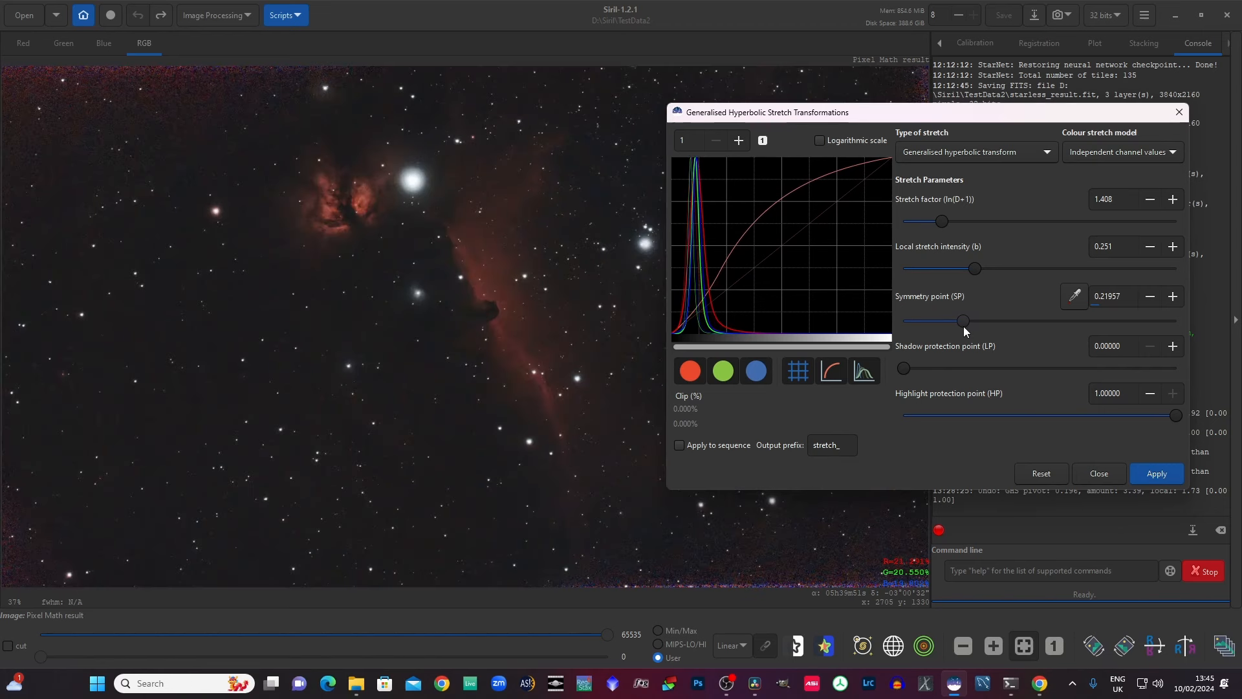
mouse_move(763, 246)
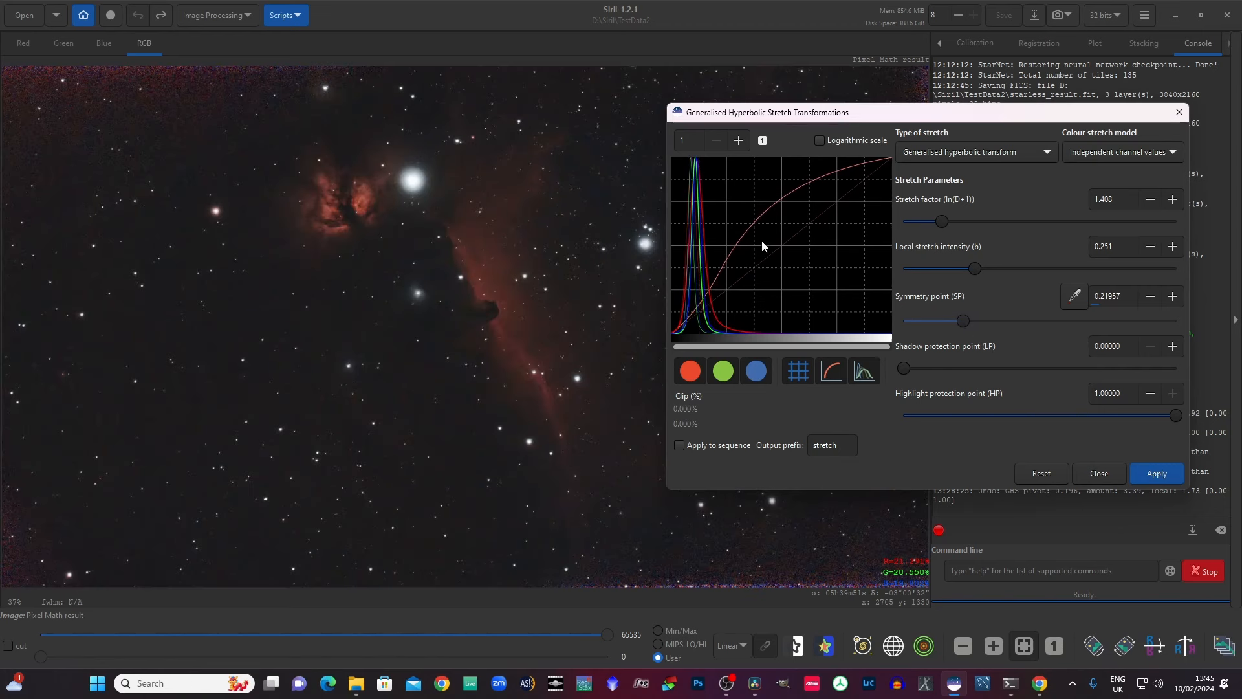
mouse_move(737, 141)
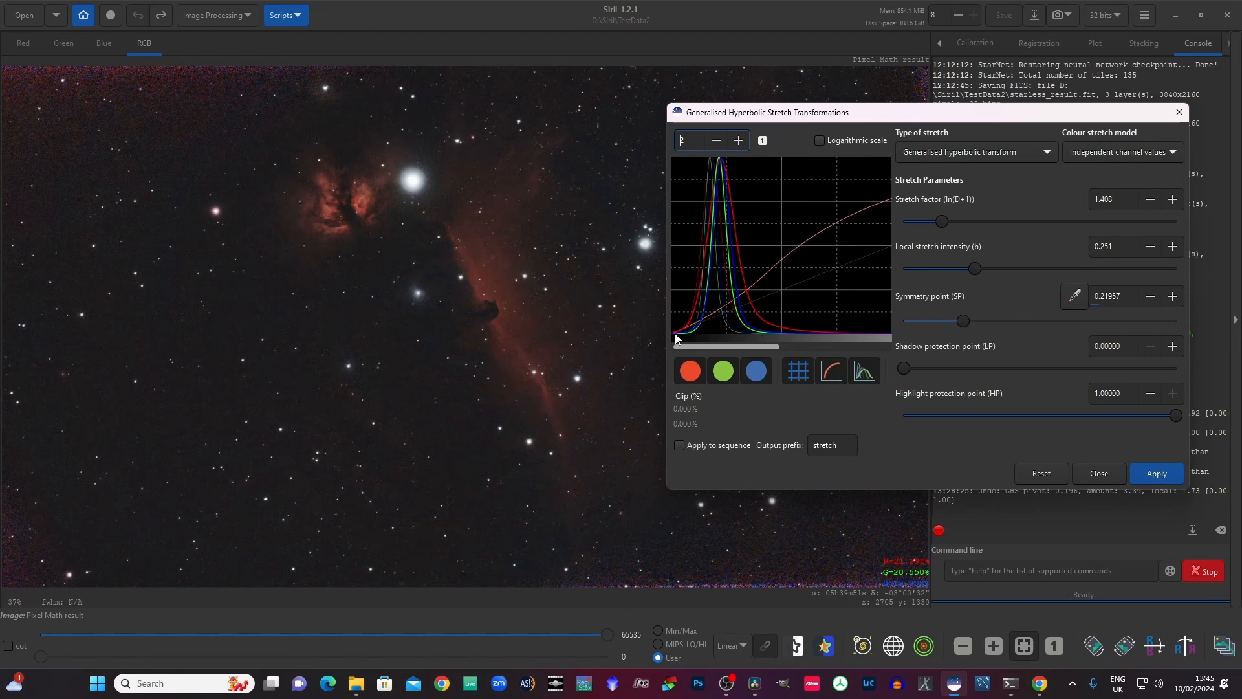
mouse_move(683, 334)
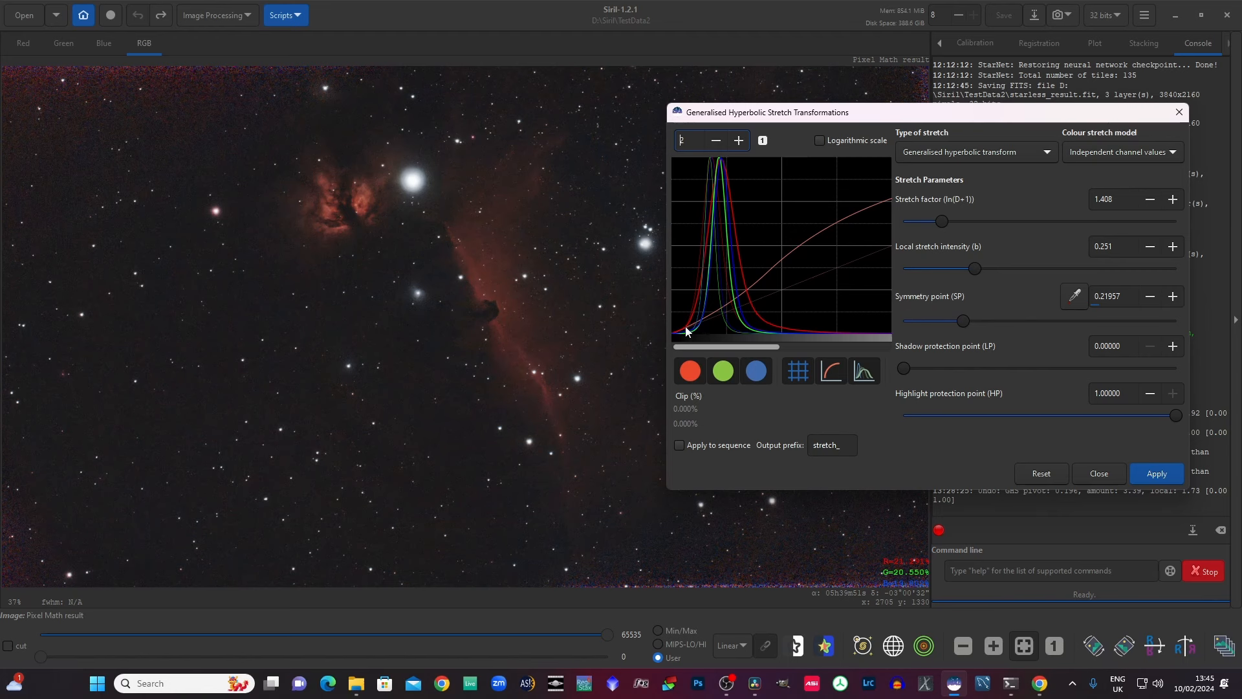
mouse_move(746, 296)
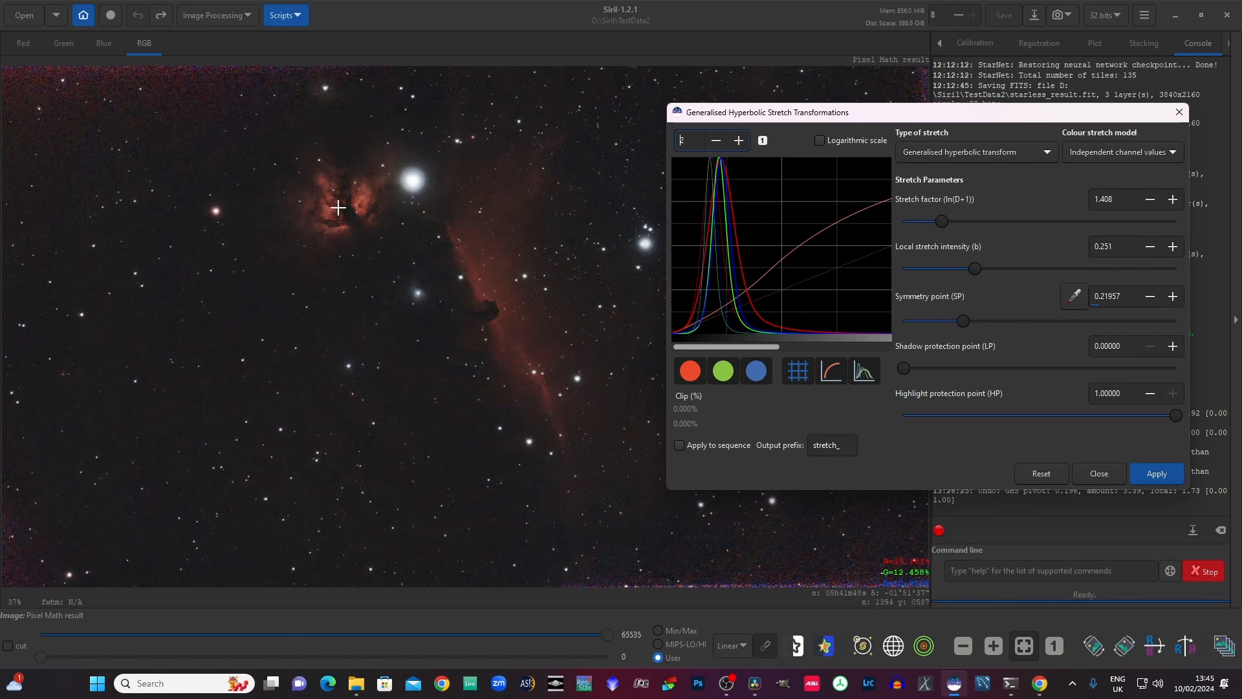
mouse_move(497, 289)
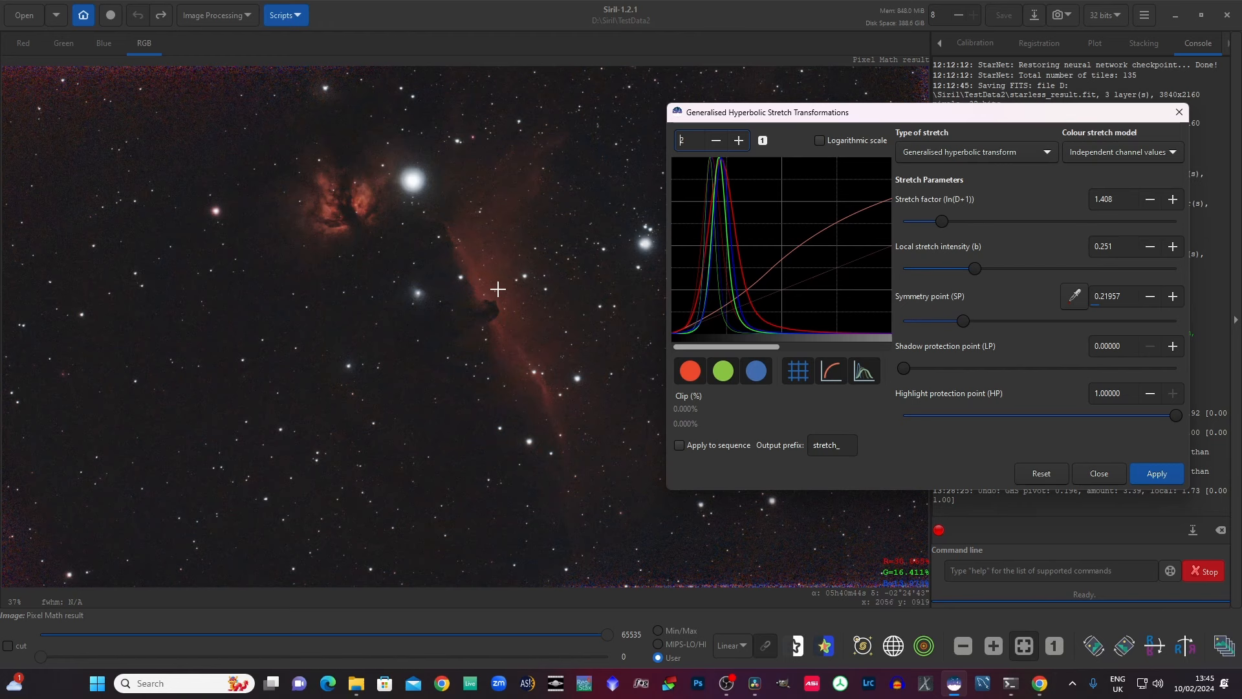
mouse_move(450, 243)
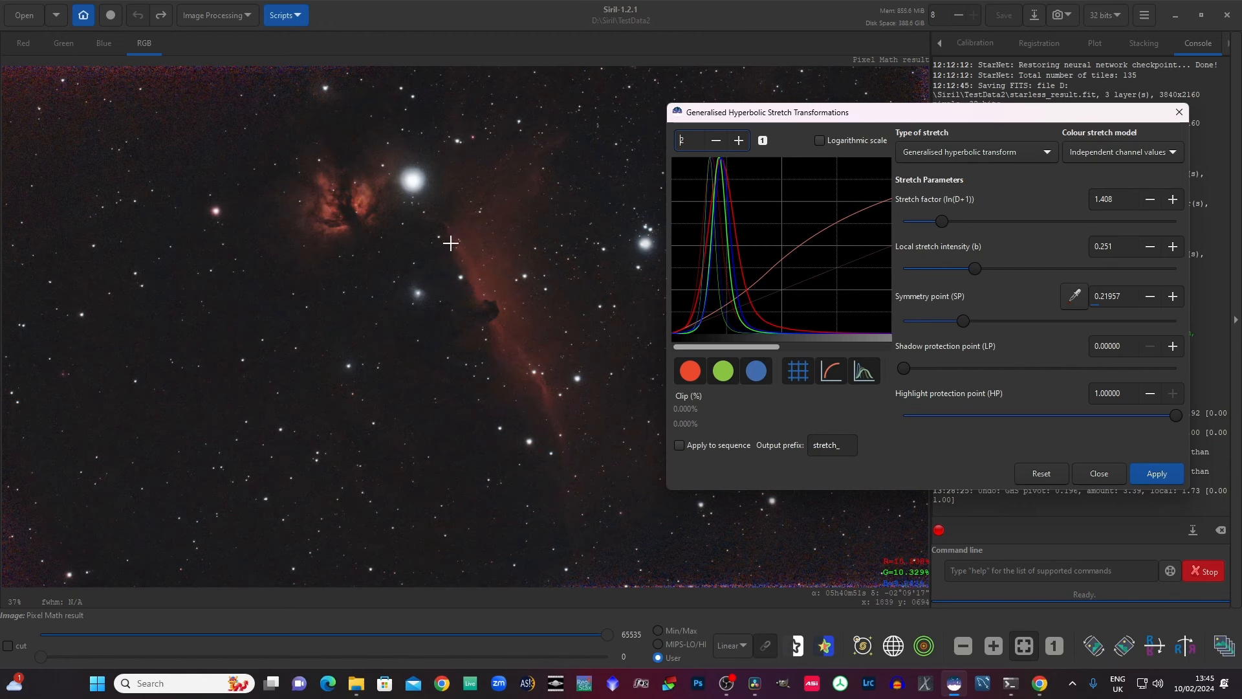
mouse_move(531, 312)
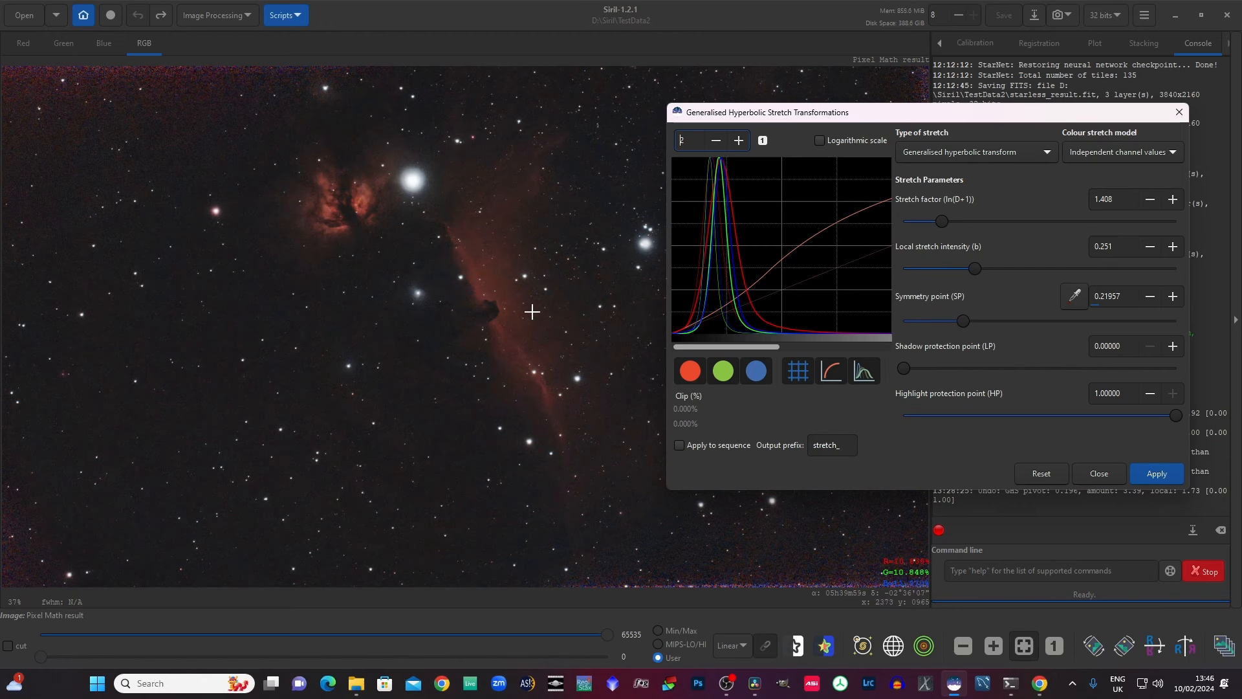
mouse_move(540, 324)
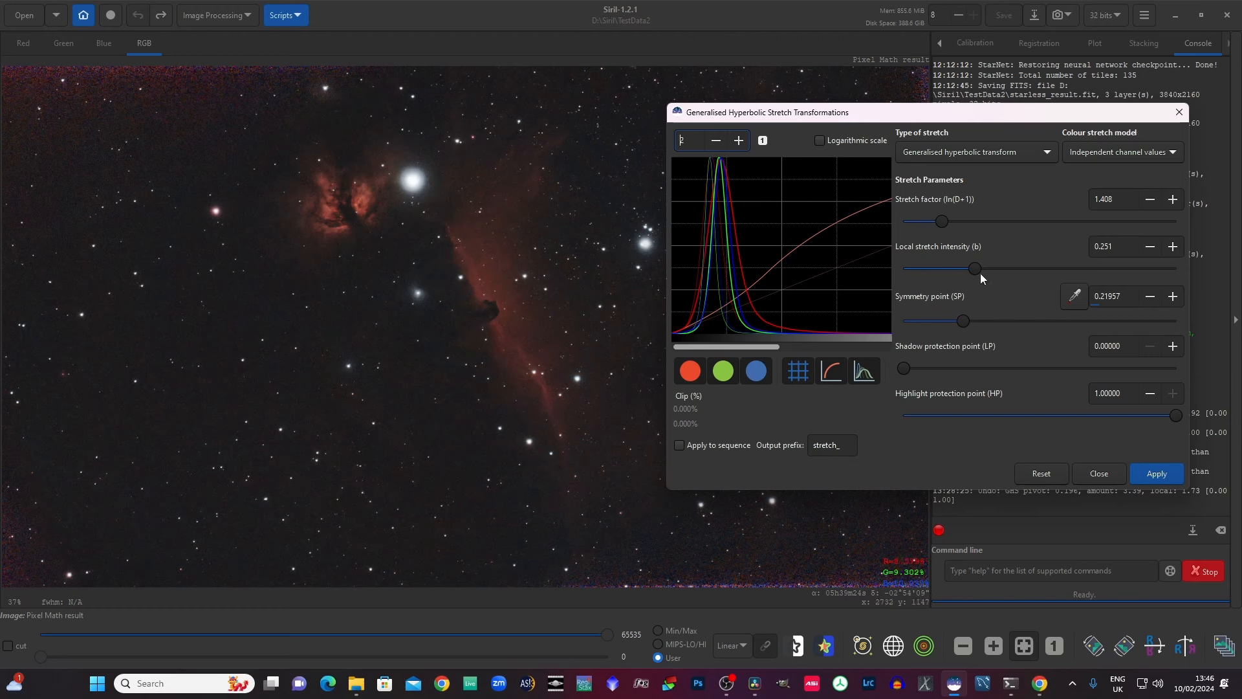
Step: Set local stretch intensity to 2.591 and symmetry point to 0.20278
drag(952, 269, 974, 269)
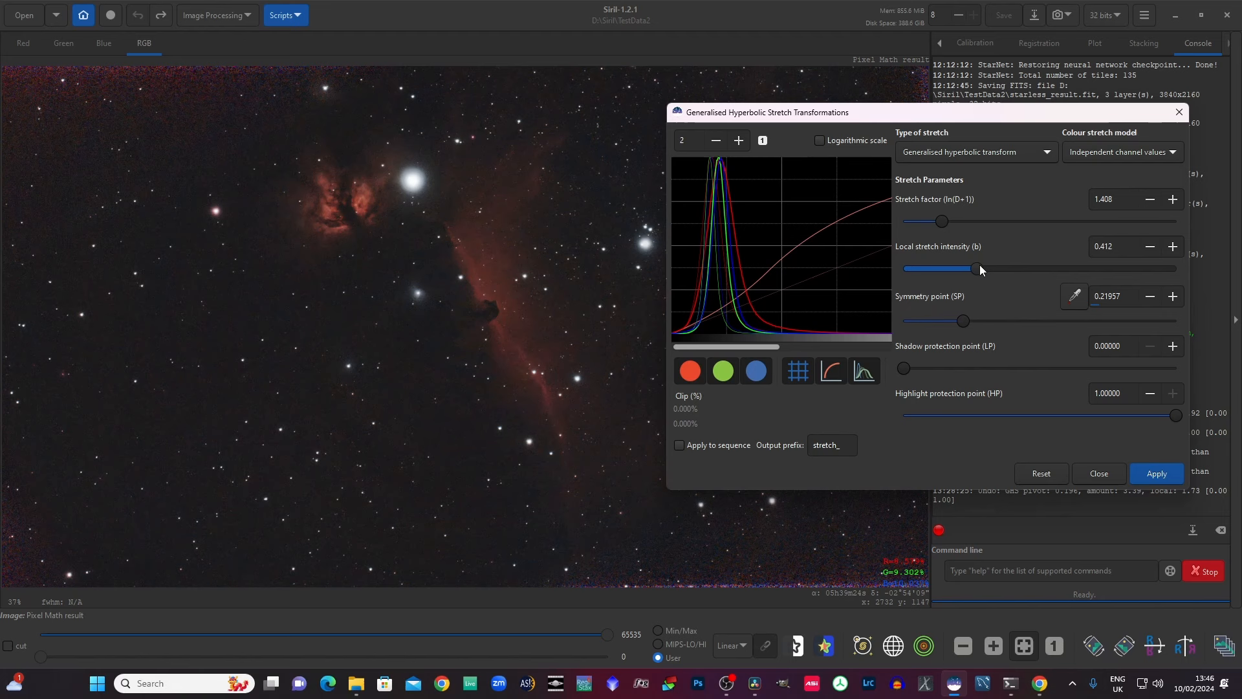
drag(976, 268, 996, 268)
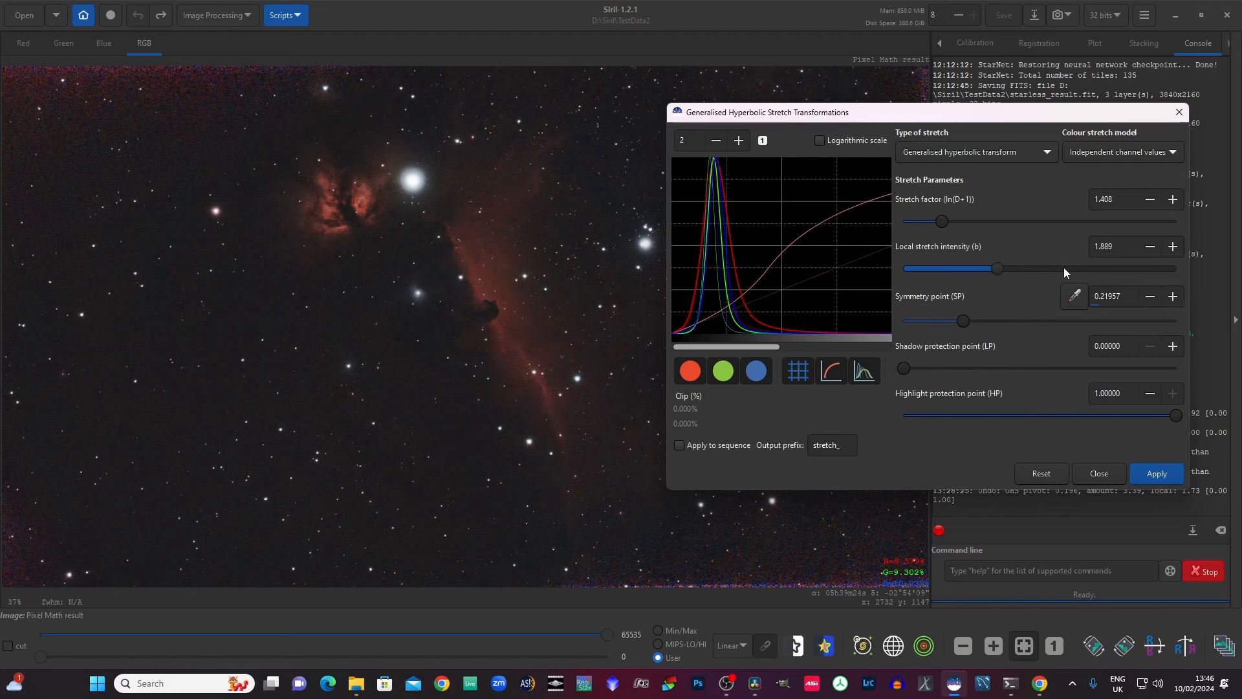
drag(995, 269, 1006, 268)
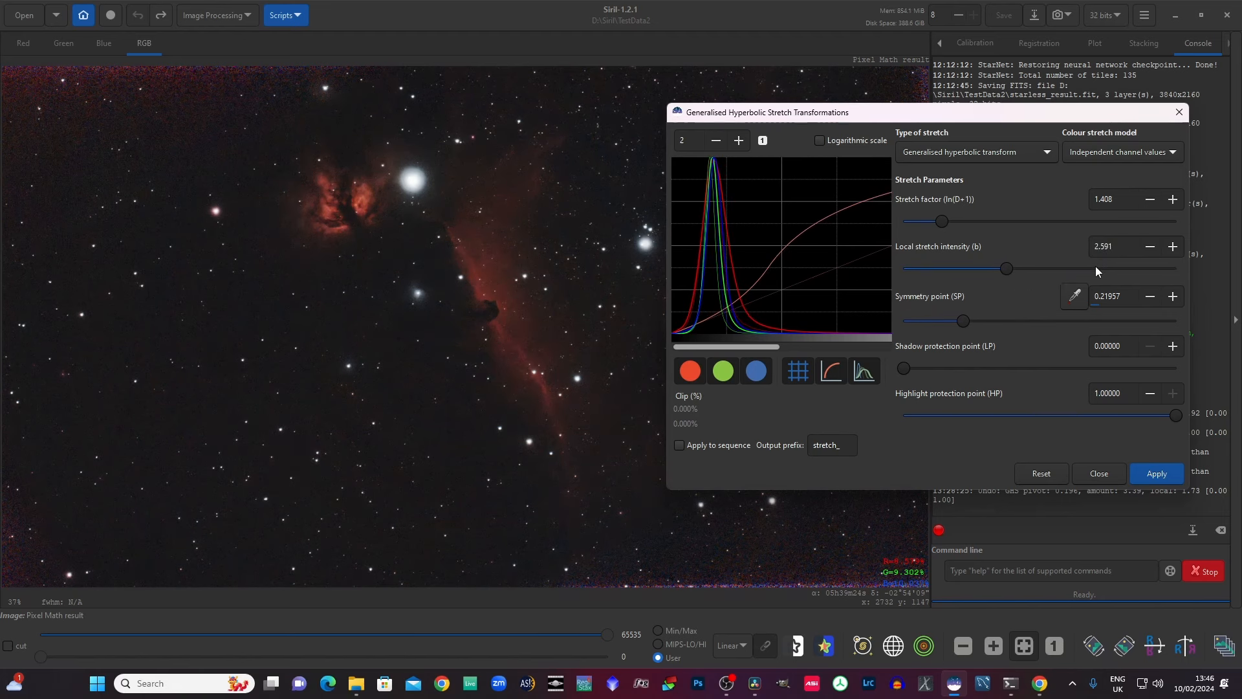
mouse_move(422, 282)
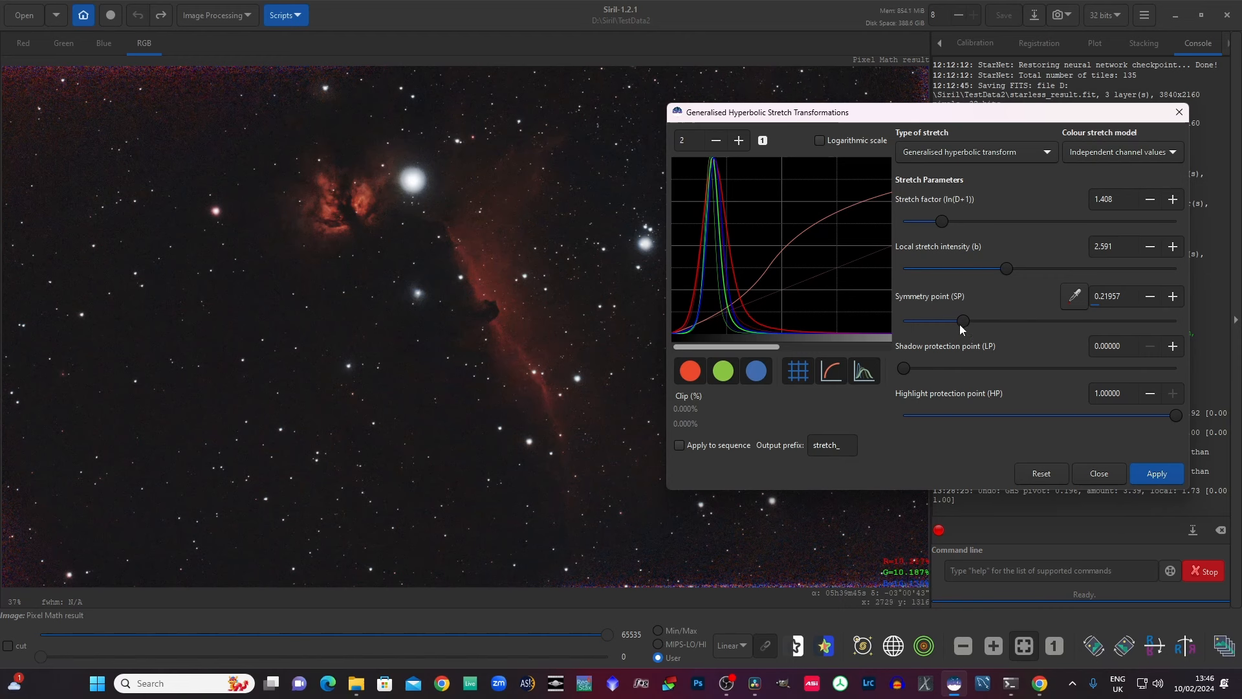
drag(964, 320, 960, 321)
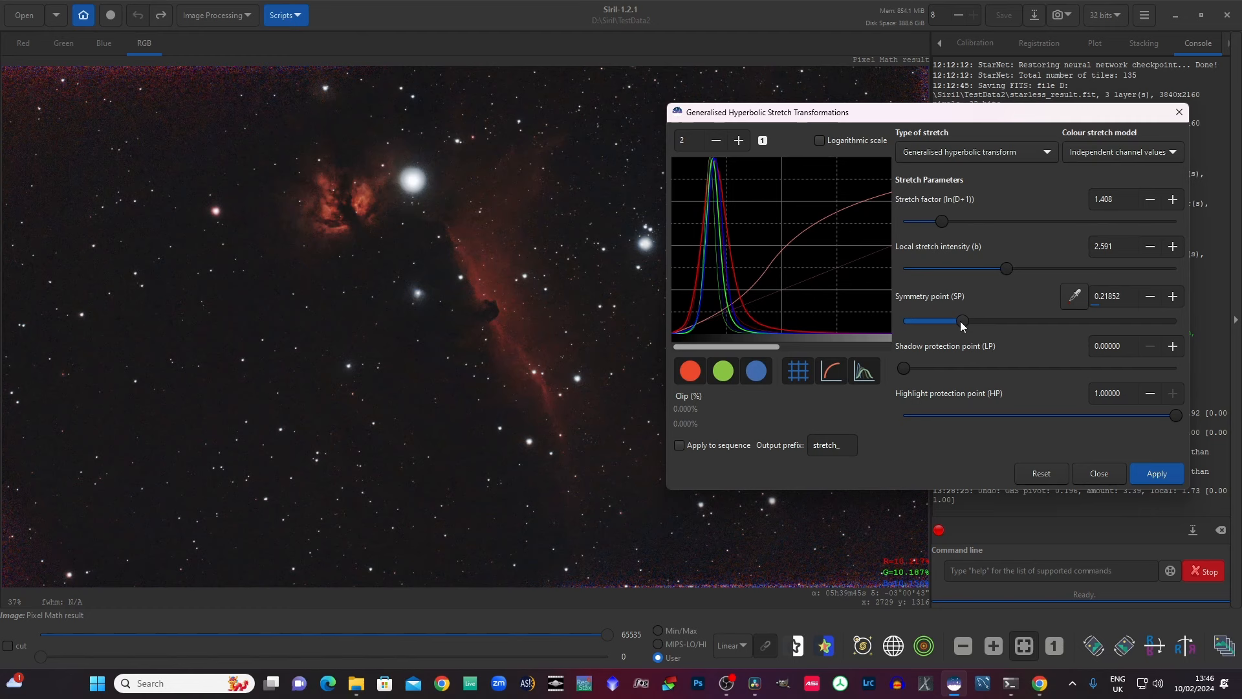
drag(962, 321, 952, 321)
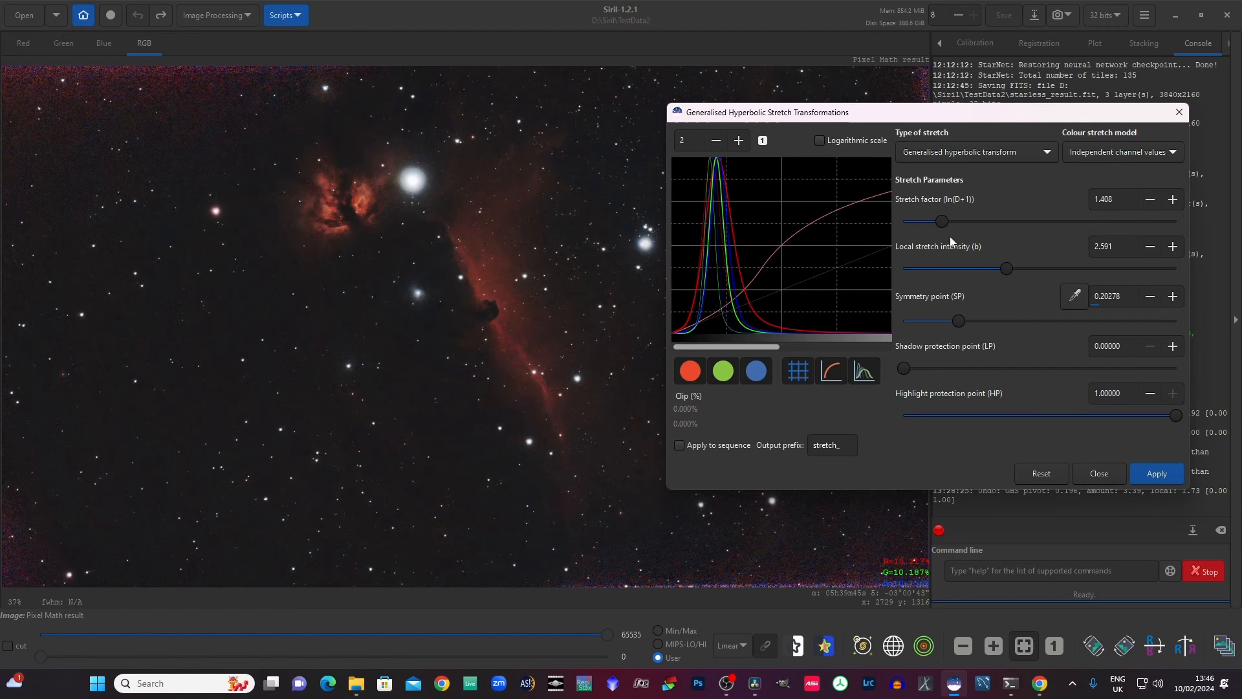
Step: Raise the stretch factor ln(D+1) to 1.766
drag(940, 221, 947, 221)
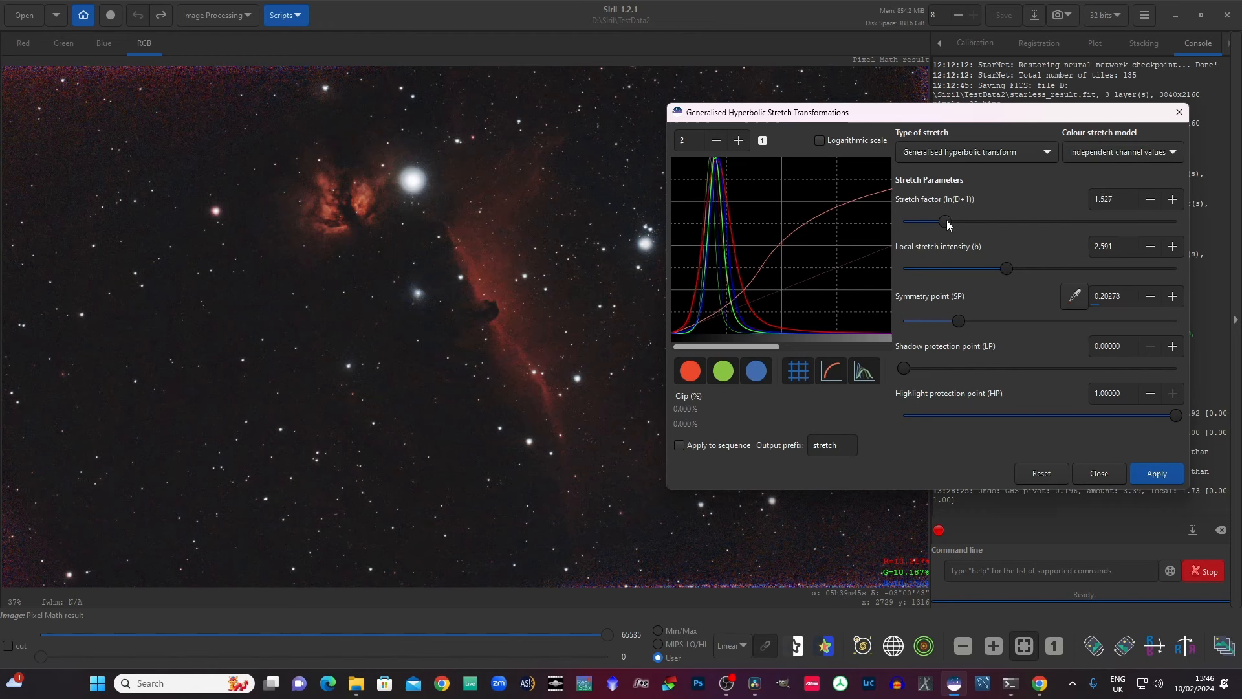
drag(947, 222, 952, 222)
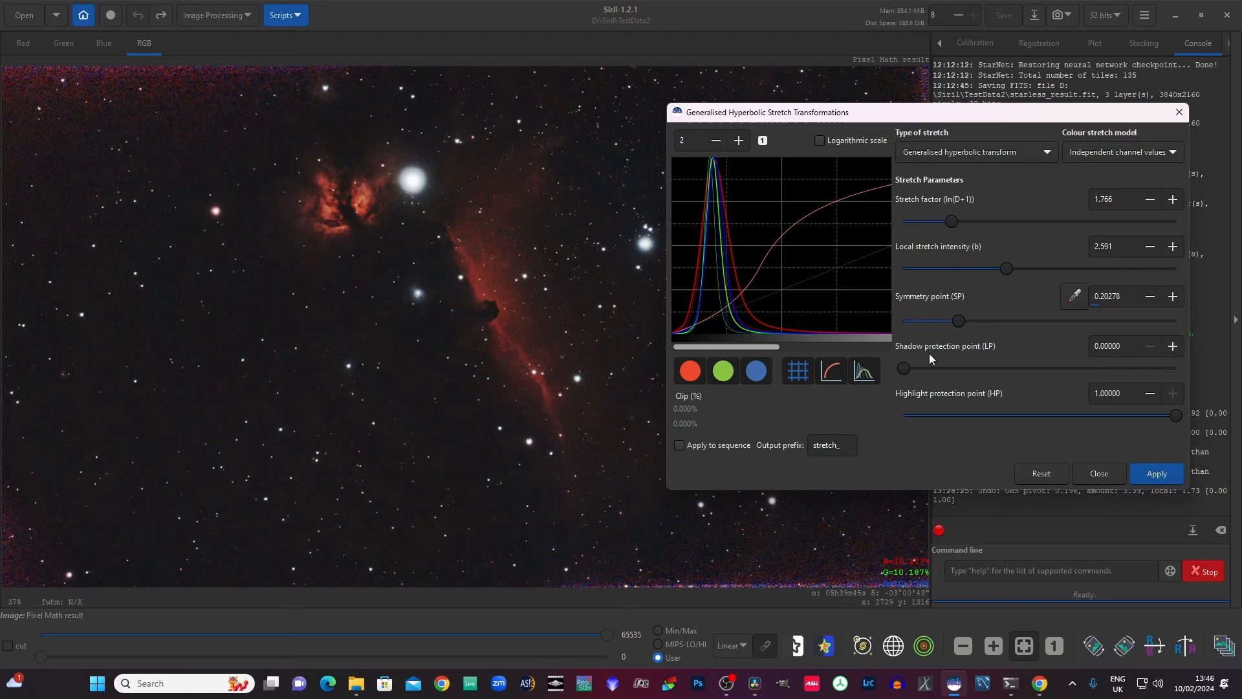
mouse_move(338, 207)
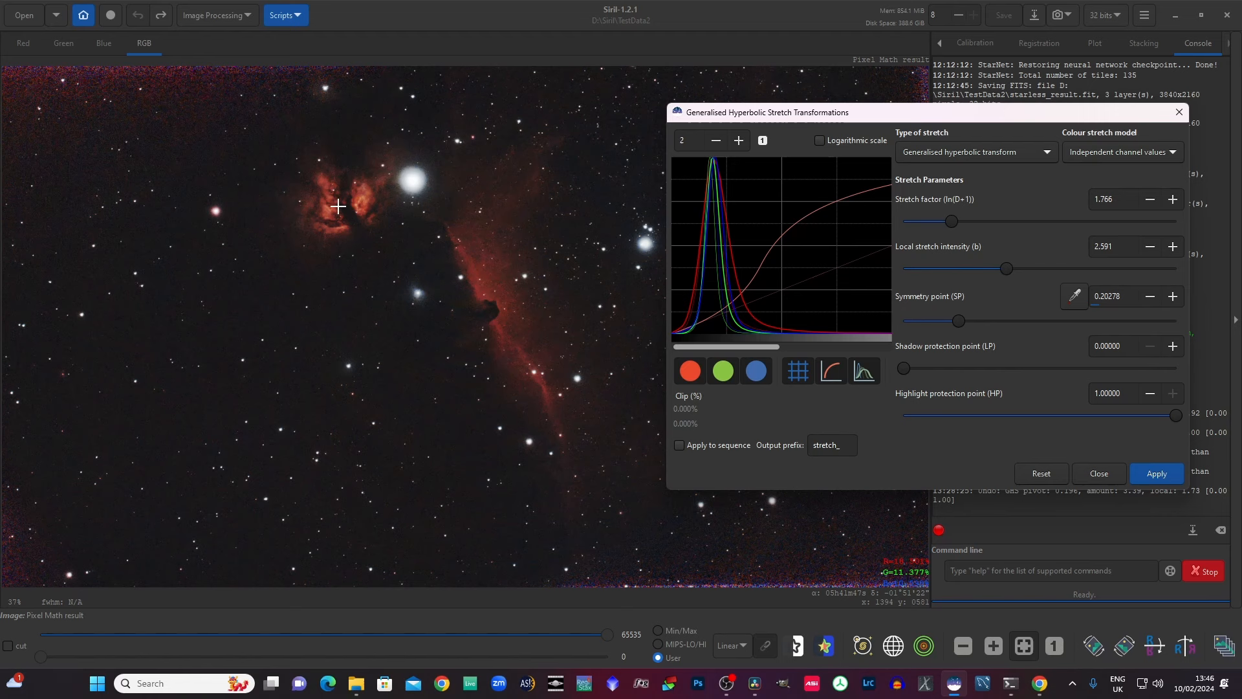
mouse_move(521, 348)
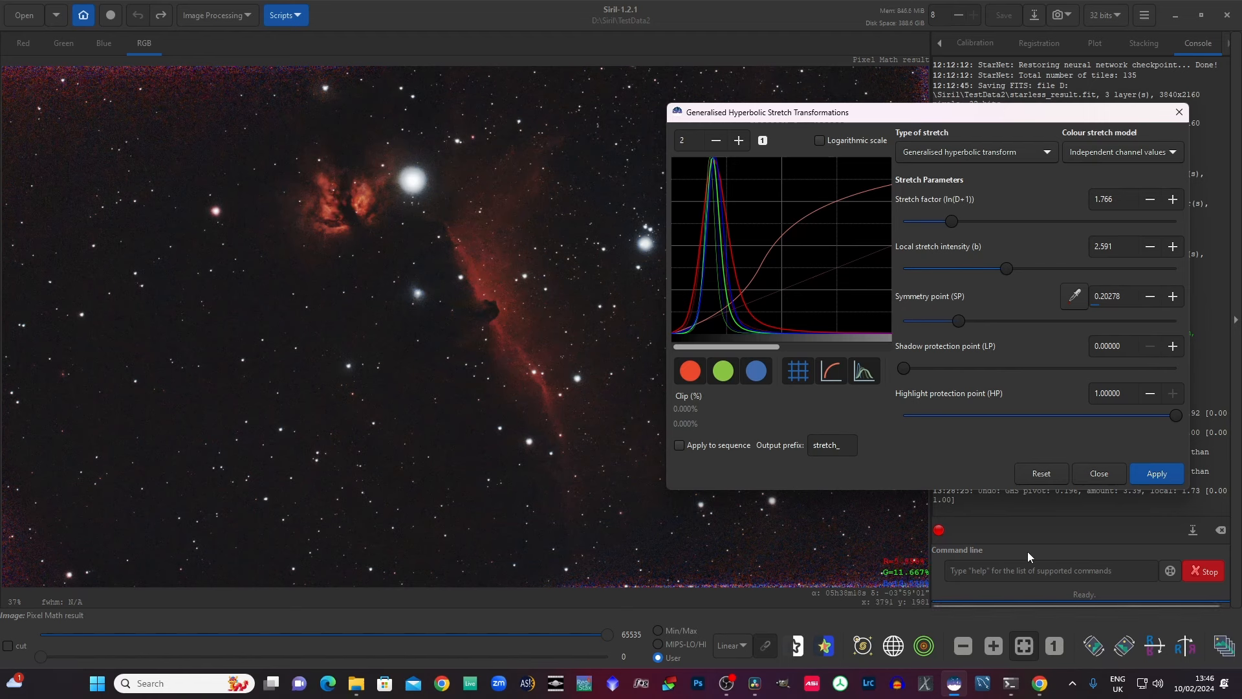
mouse_move(1041, 473)
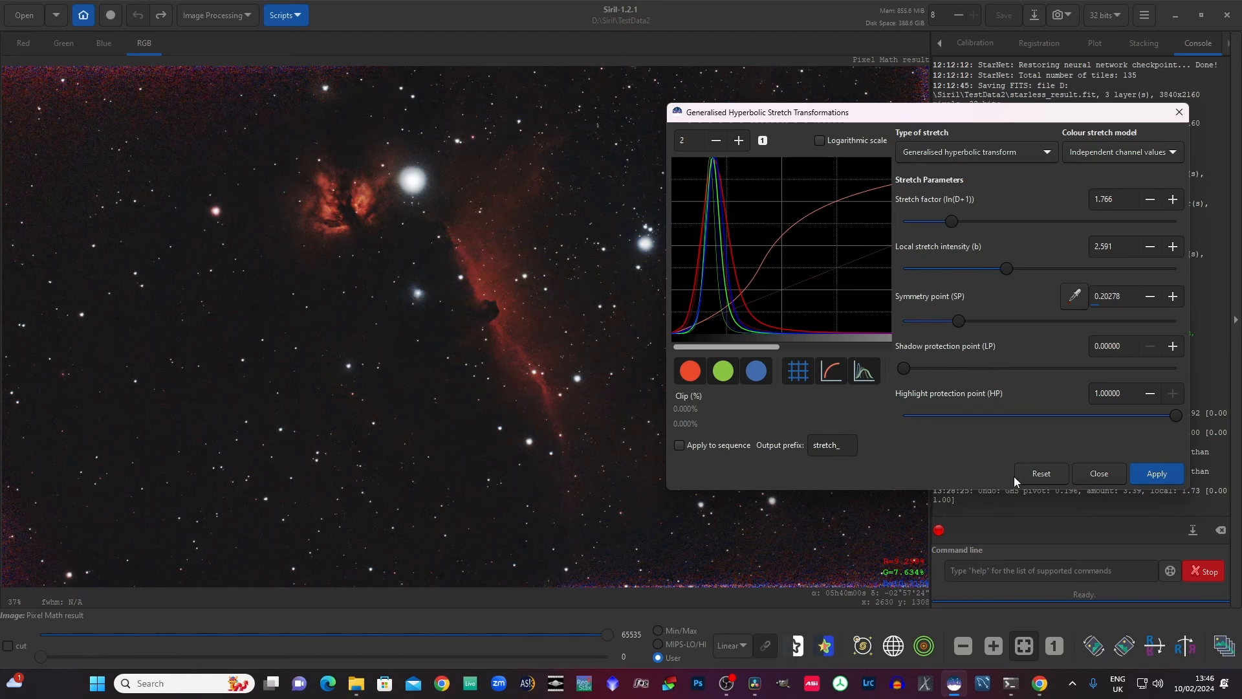
Step: Reset parameters, then set symmetry point near 0.17, stretch factor 0.931, intensity 0.489
click(1040, 473)
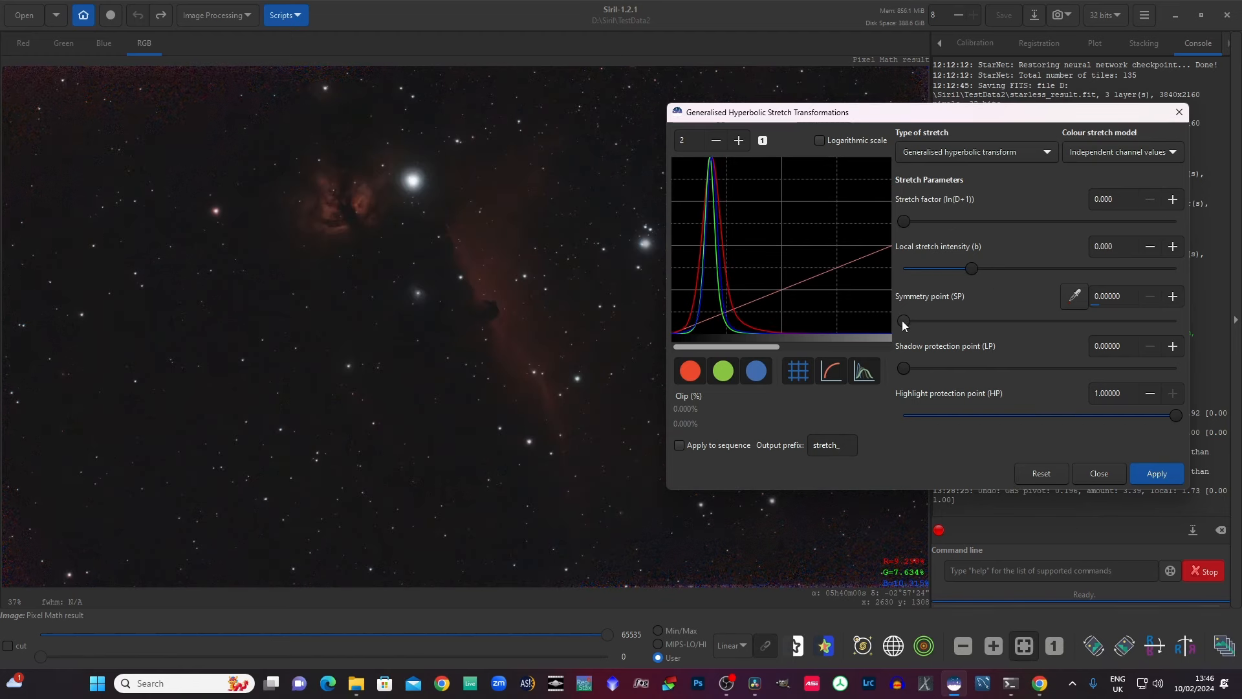
drag(901, 320, 968, 320)
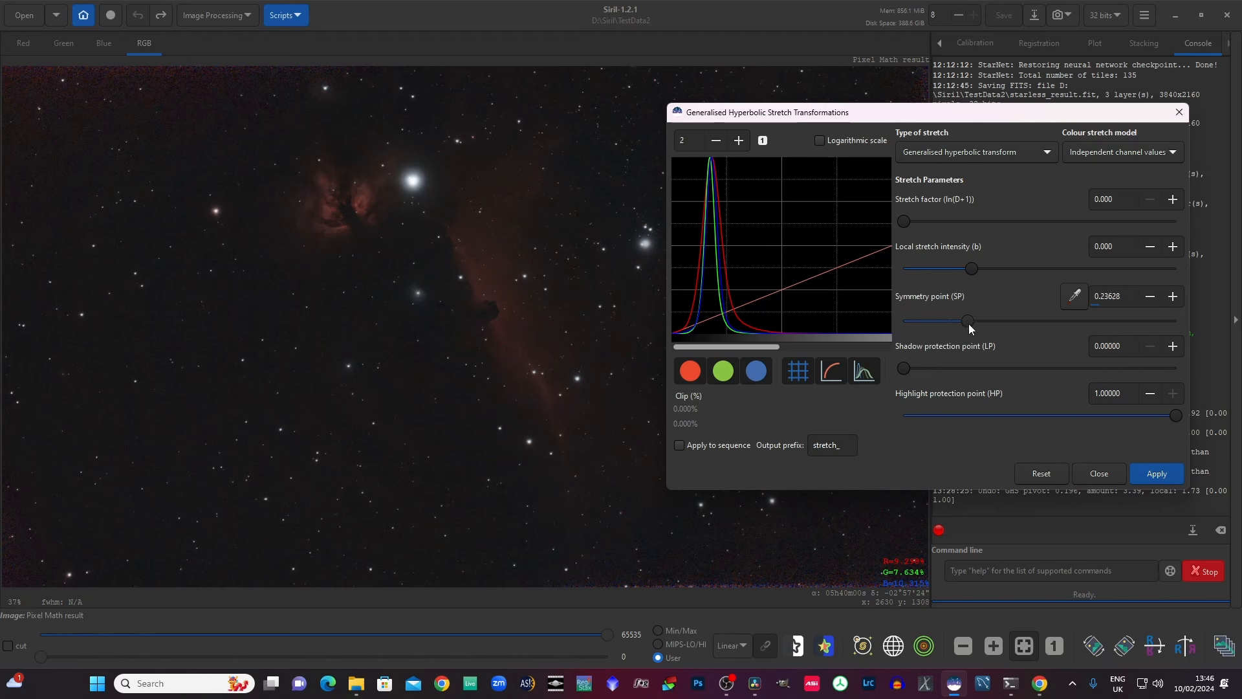
drag(968, 320, 951, 320)
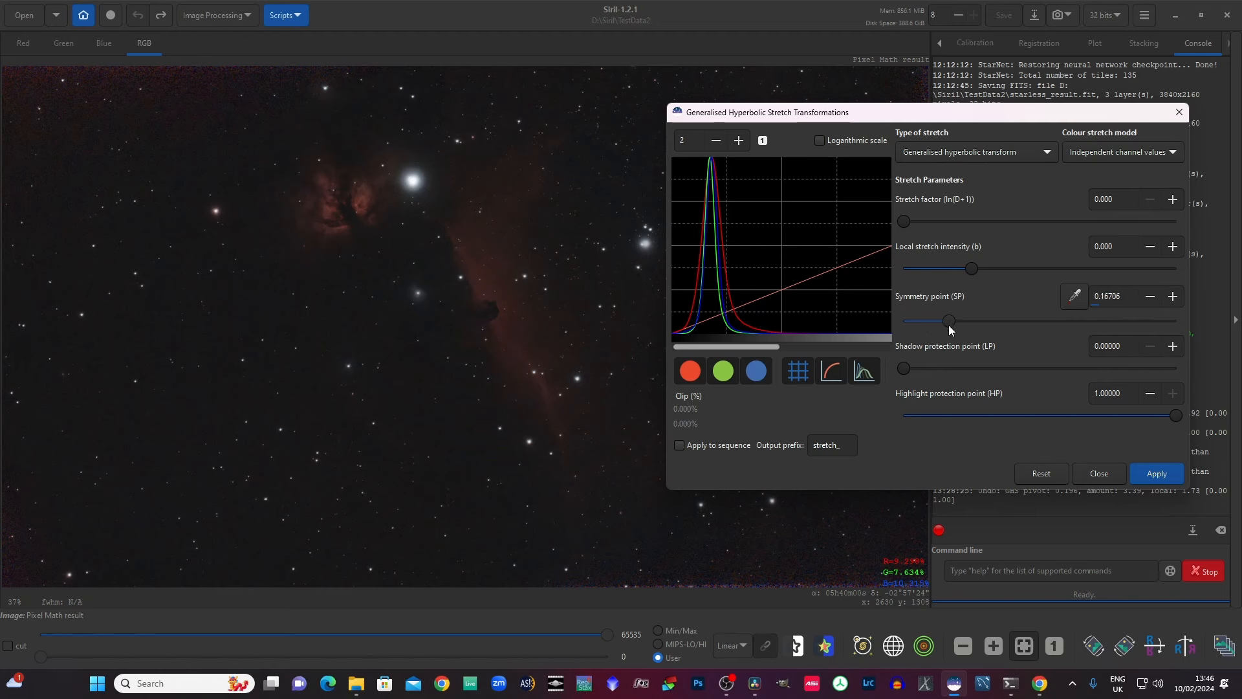
drag(903, 221, 917, 221)
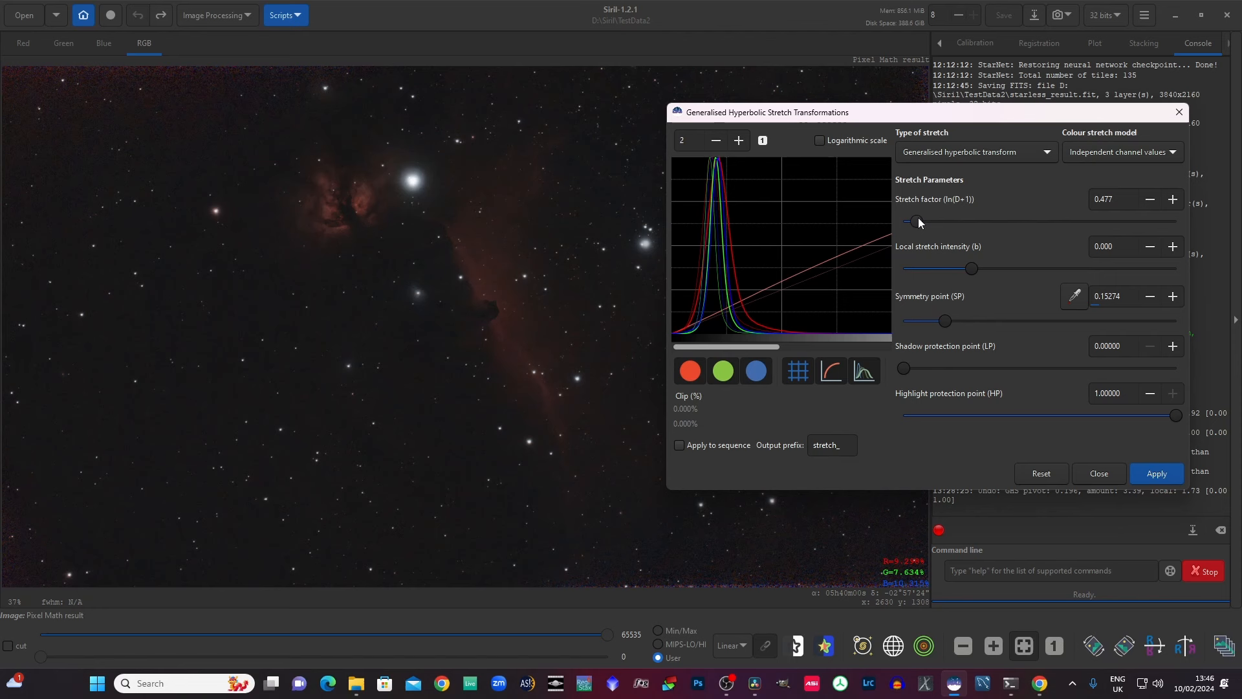
drag(913, 222, 927, 222)
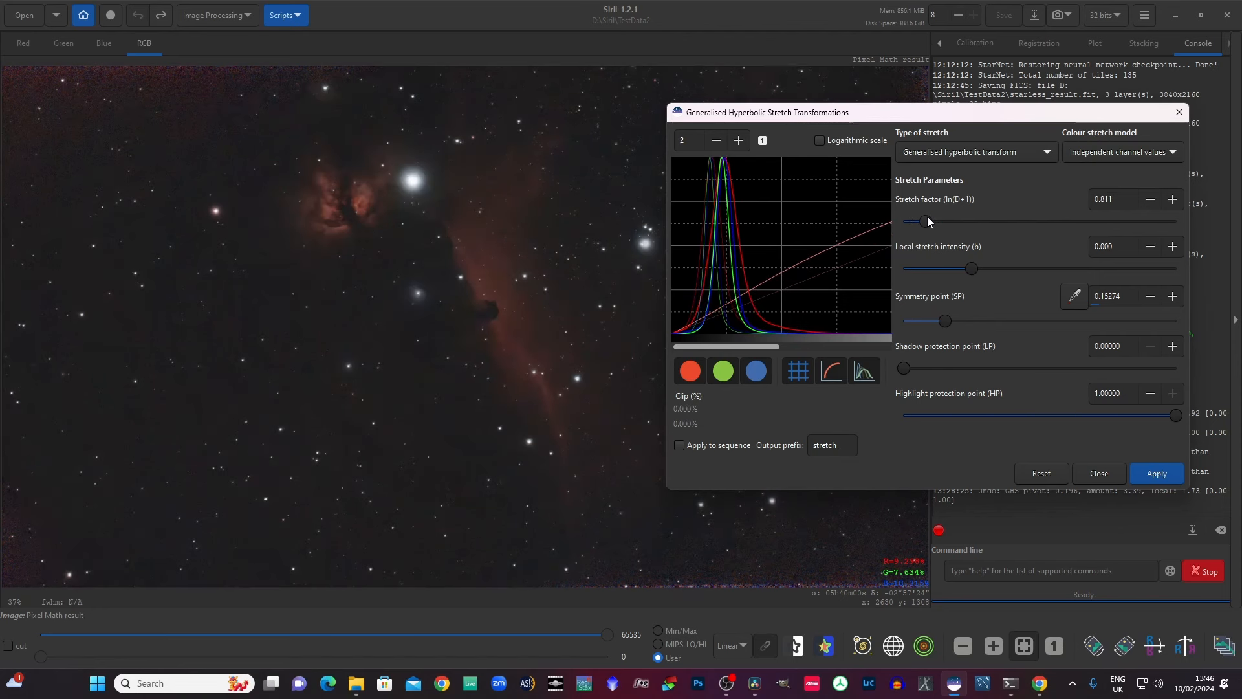
drag(921, 221, 929, 221)
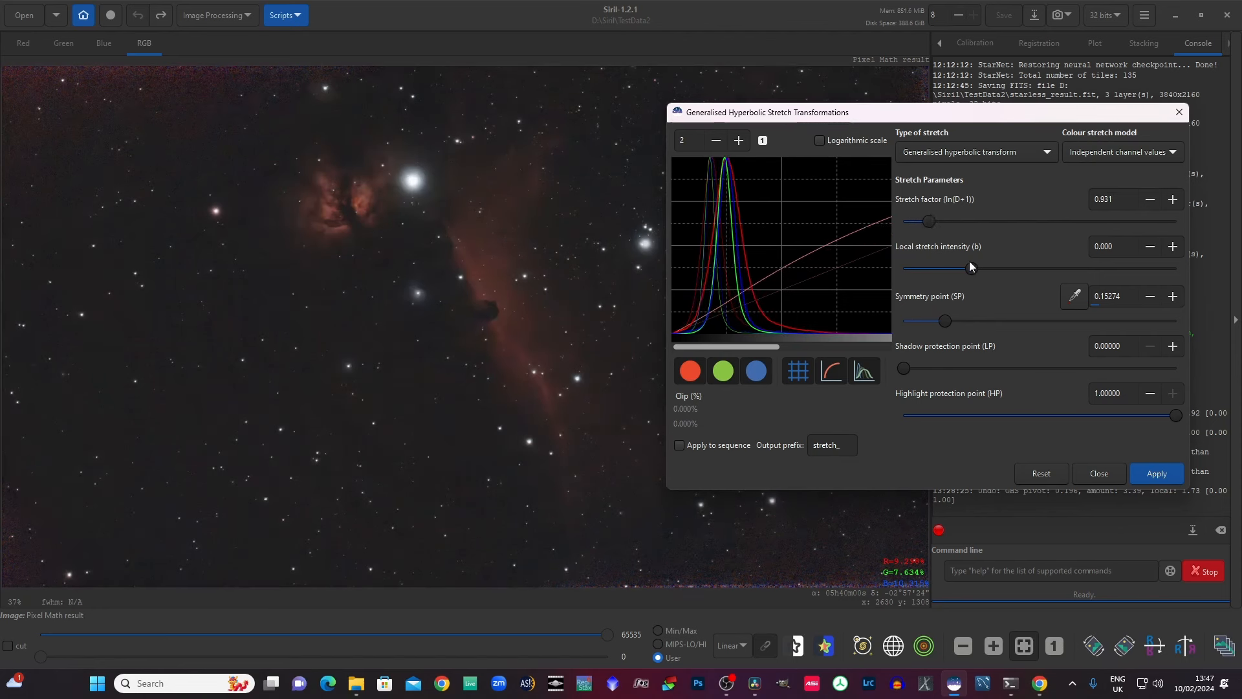
drag(928, 268, 977, 268)
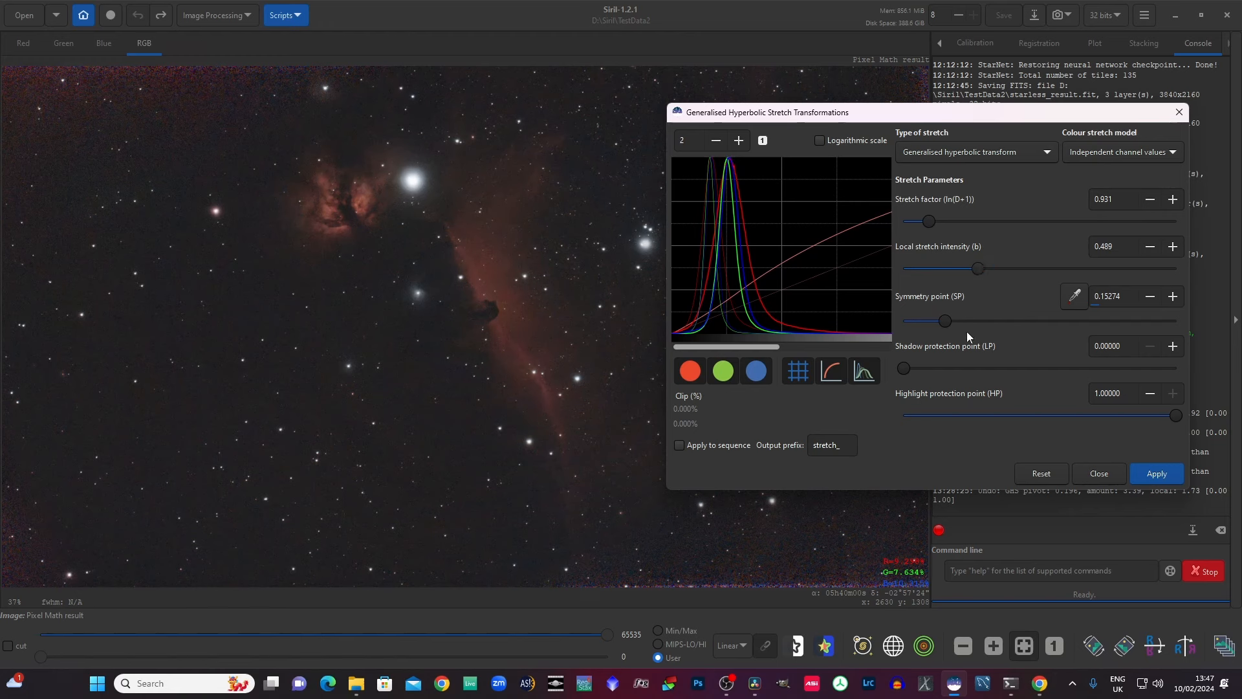
mouse_move(858, 351)
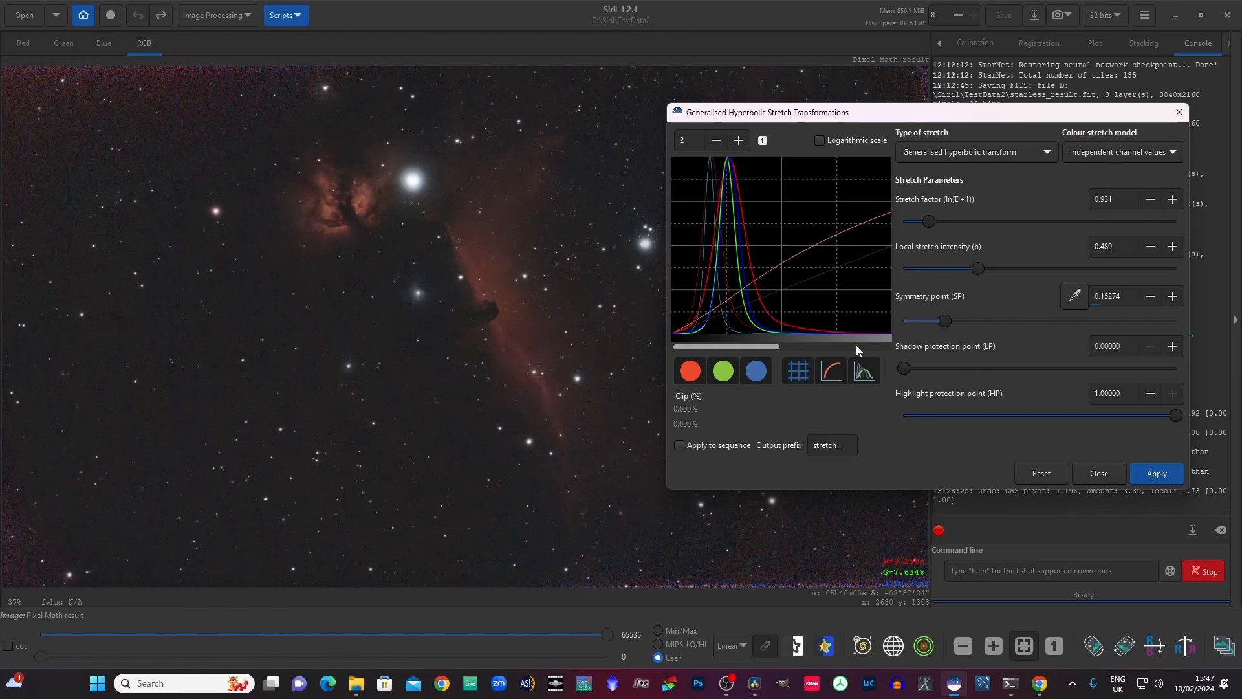
Step: Fine-tune symmetry point to 0.17064, raise local intensity, and apply the stretch
drag(945, 321, 936, 321)
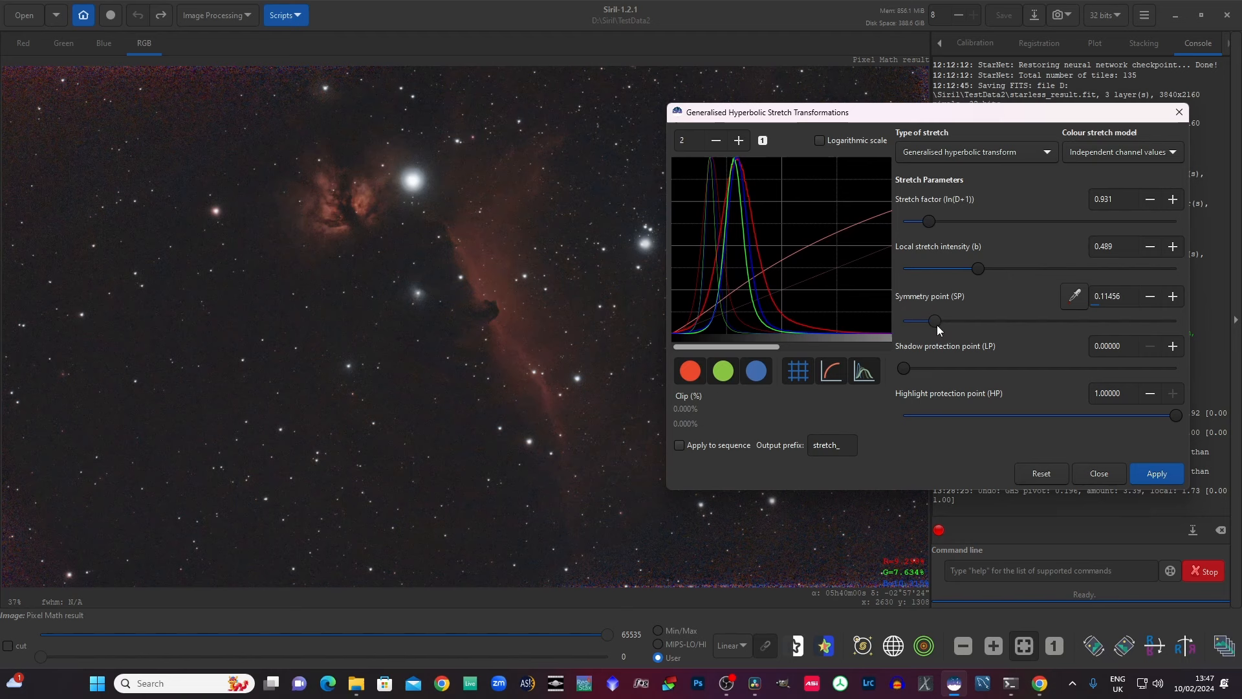
drag(939, 320, 935, 320)
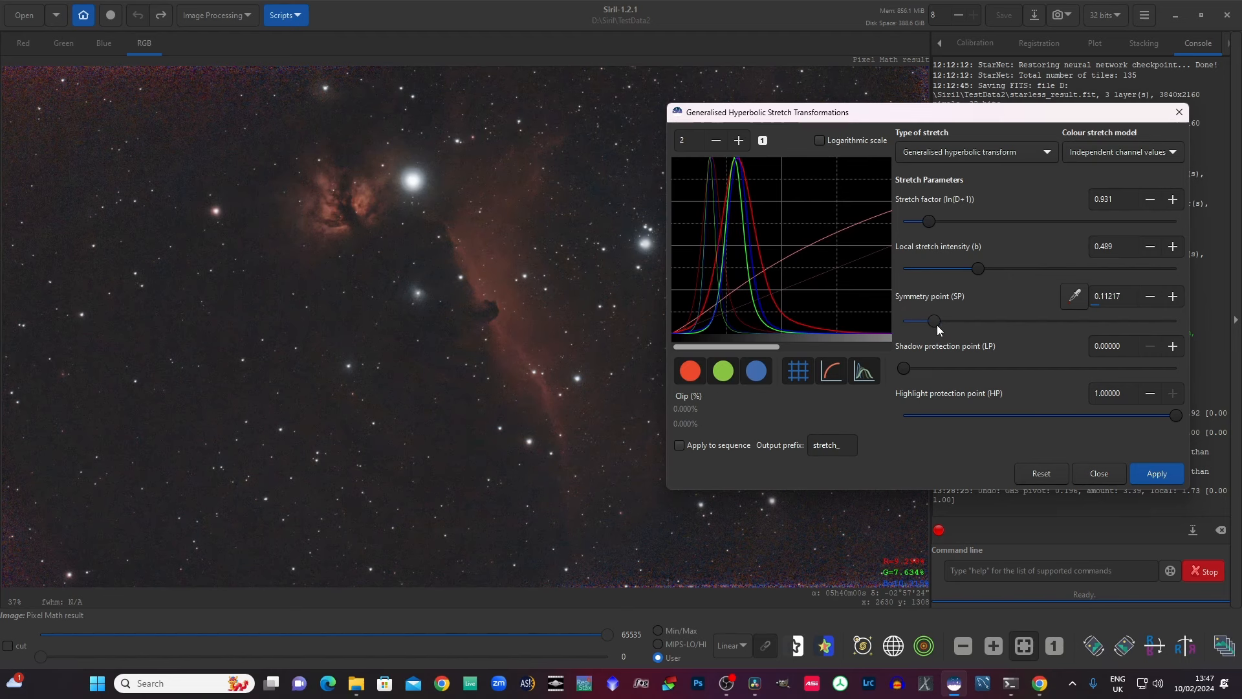
mouse_move(938, 329)
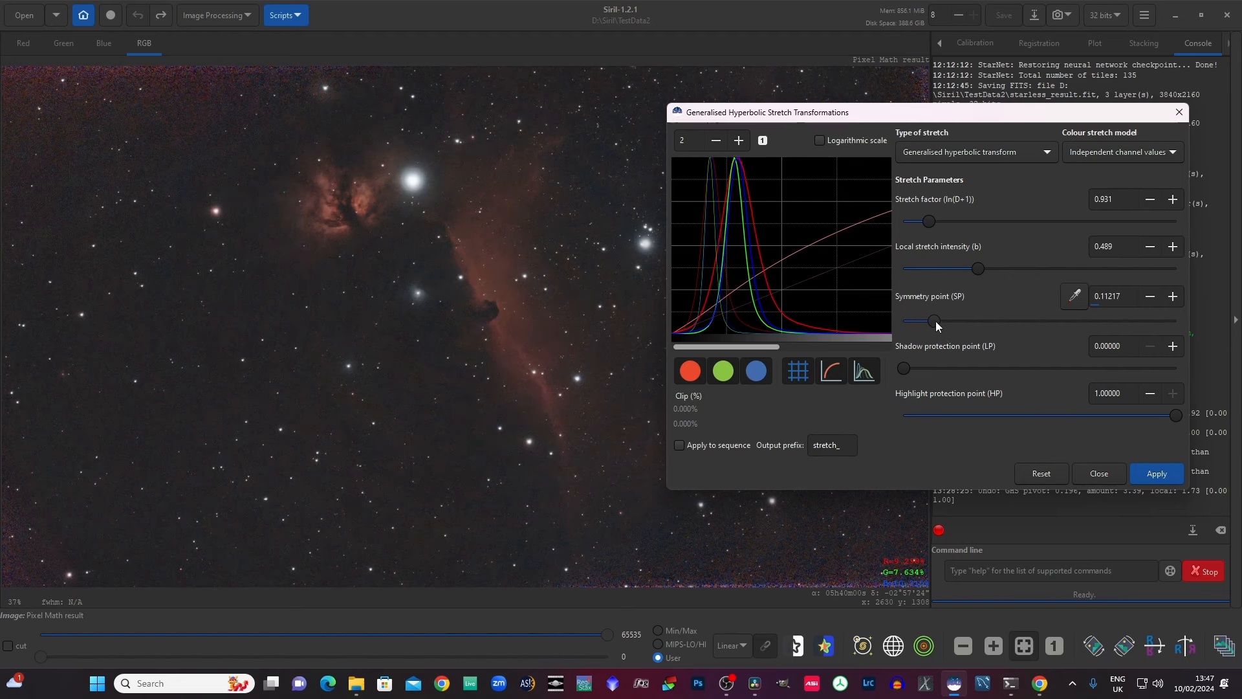
drag(935, 320, 945, 321)
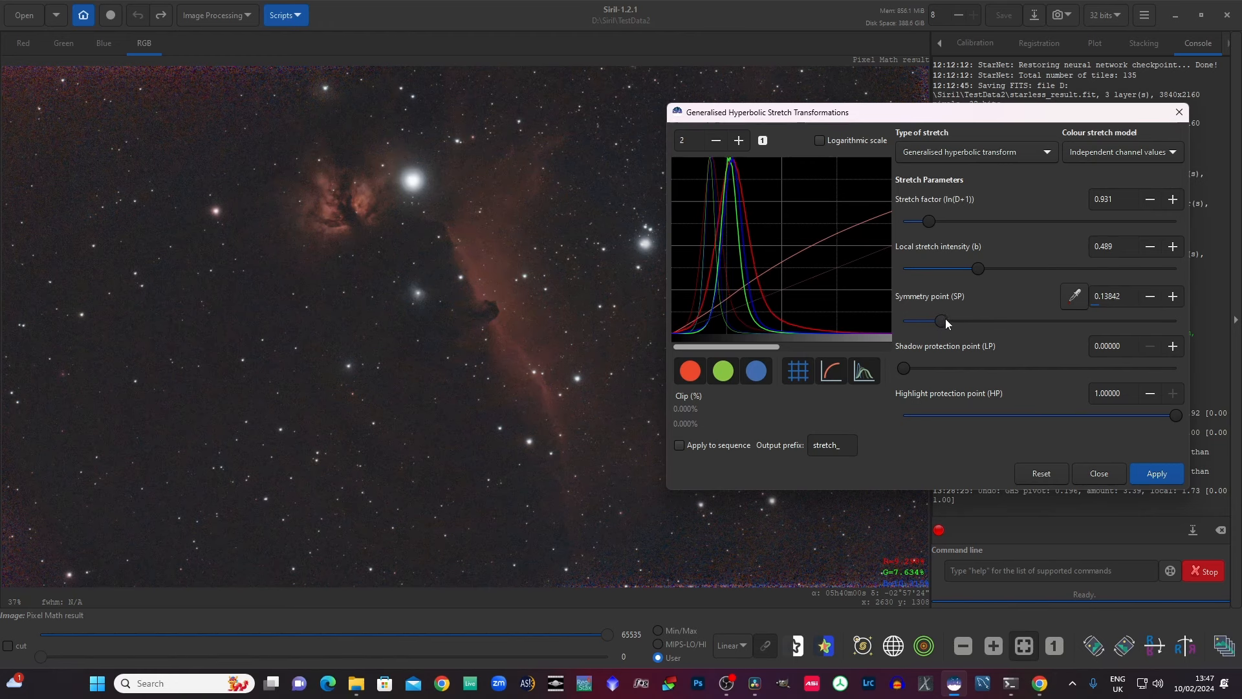
drag(939, 321, 942, 321)
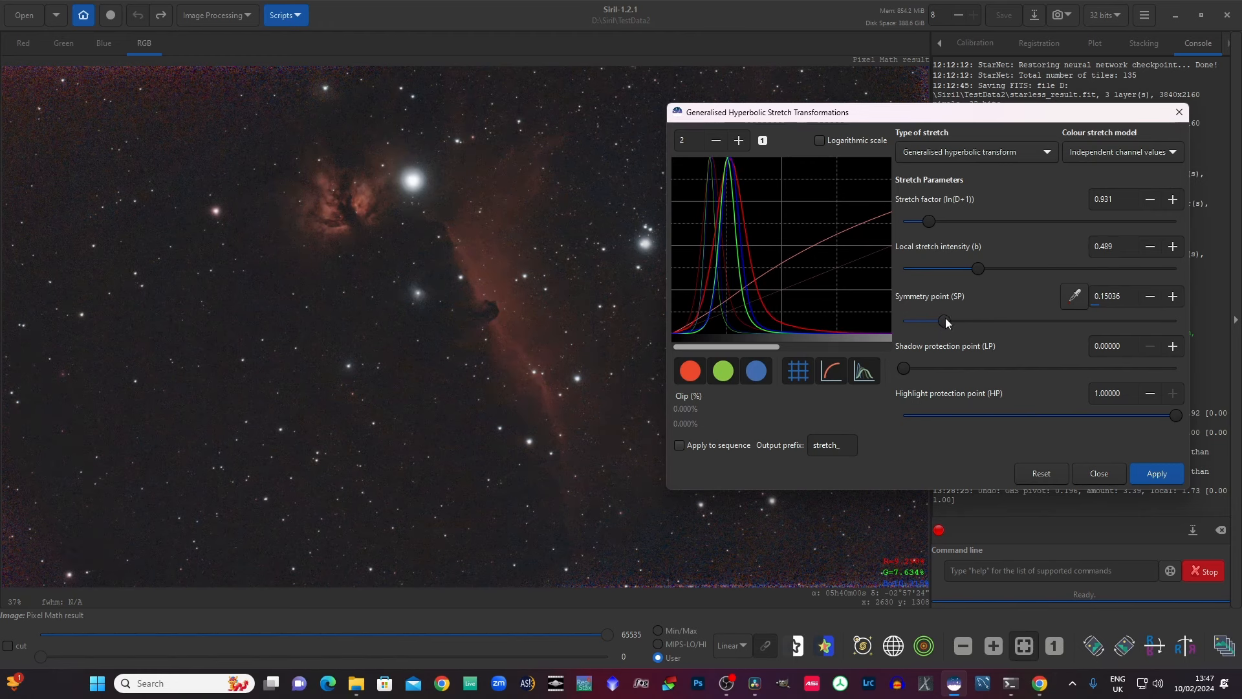
drag(941, 320, 951, 320)
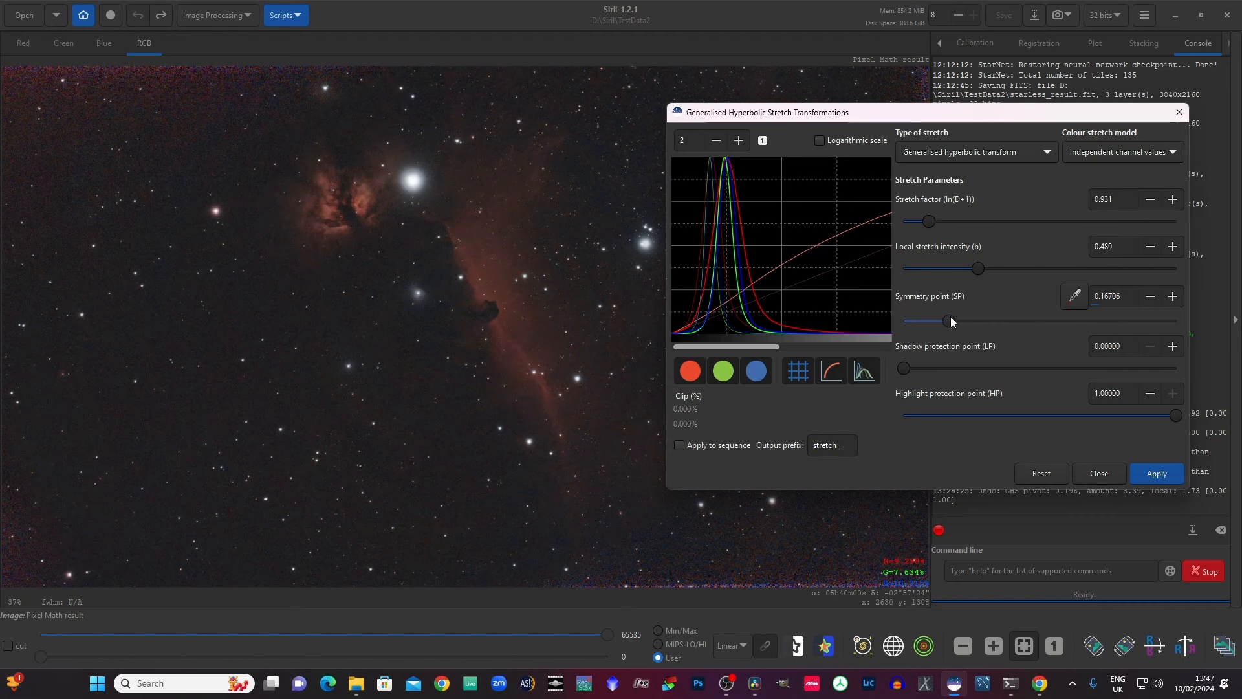
drag(946, 321, 957, 321)
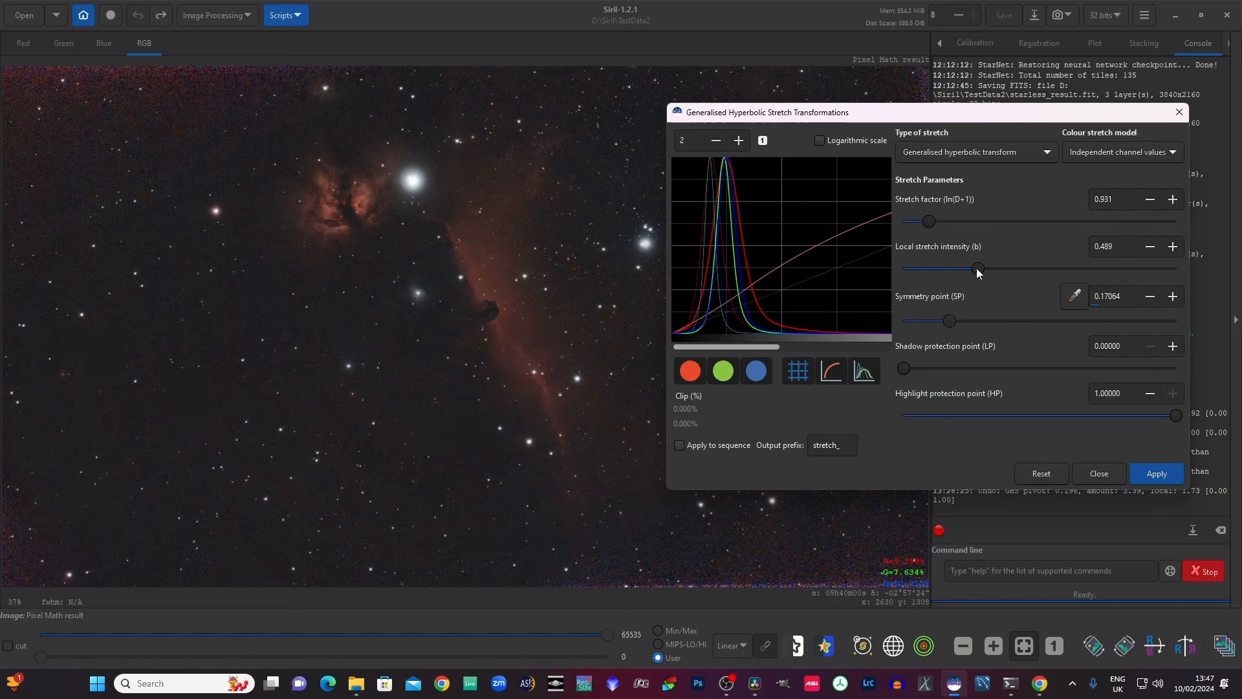
drag(977, 269, 989, 268)
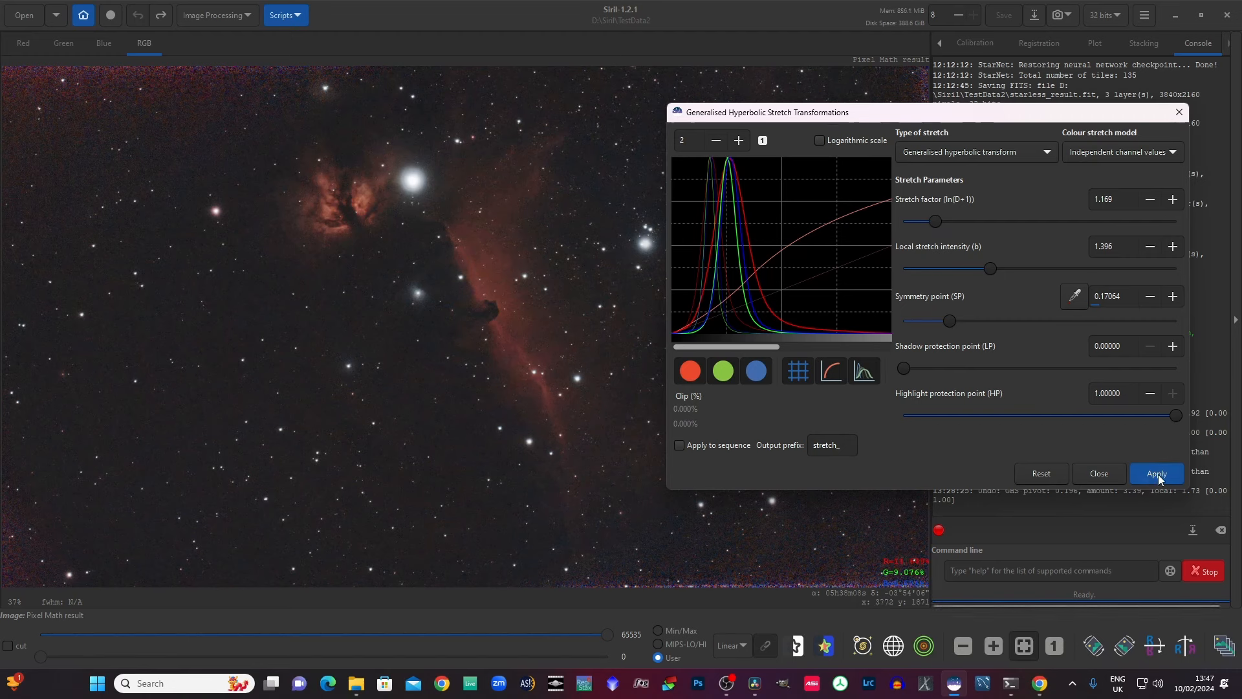
click(1041, 473)
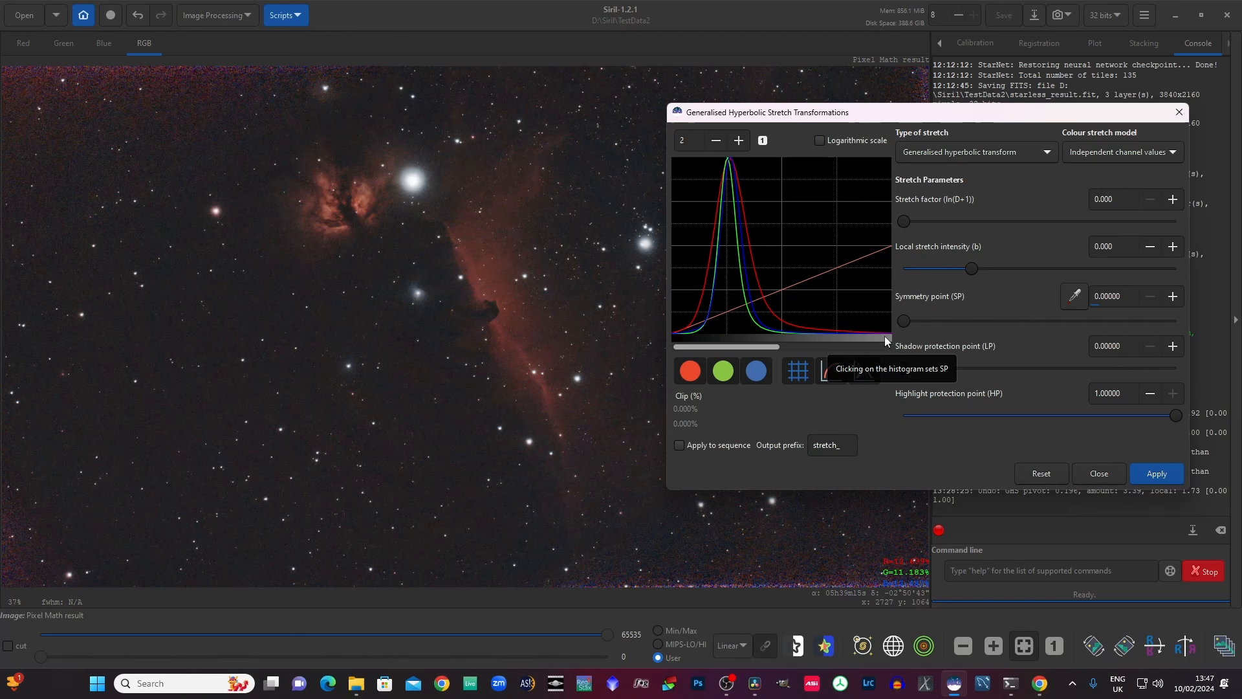
mouse_move(854, 283)
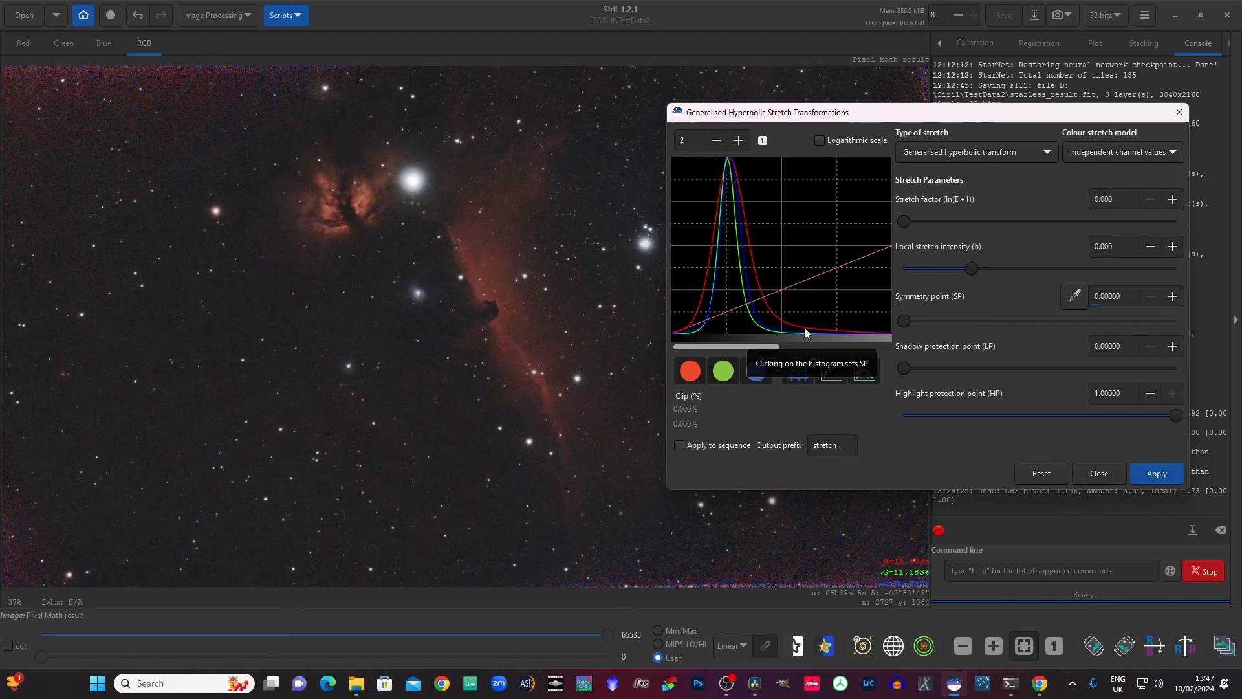
mouse_move(774, 311)
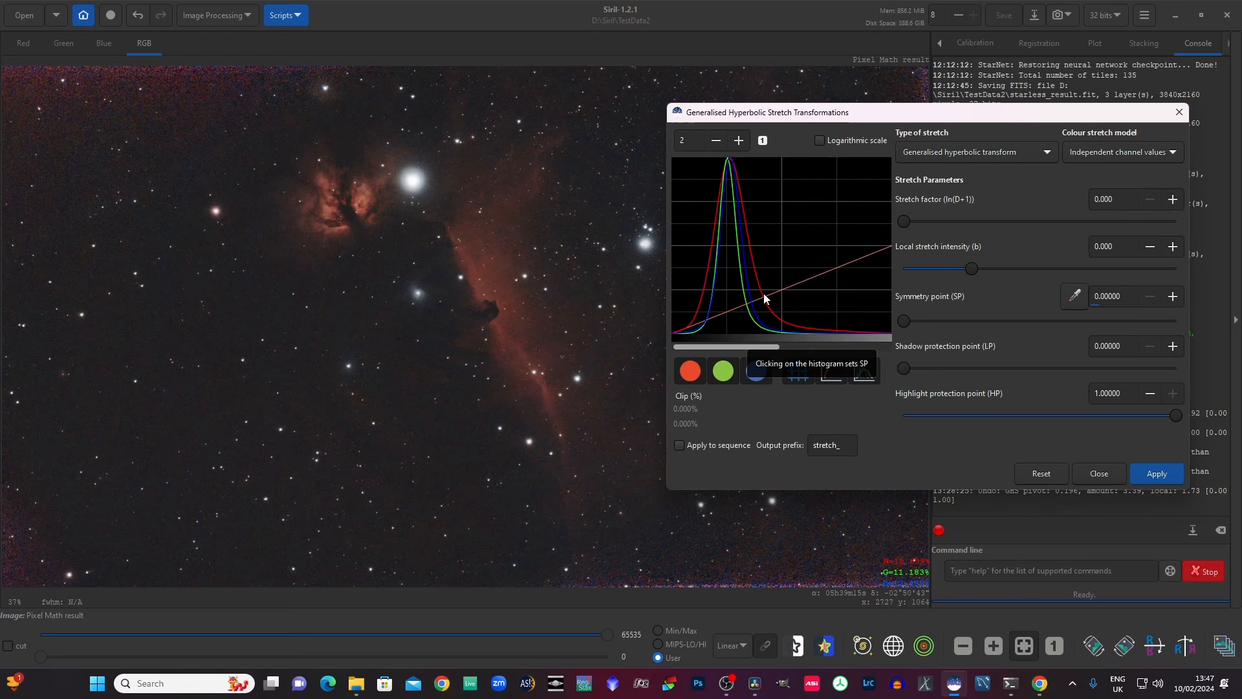
mouse_move(1020, 287)
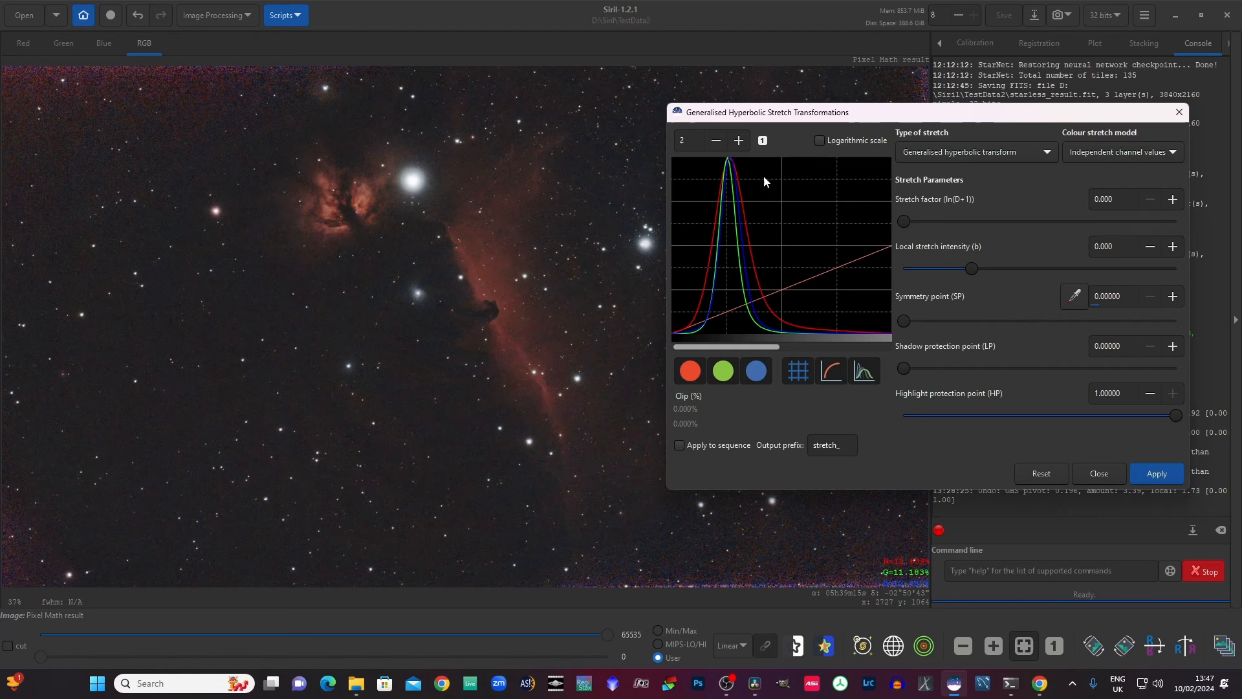
Step: Set the histogram view back to unzoomed scale (zoom 1)
click(714, 140)
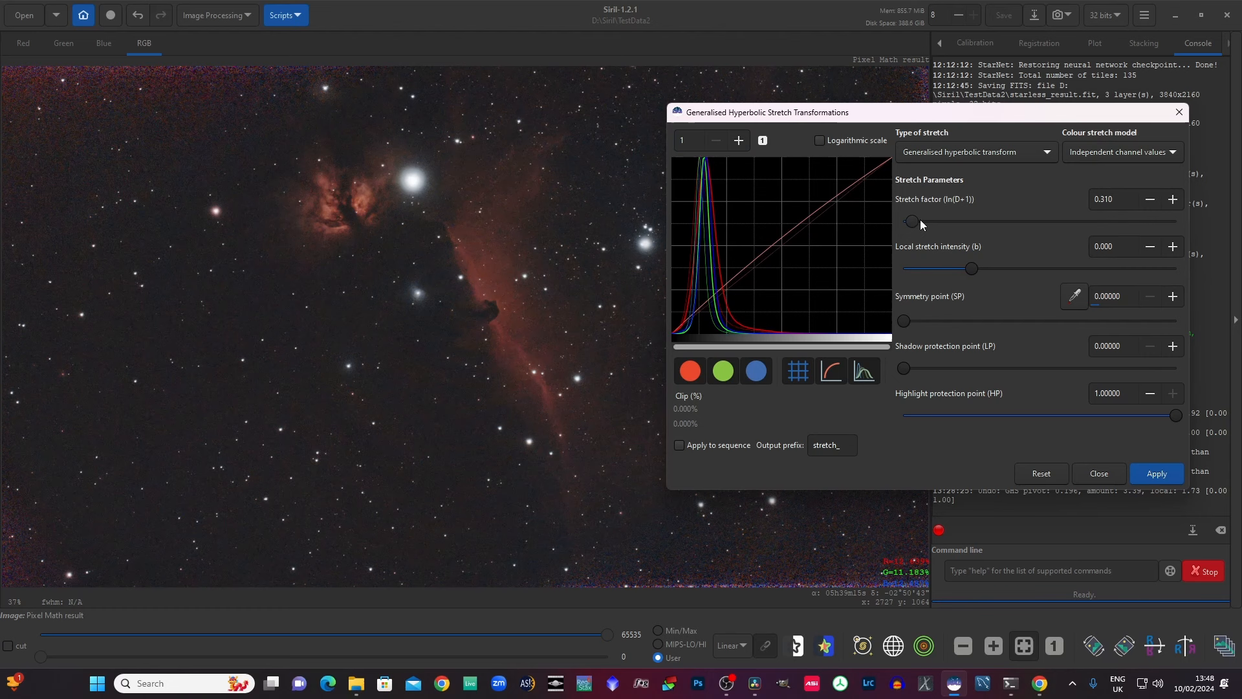
Step: Preview a 0.811 stretch, sweeping highlight protection down to about 0.37, then back to 1.0
drag(910, 221, 924, 221)
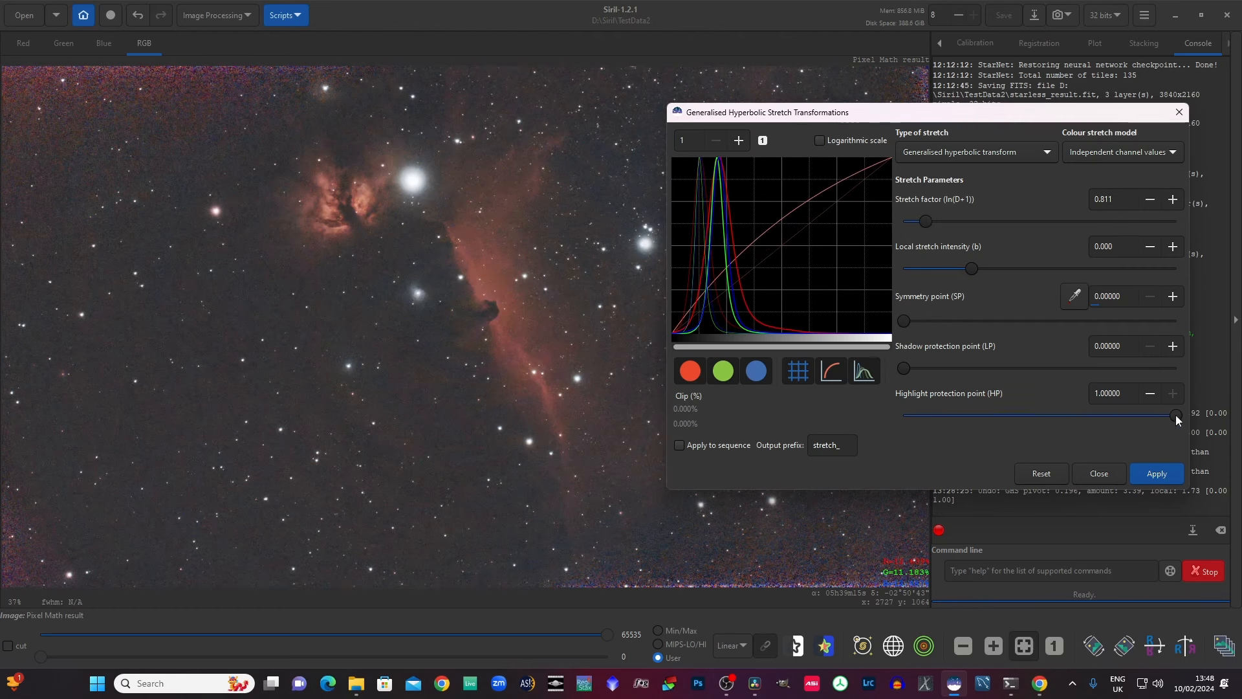
drag(1175, 414, 1129, 414)
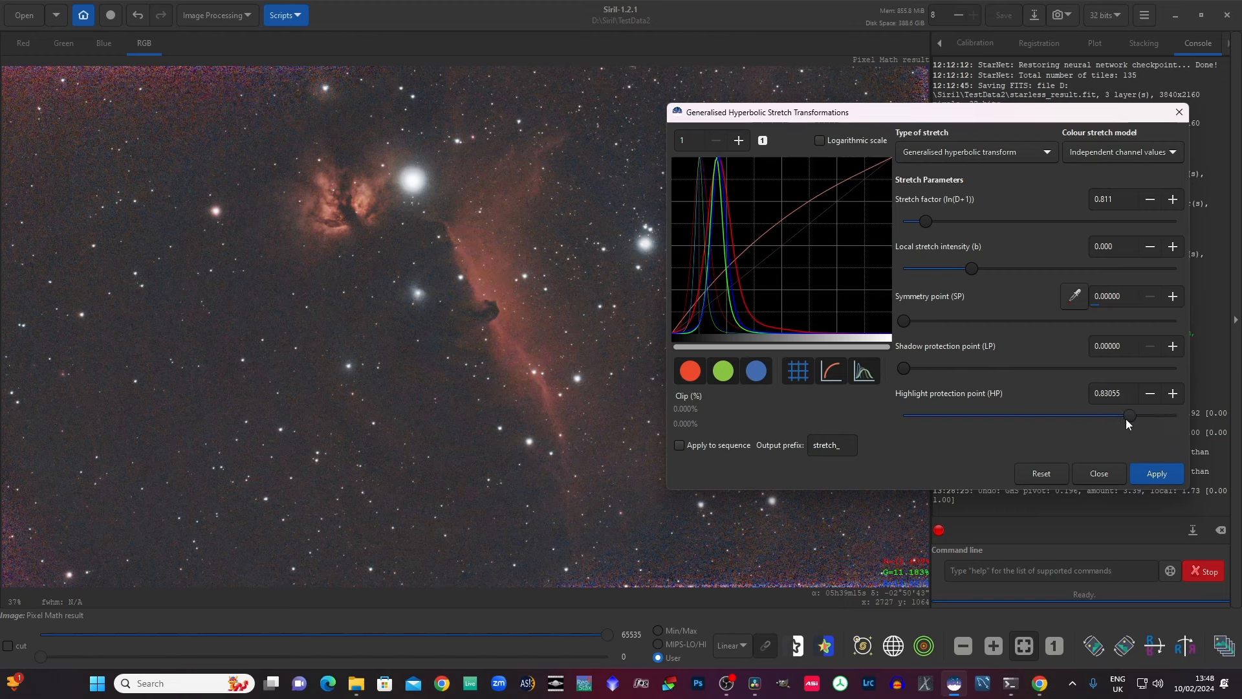
drag(1128, 414, 1059, 415)
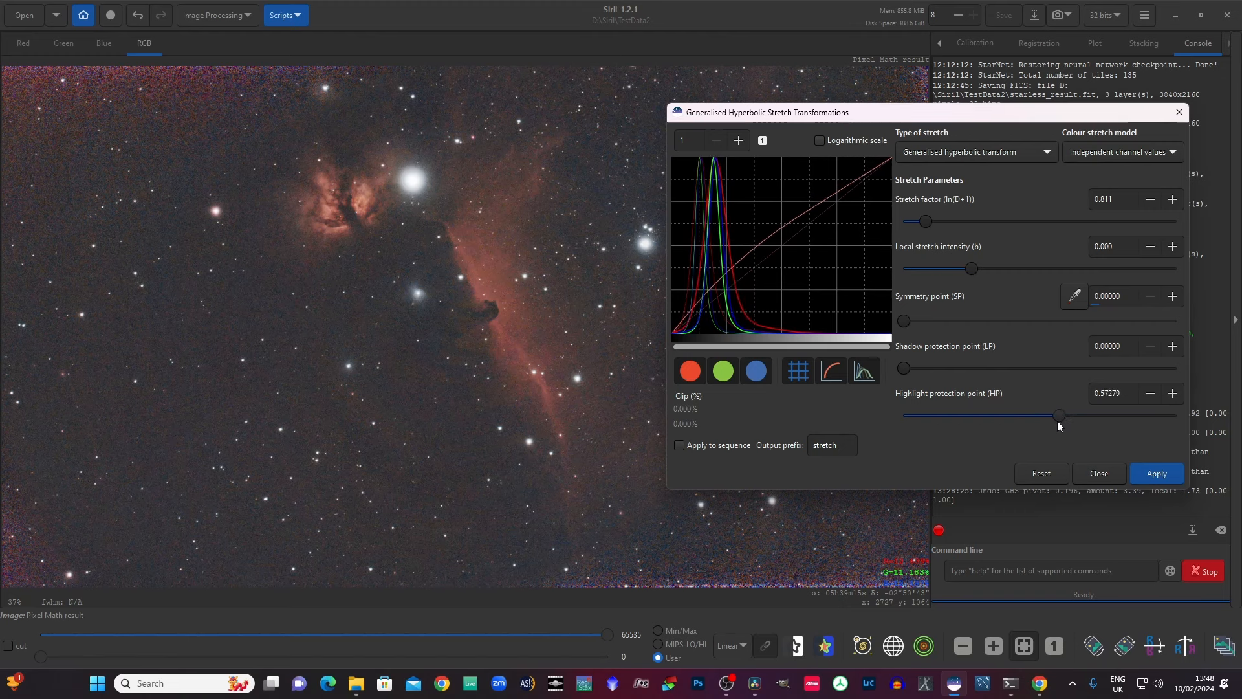
drag(1060, 414, 1024, 414)
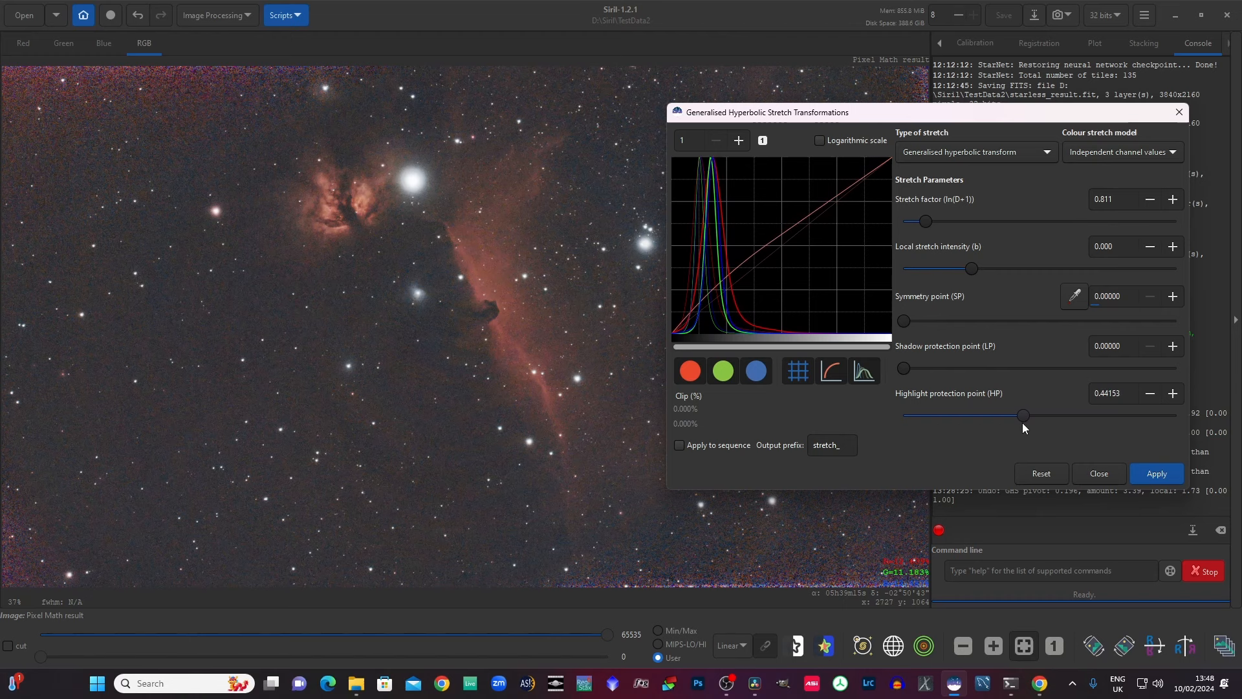
drag(1024, 415, 1021, 416)
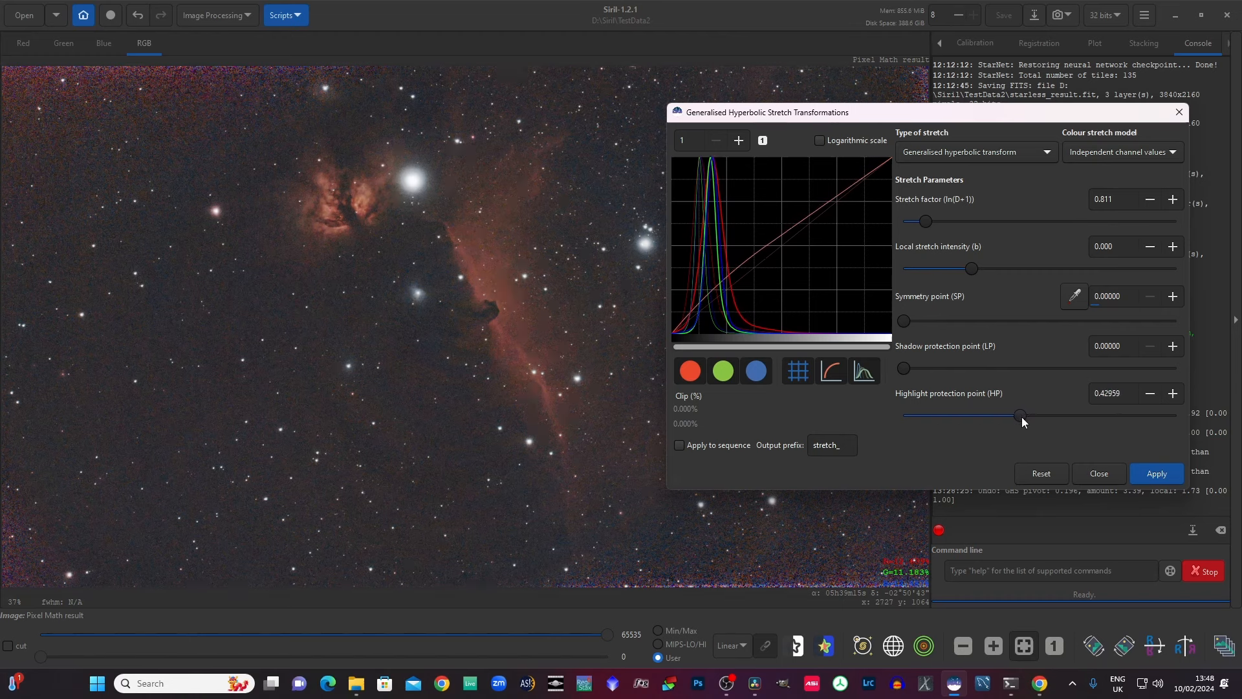
drag(1021, 414, 1003, 414)
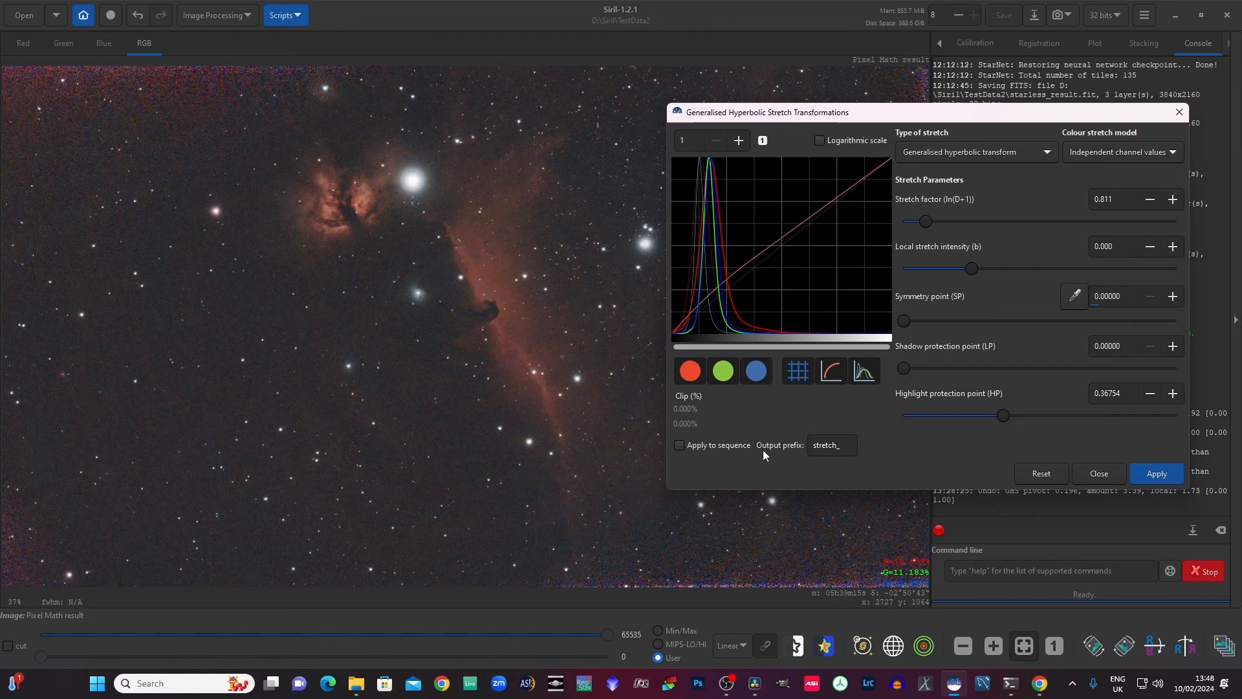
mouse_move(905, 375)
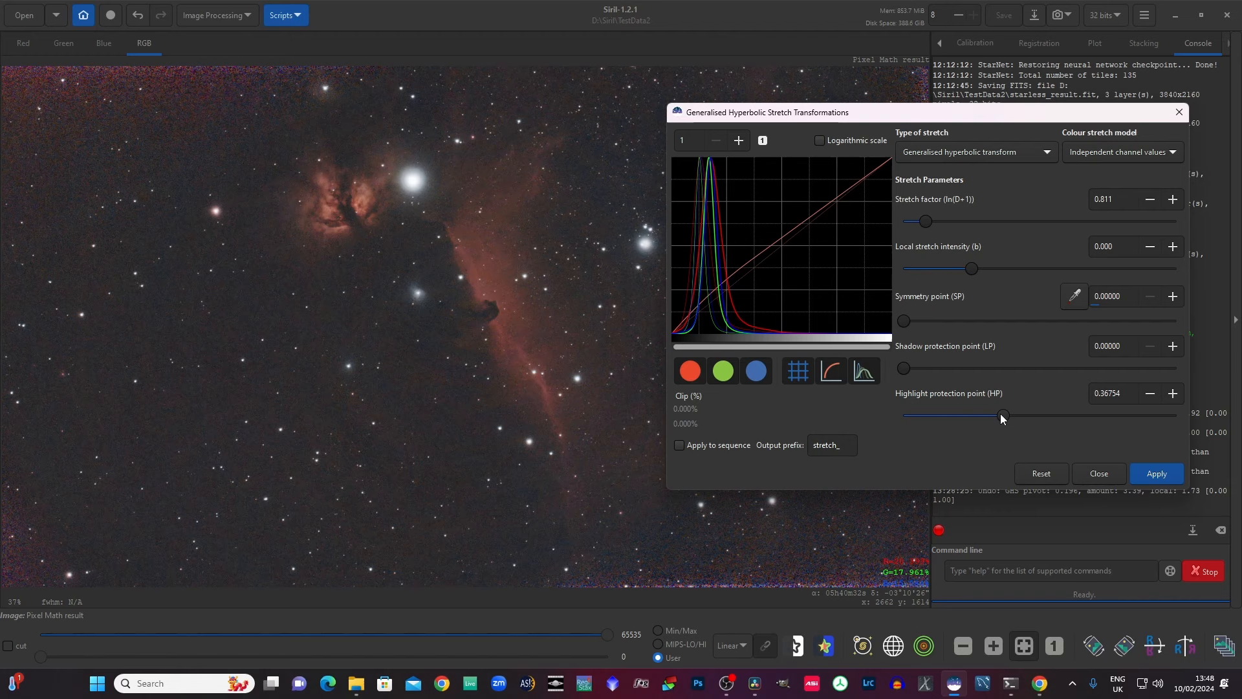
drag(1002, 414, 1014, 414)
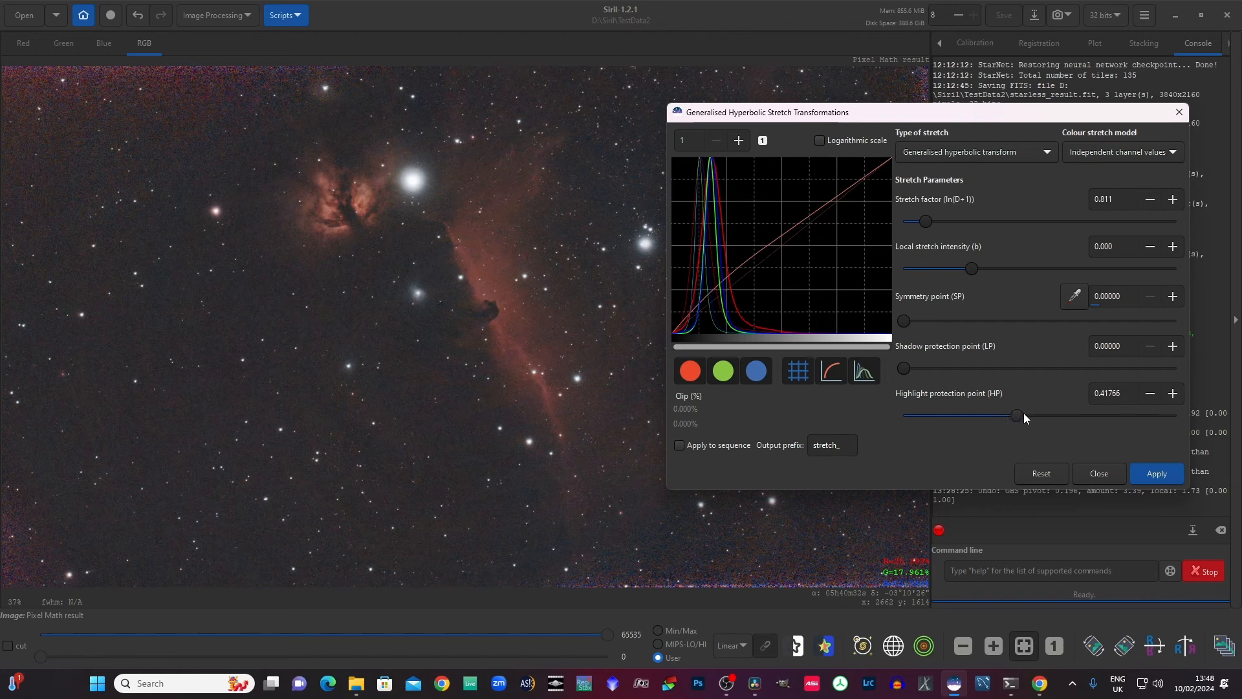
drag(1014, 414, 1175, 414)
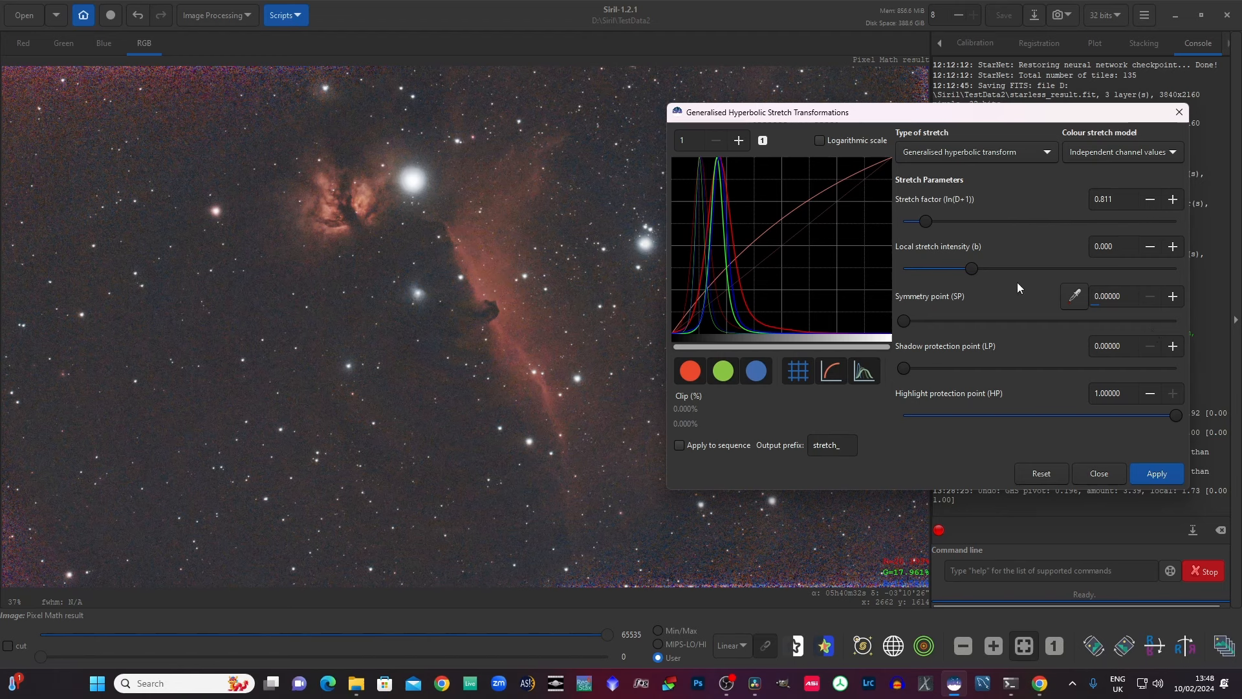
mouse_move(964, 307)
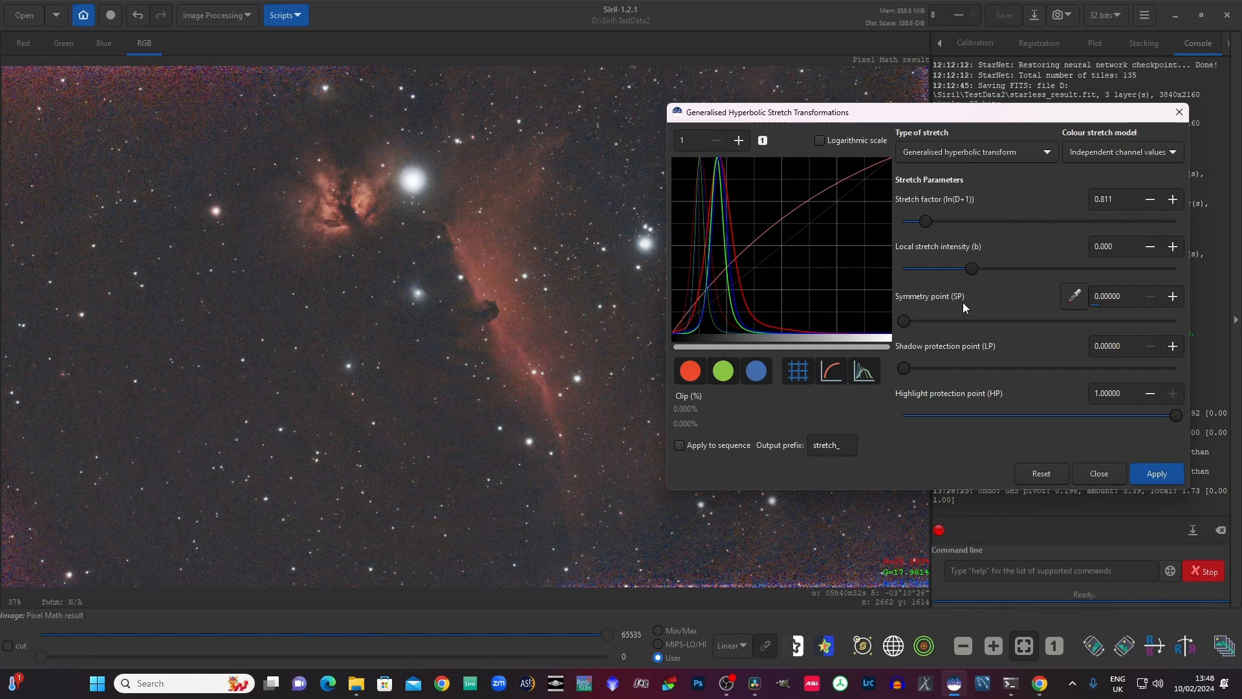
mouse_move(929, 229)
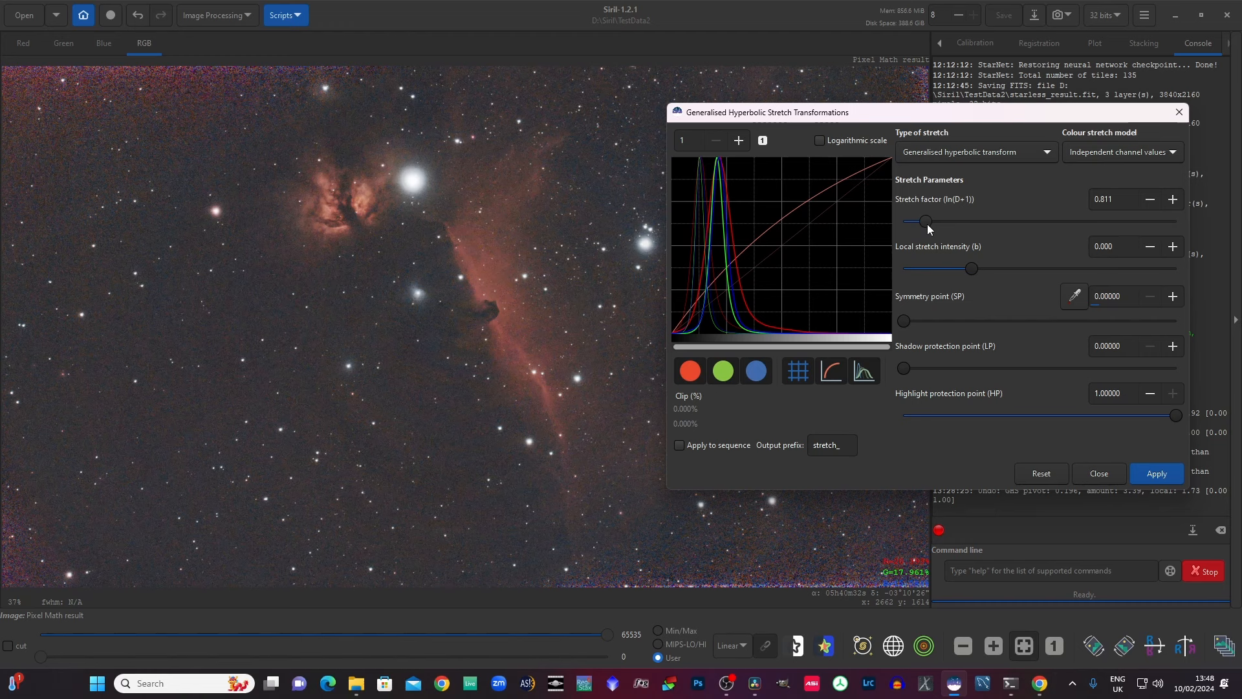
mouse_move(970, 273)
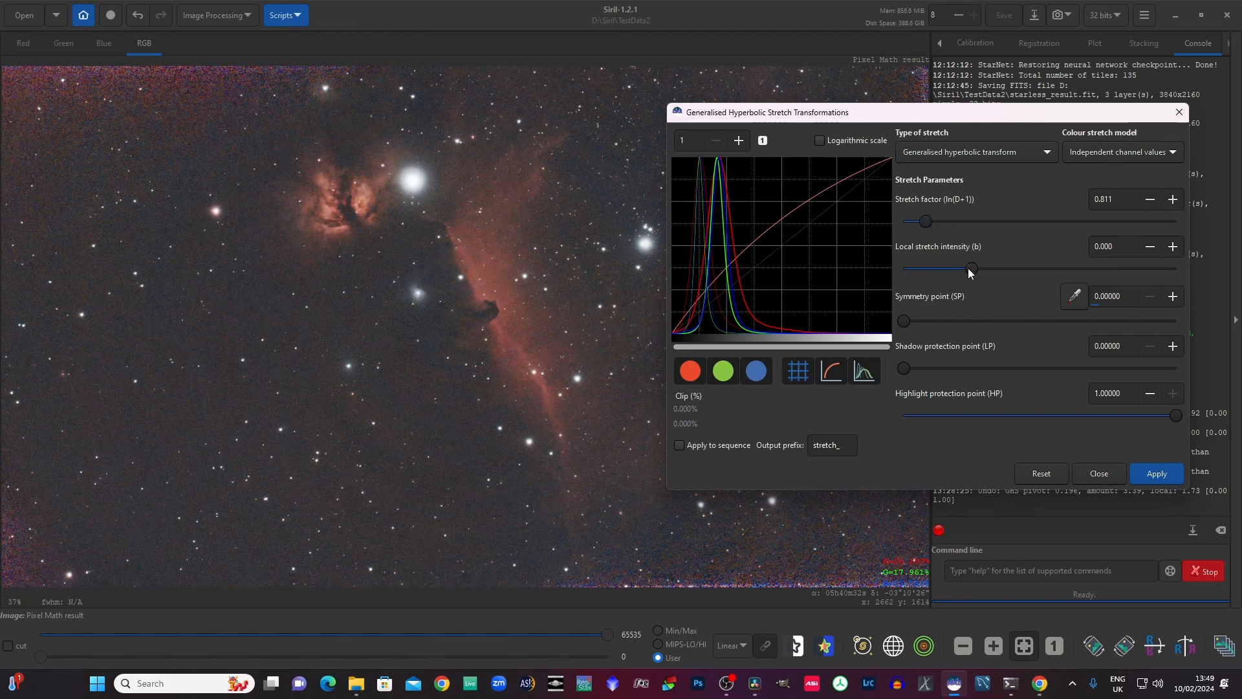
mouse_move(909, 325)
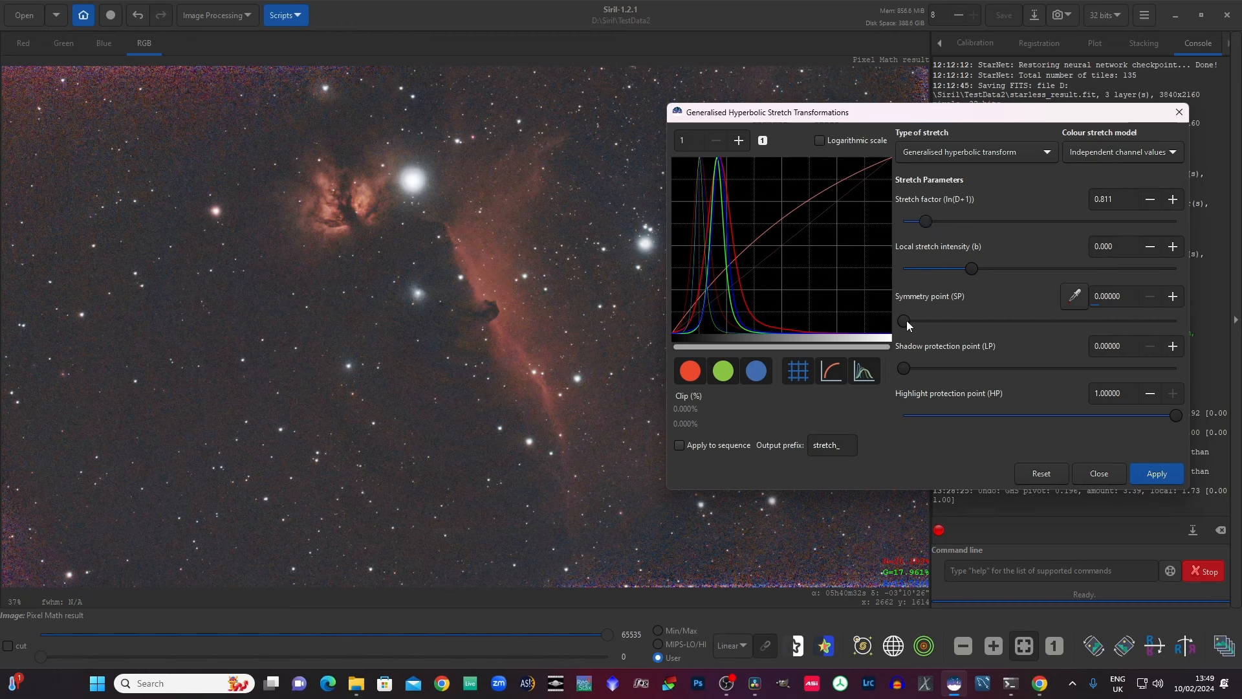
Step: Move the symmetry point to about 0.167, then return it to zero
drag(903, 321, 947, 321)
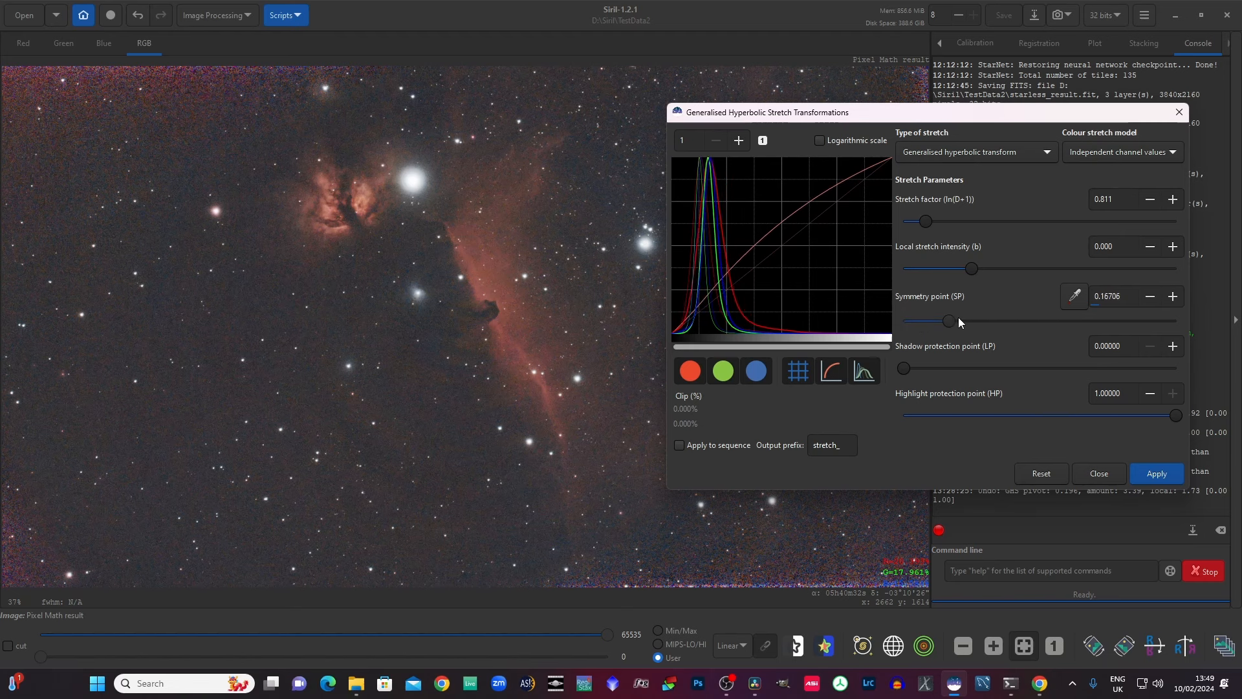
drag(944, 321, 975, 321)
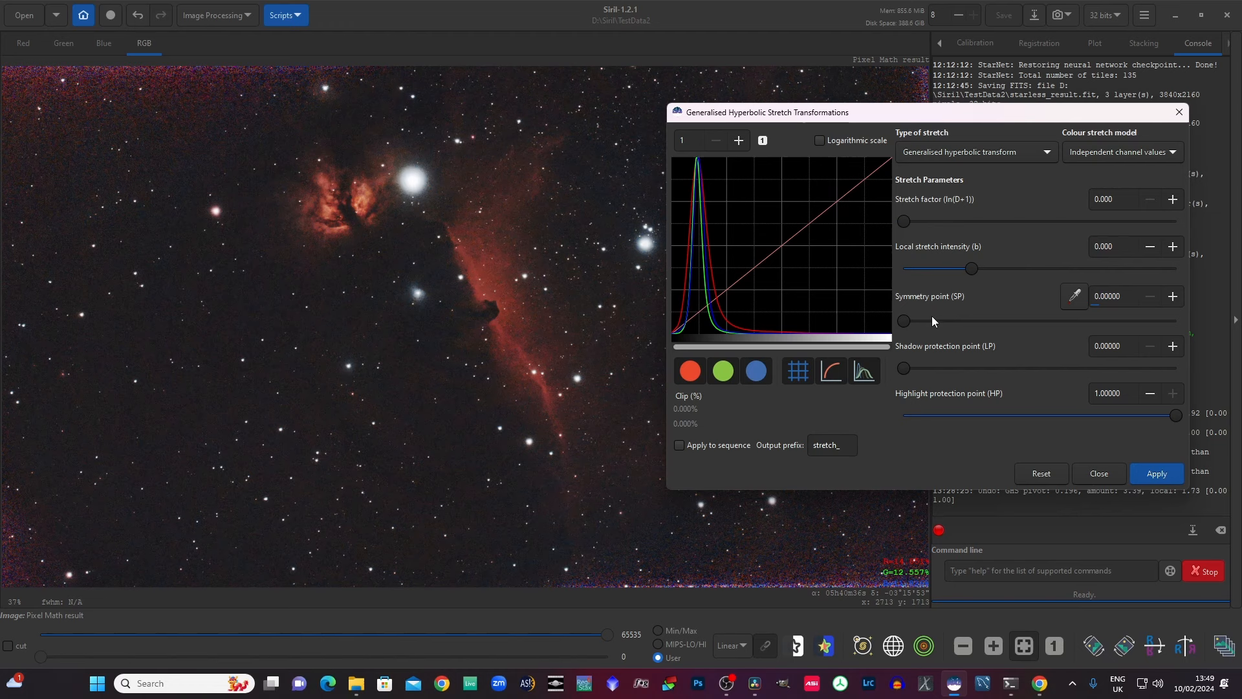
mouse_move(933, 317)
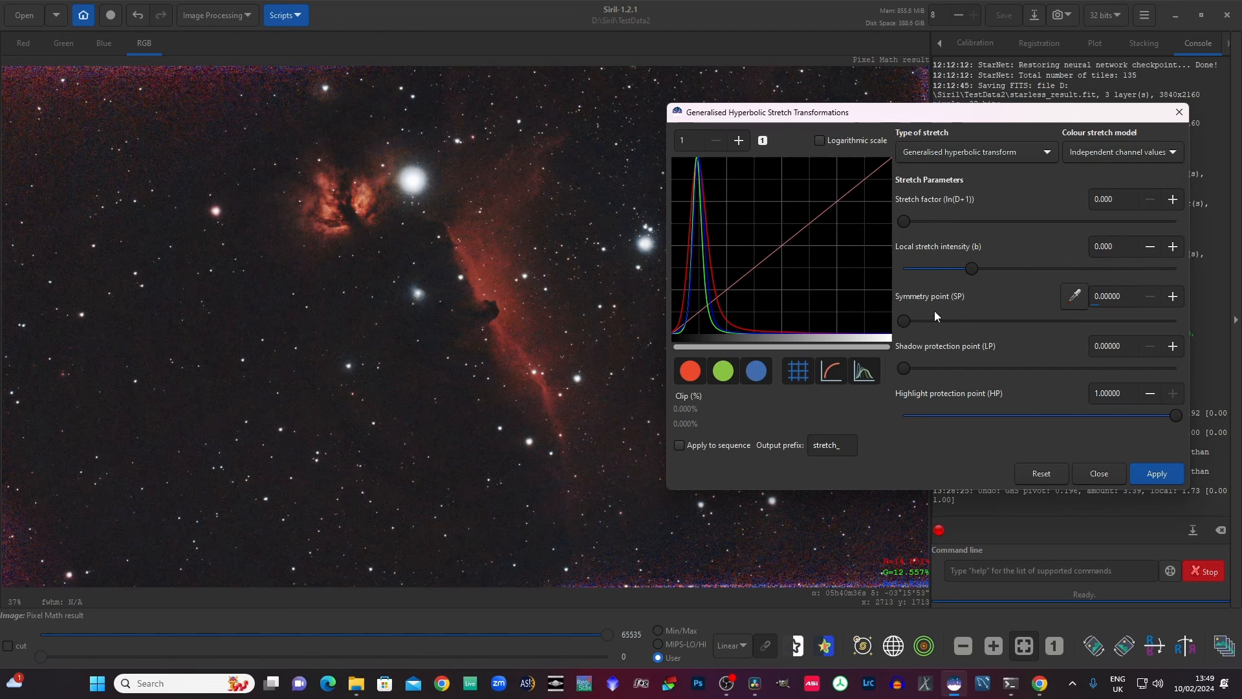
mouse_move(950, 161)
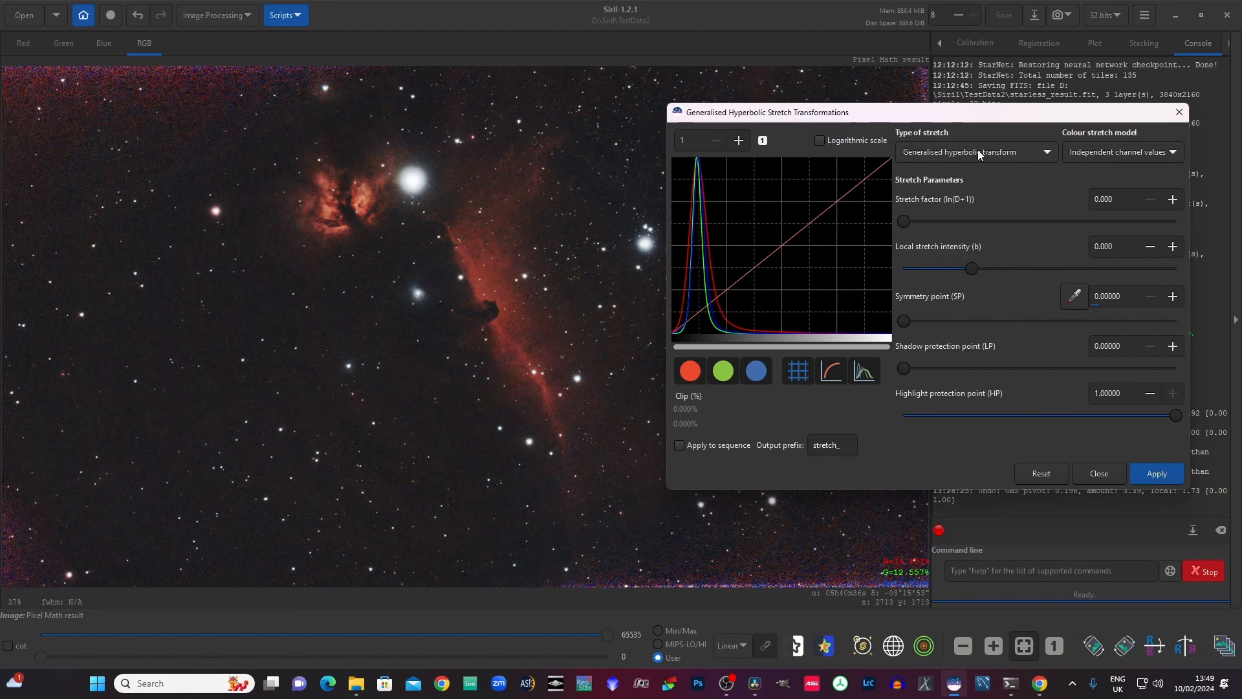
Step: Show the stretch type options, including inverse hyperbolic, arcsinh and linear
click(977, 151)
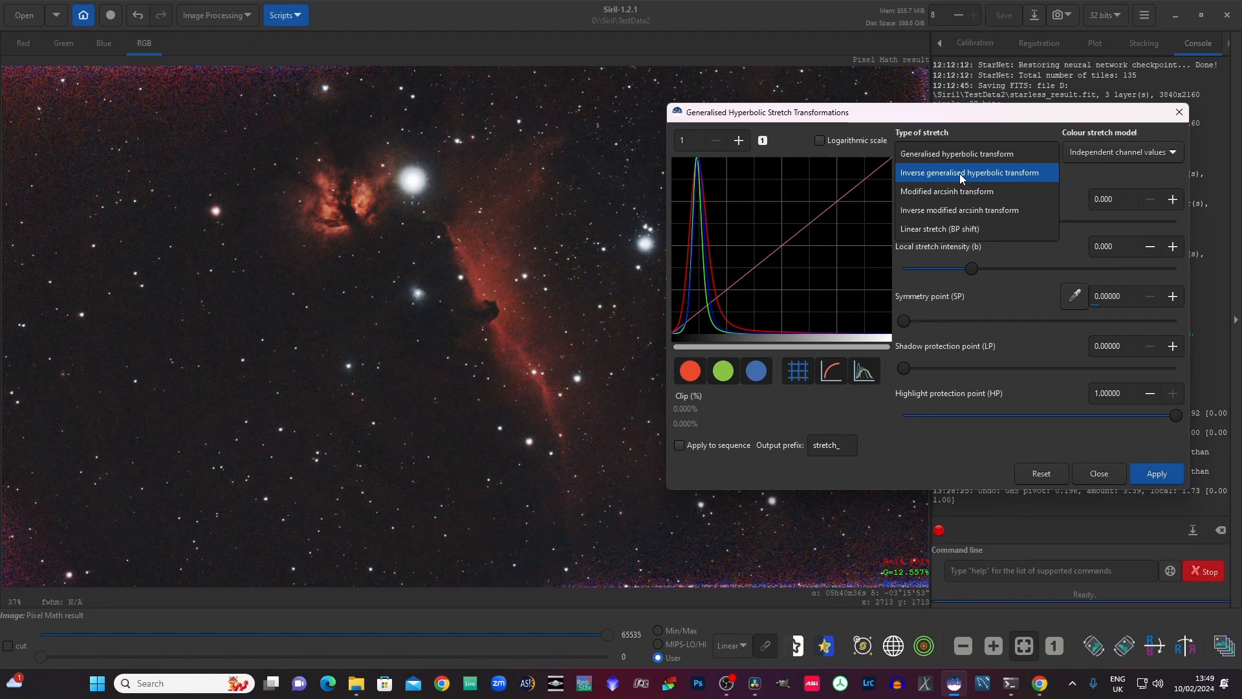
mouse_move(958, 184)
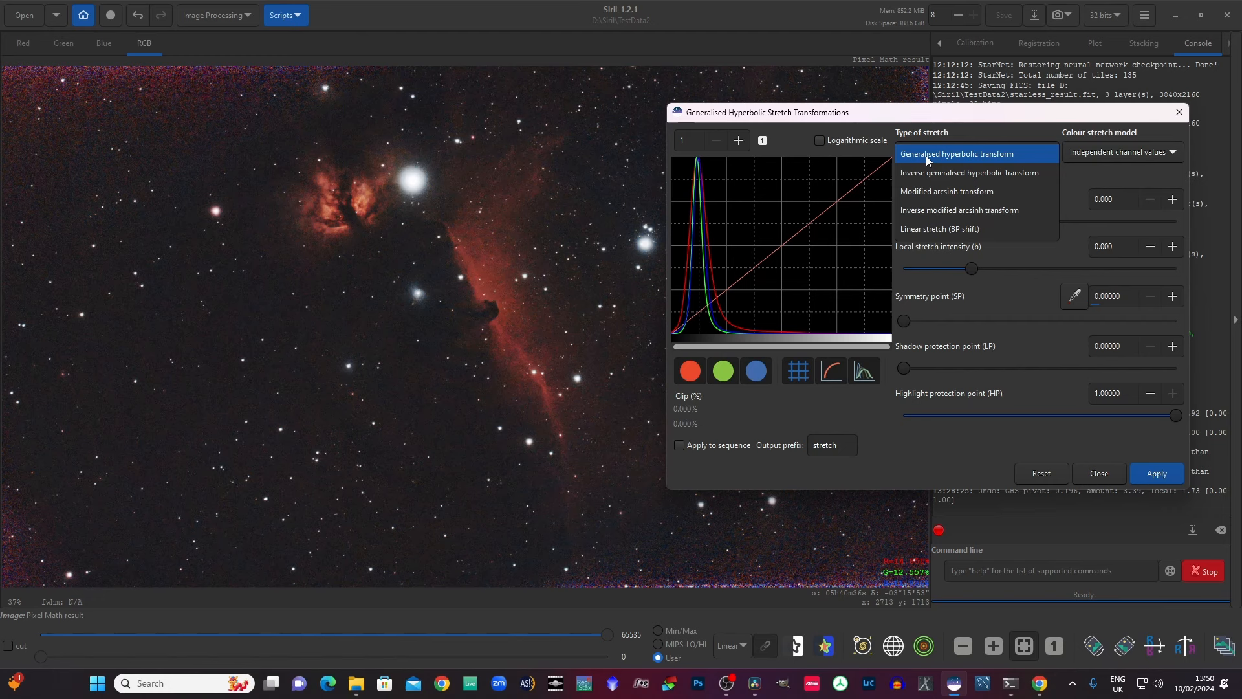
Step: Try Linear stretch (BP shift), then return the stretch type to generalised hyperbolic transform
click(940, 229)
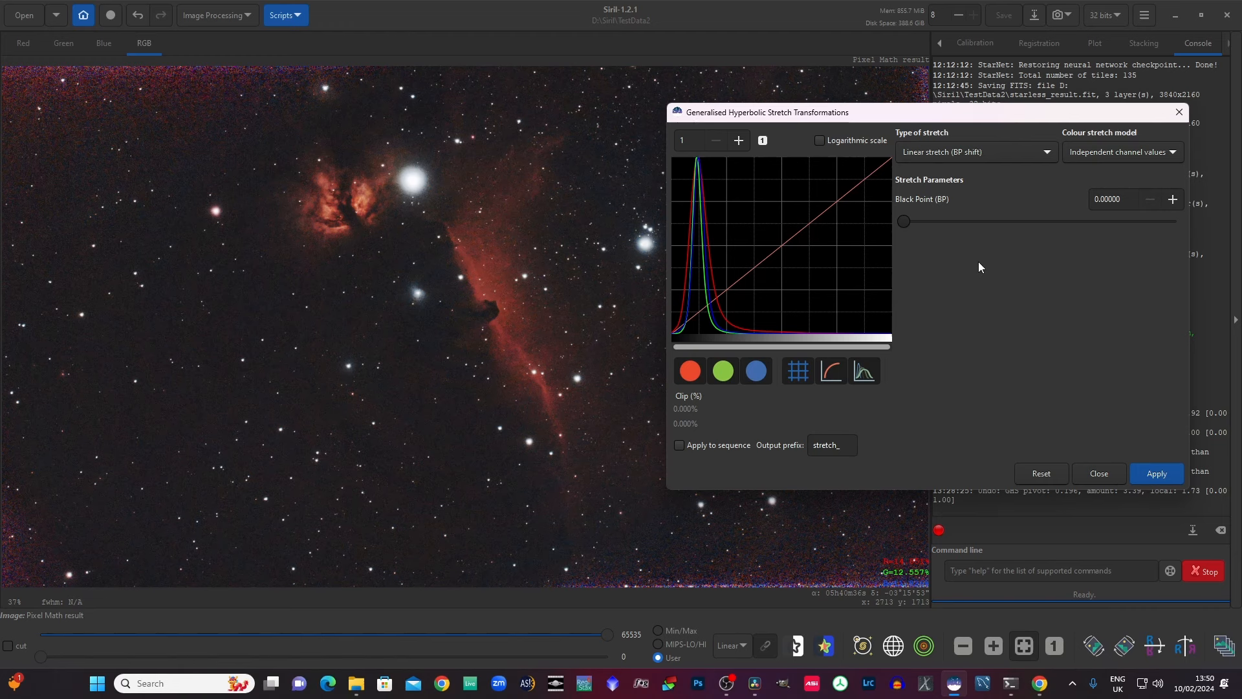
mouse_move(935, 230)
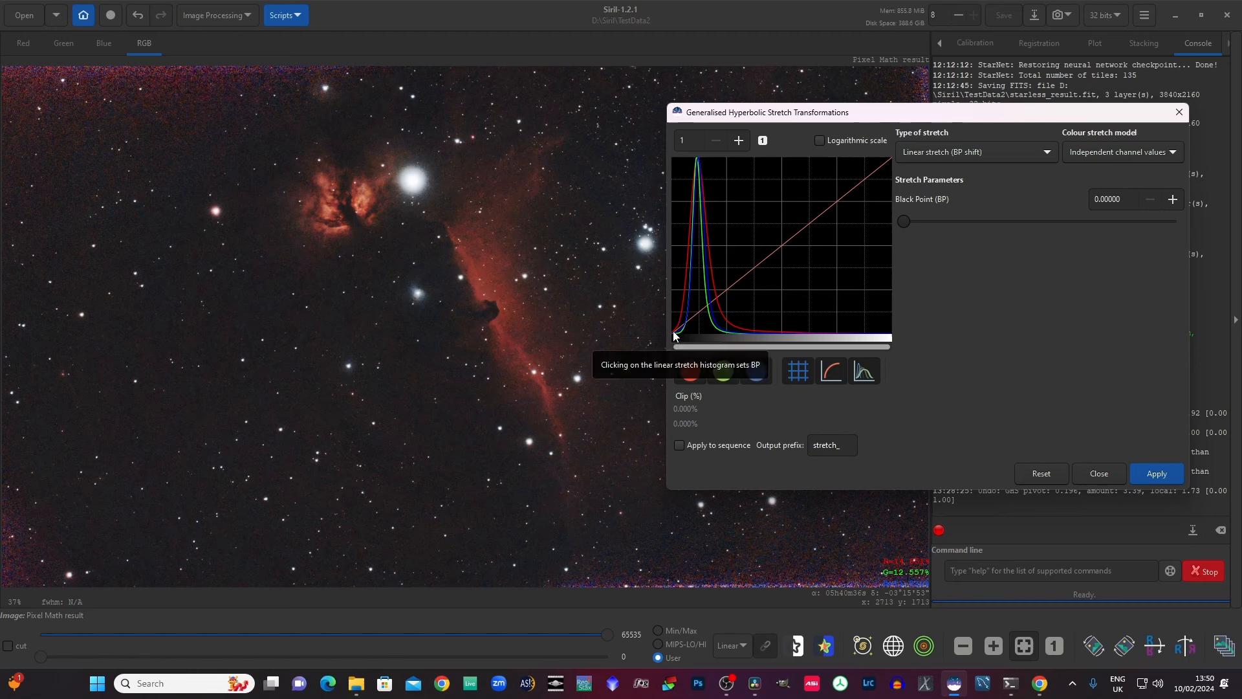
mouse_move(919, 239)
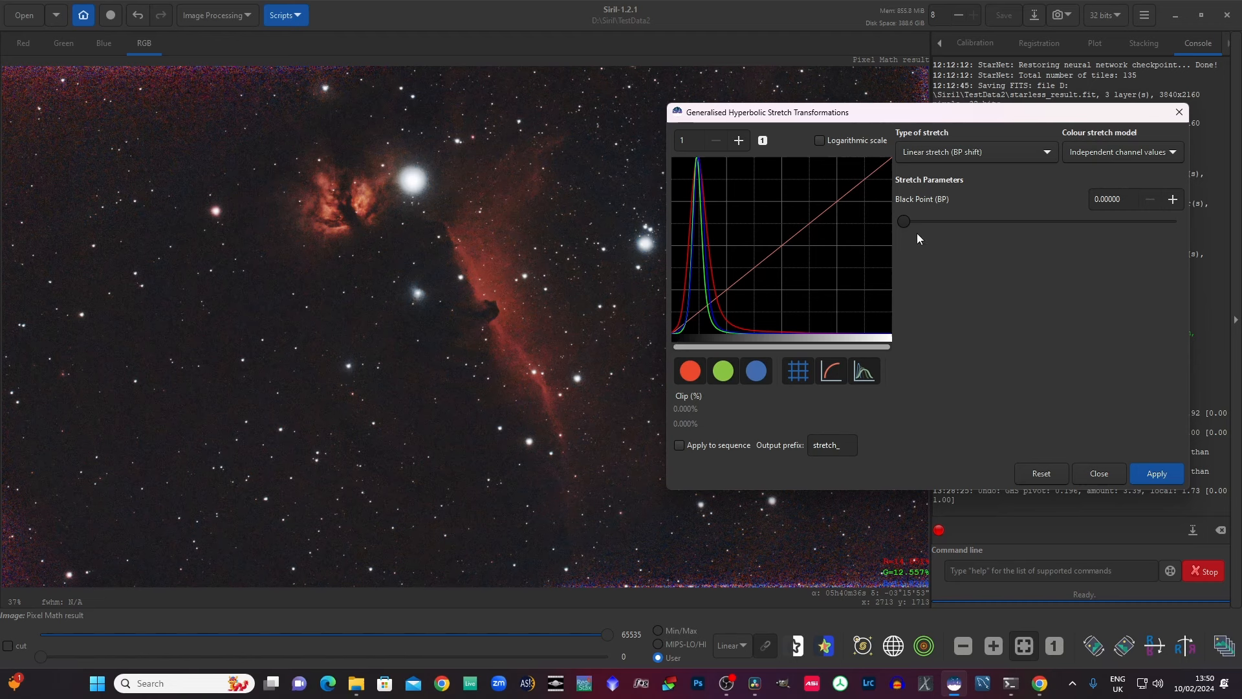
drag(901, 222, 923, 221)
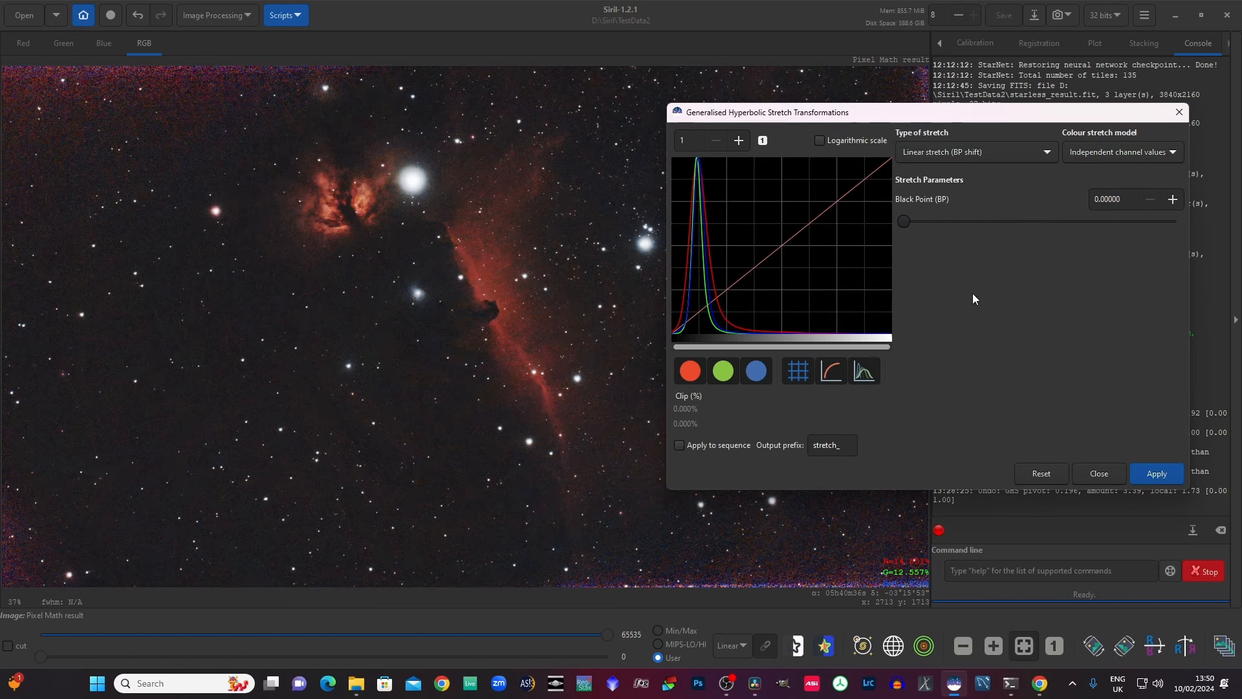
click(974, 151)
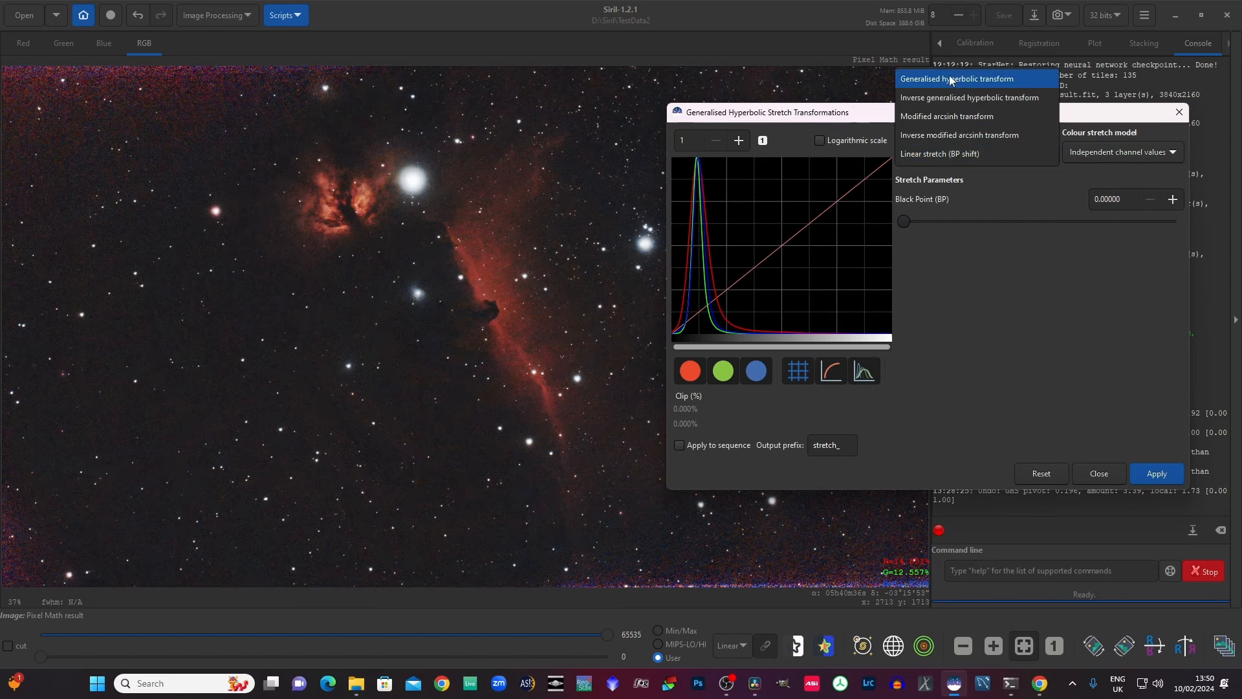
click(957, 78)
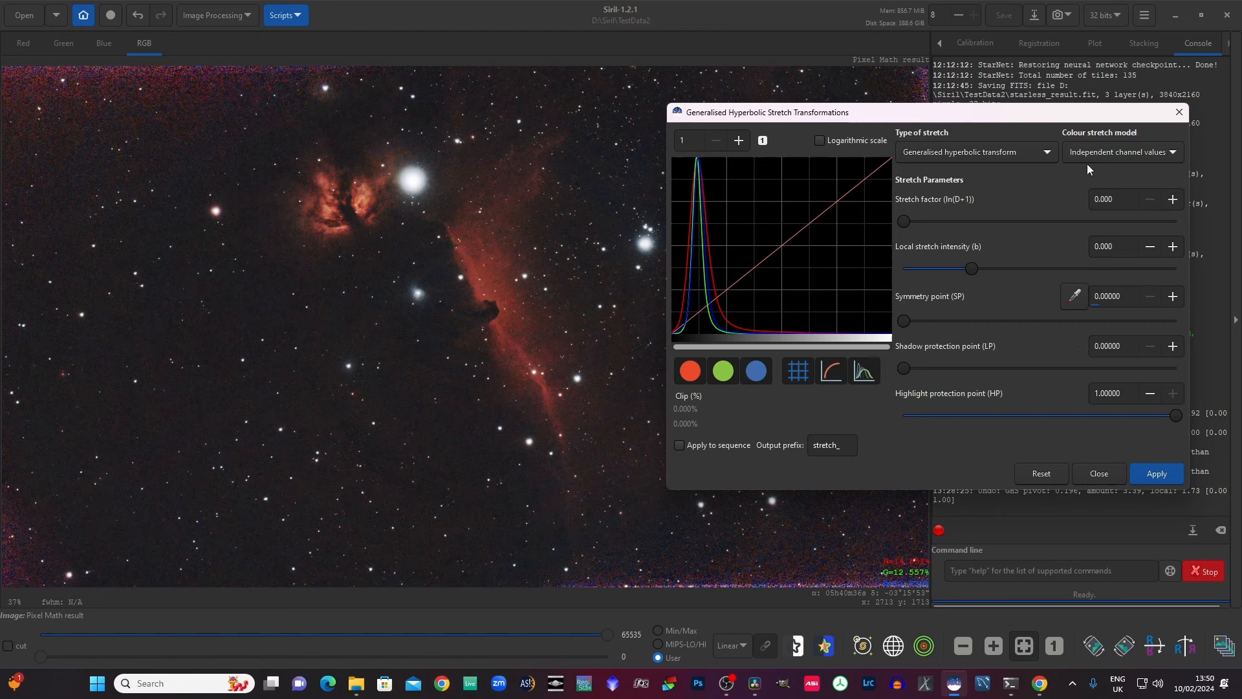
mouse_move(1119, 152)
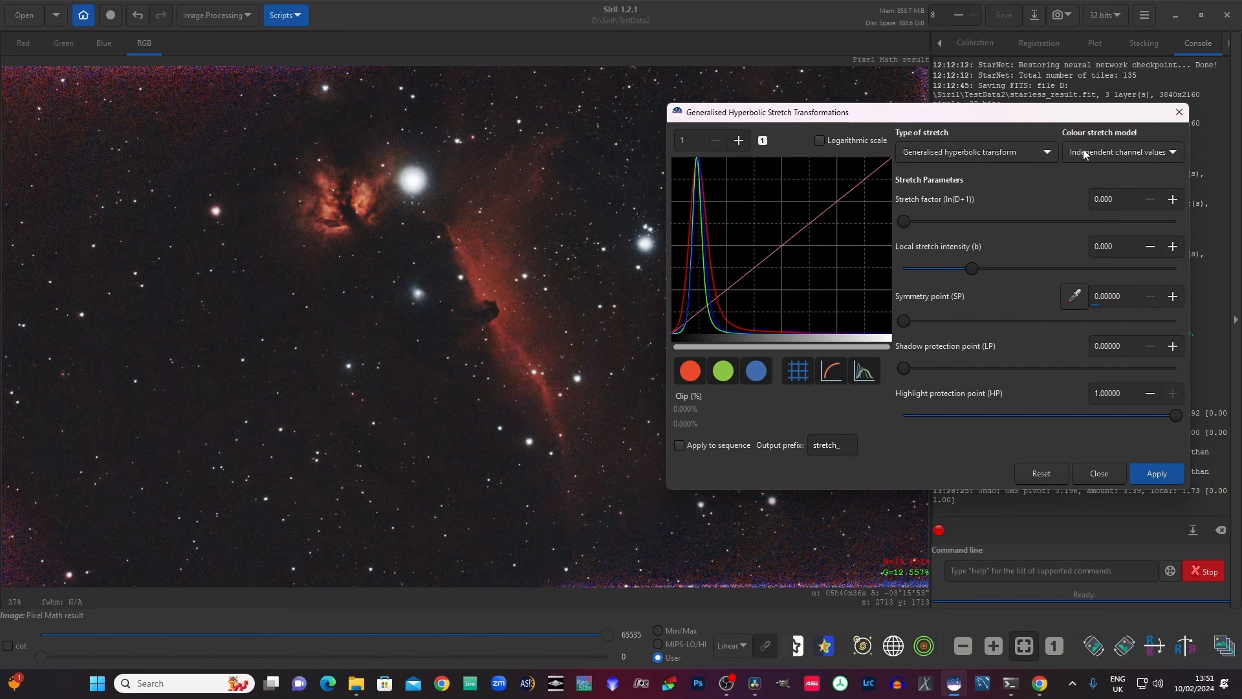
mouse_move(1060, 227)
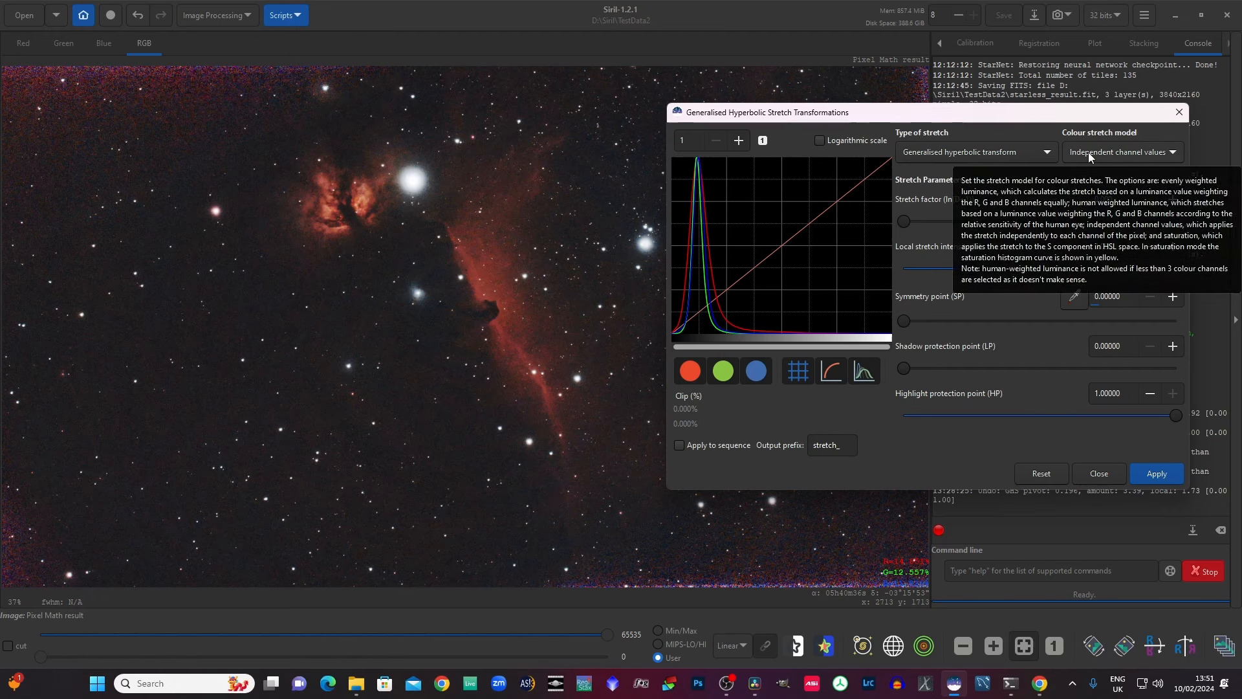
Step: List the colour stretch models: independent channels, human-weighted, even-weighted luminance, saturation
click(1119, 152)
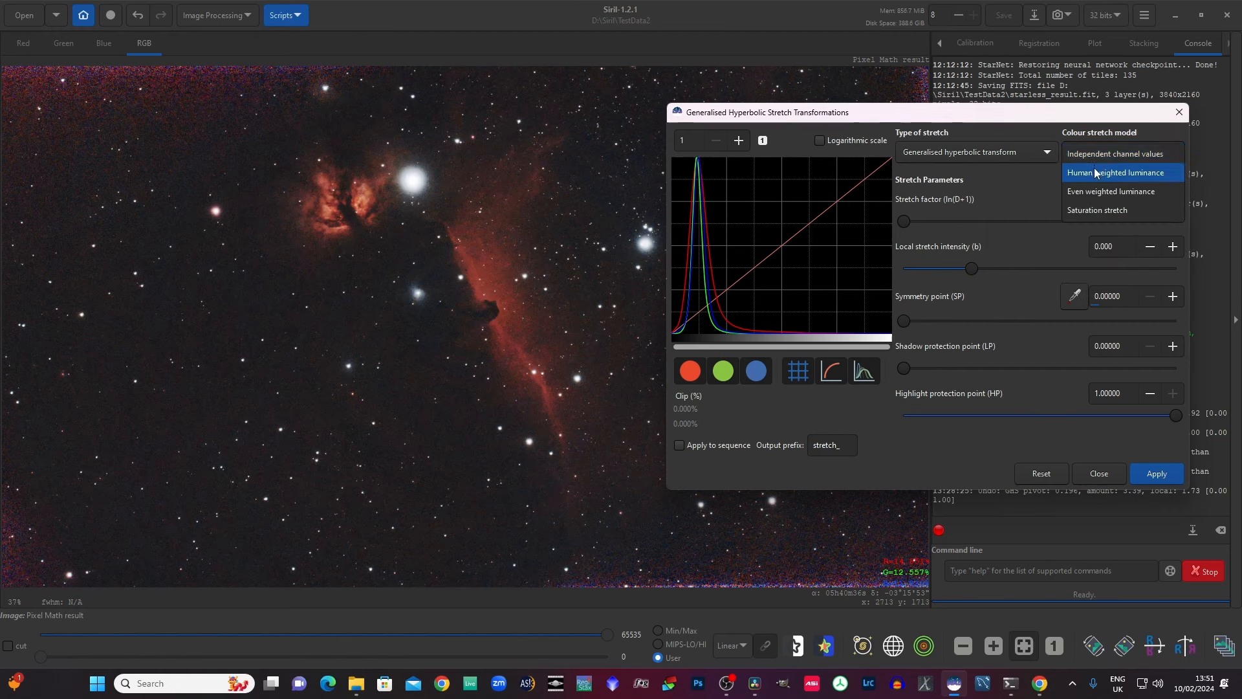
mouse_move(1112, 191)
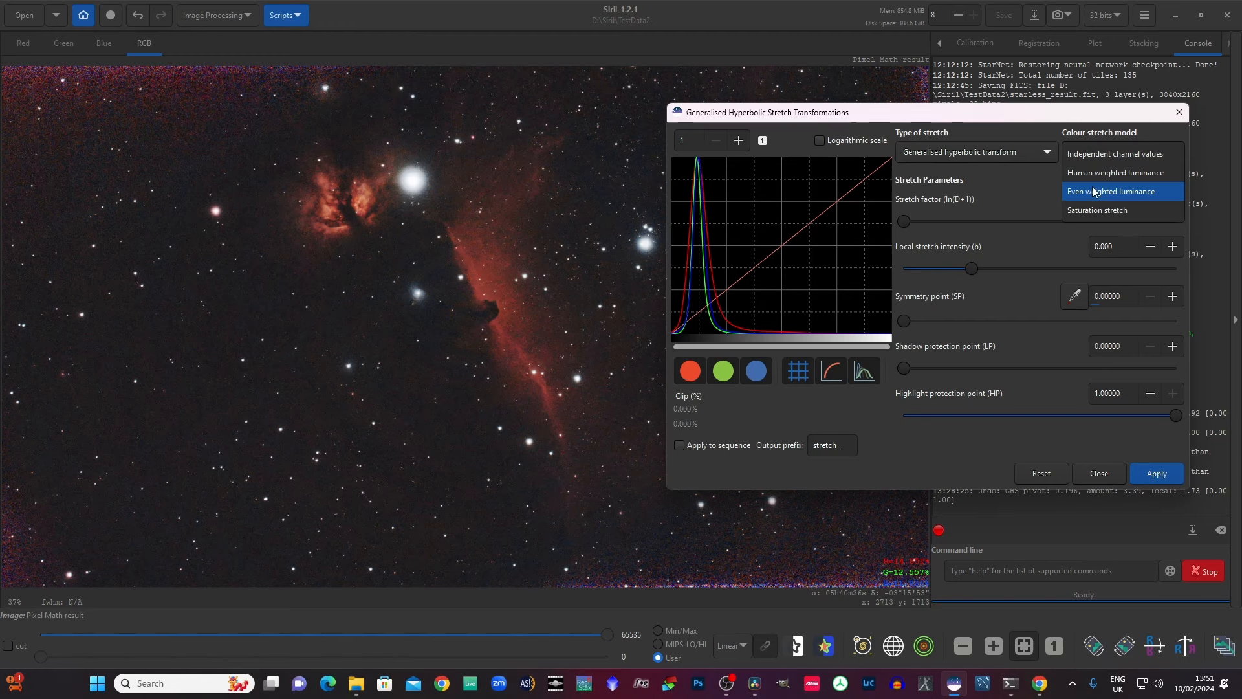
mouse_move(1095, 209)
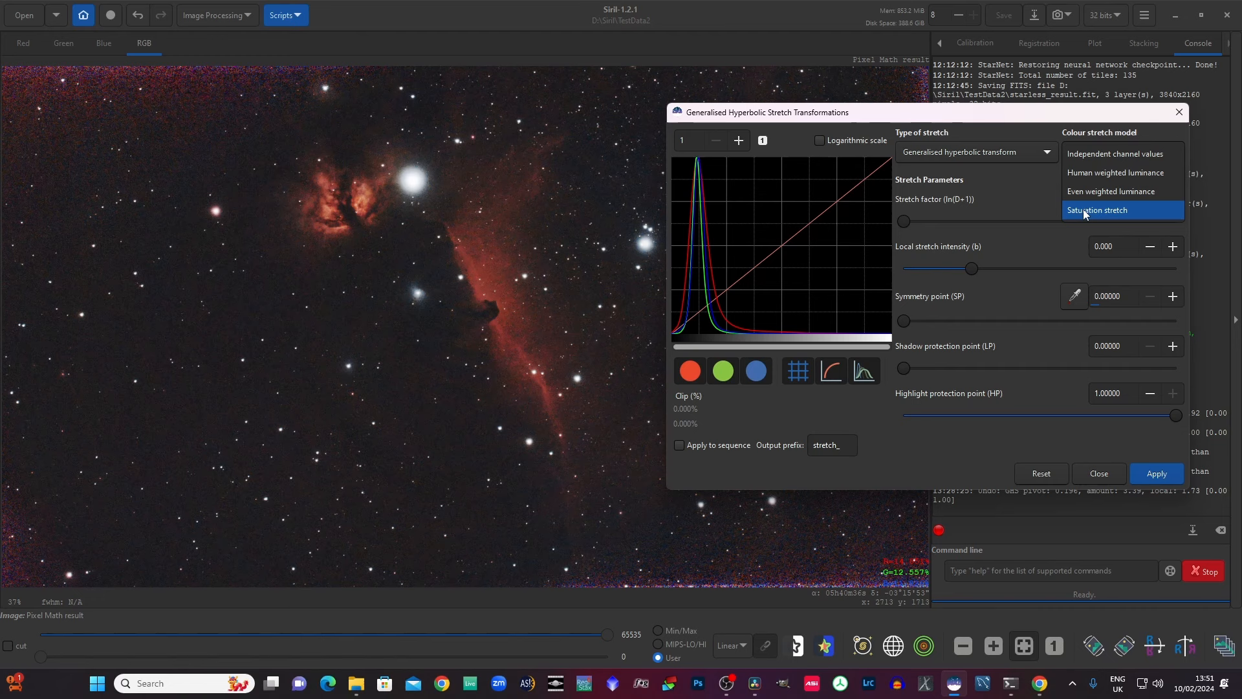
Step: Preview the saturation stretch colour model with a raised stretch factor, then zero it
click(1095, 210)
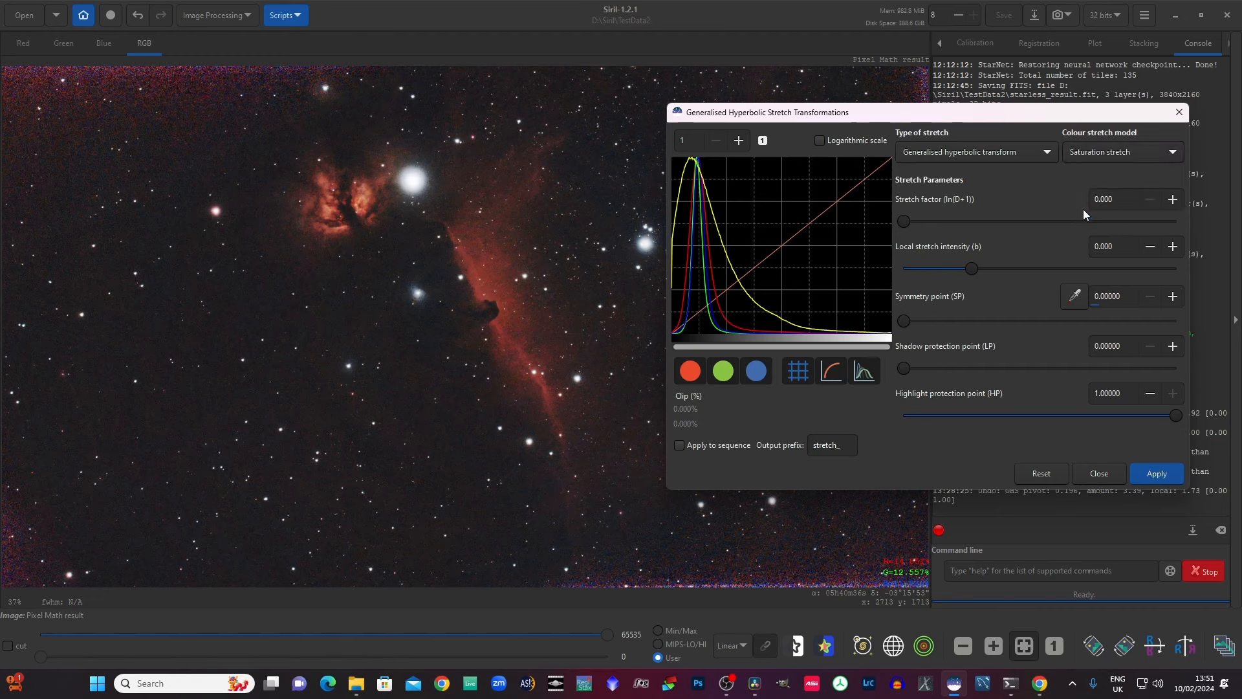
mouse_move(906, 226)
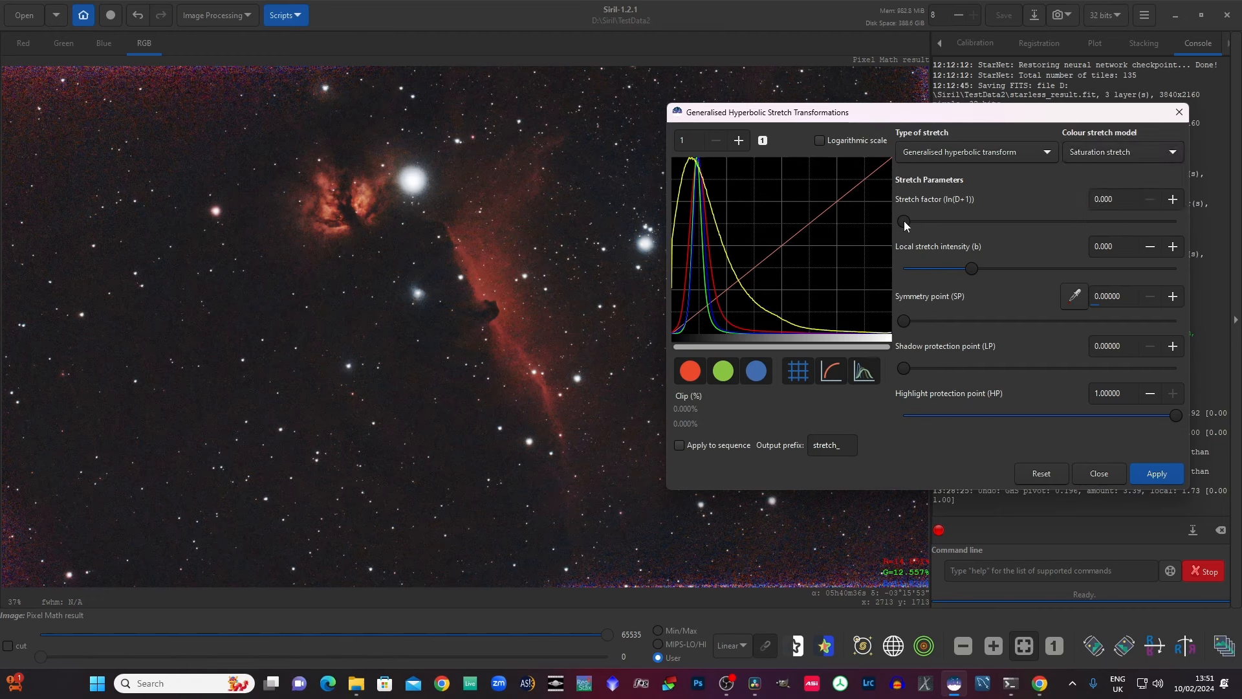
drag(904, 221, 925, 221)
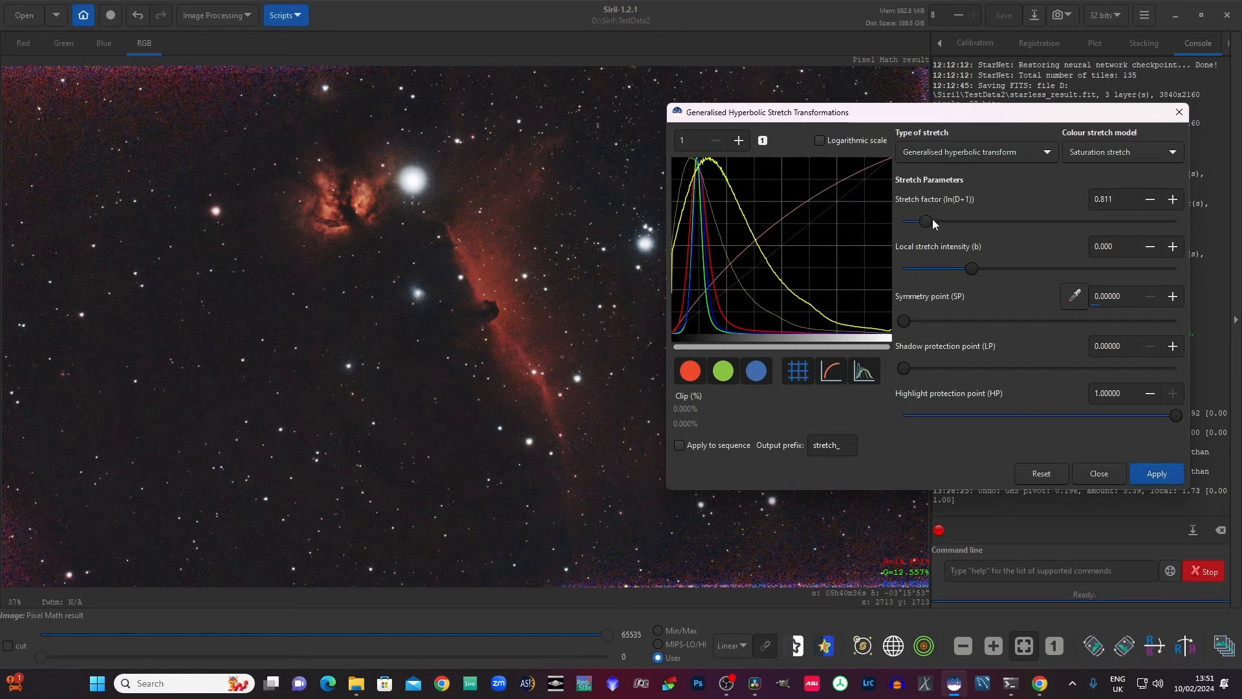
drag(923, 221, 943, 222)
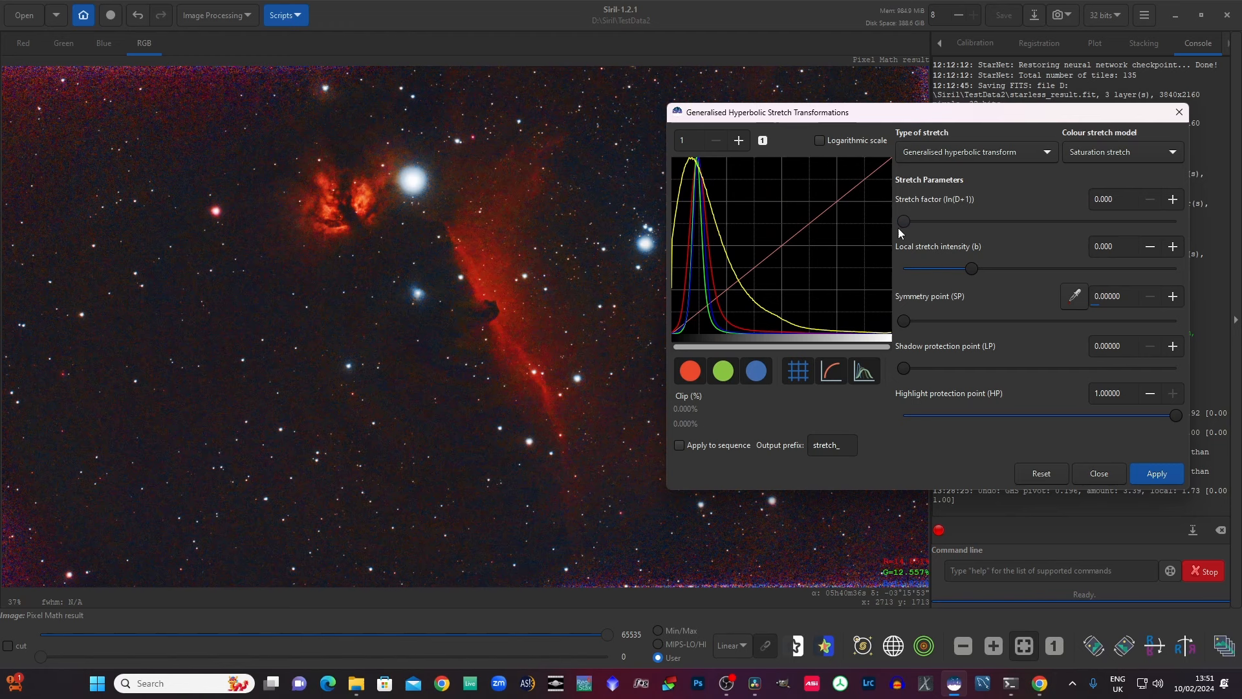
Step: Switch to the inverse generalised hyperbolic transform with a stretch factor around 0.48
click(975, 151)
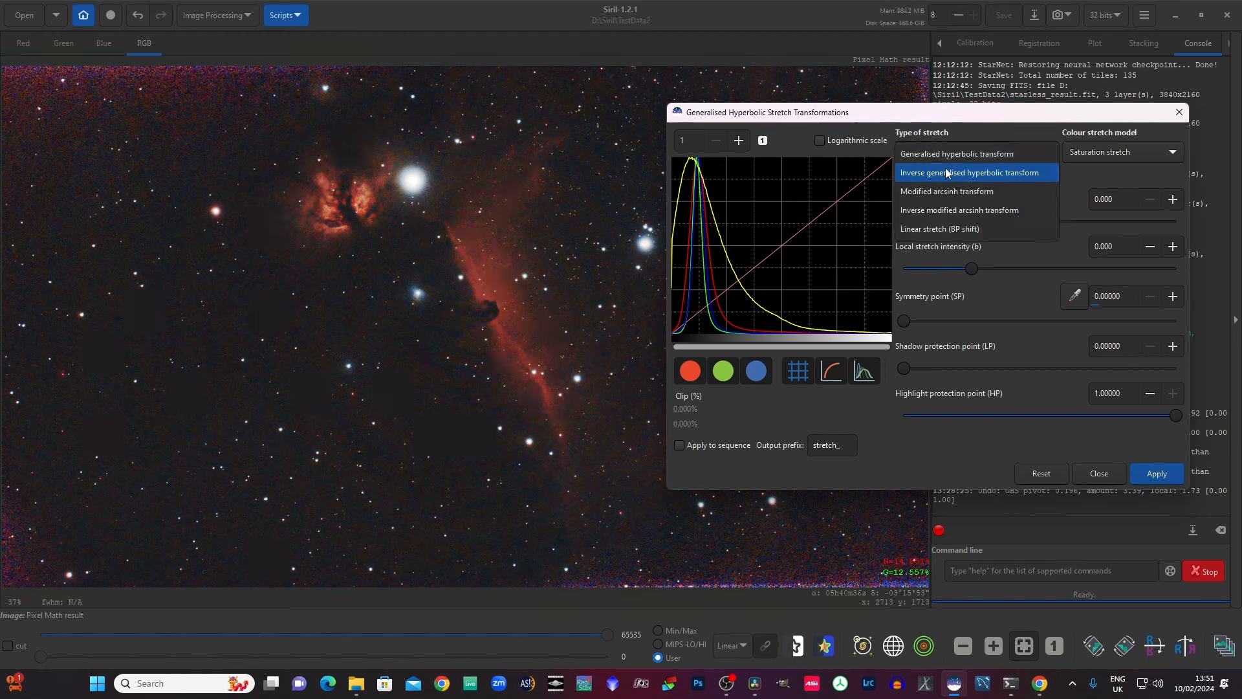
click(968, 172)
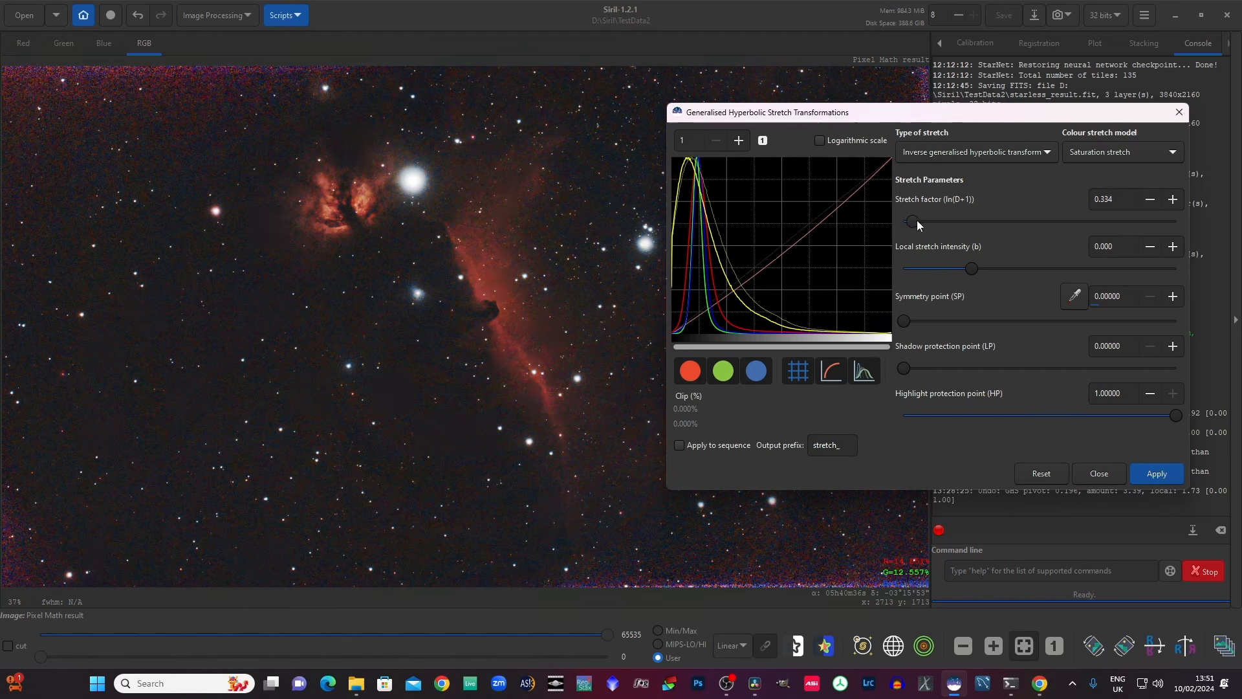
drag(910, 222, 918, 222)
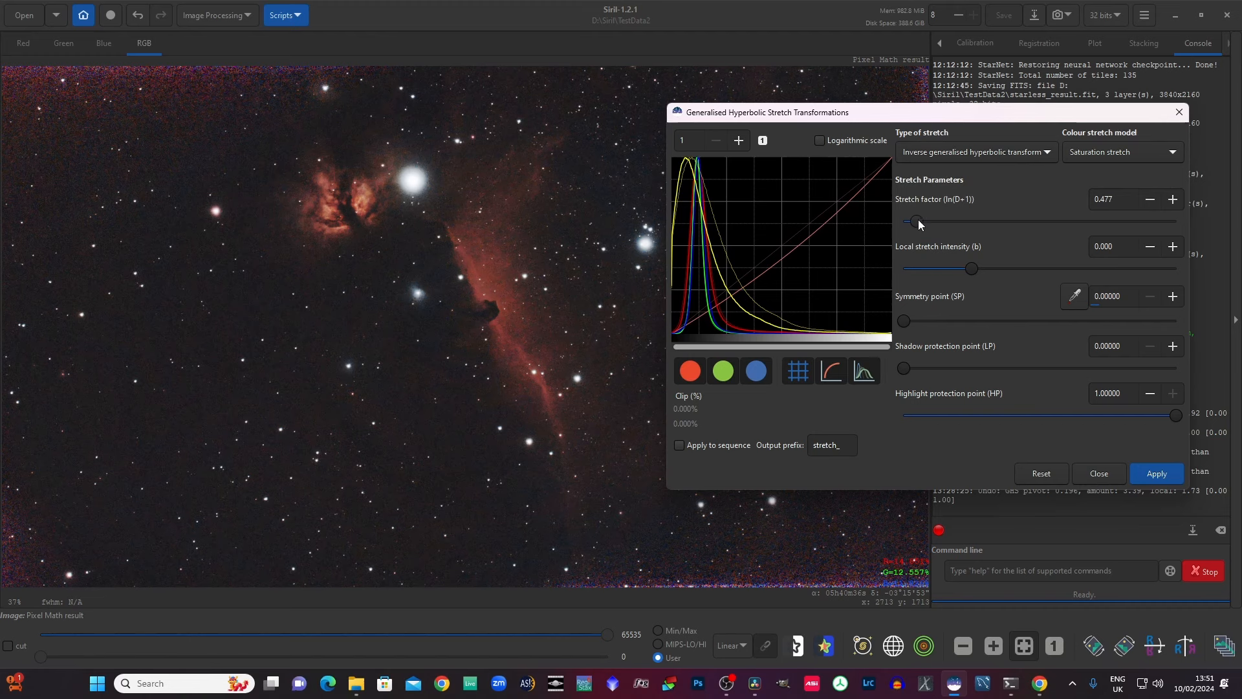
drag(918, 220, 927, 220)
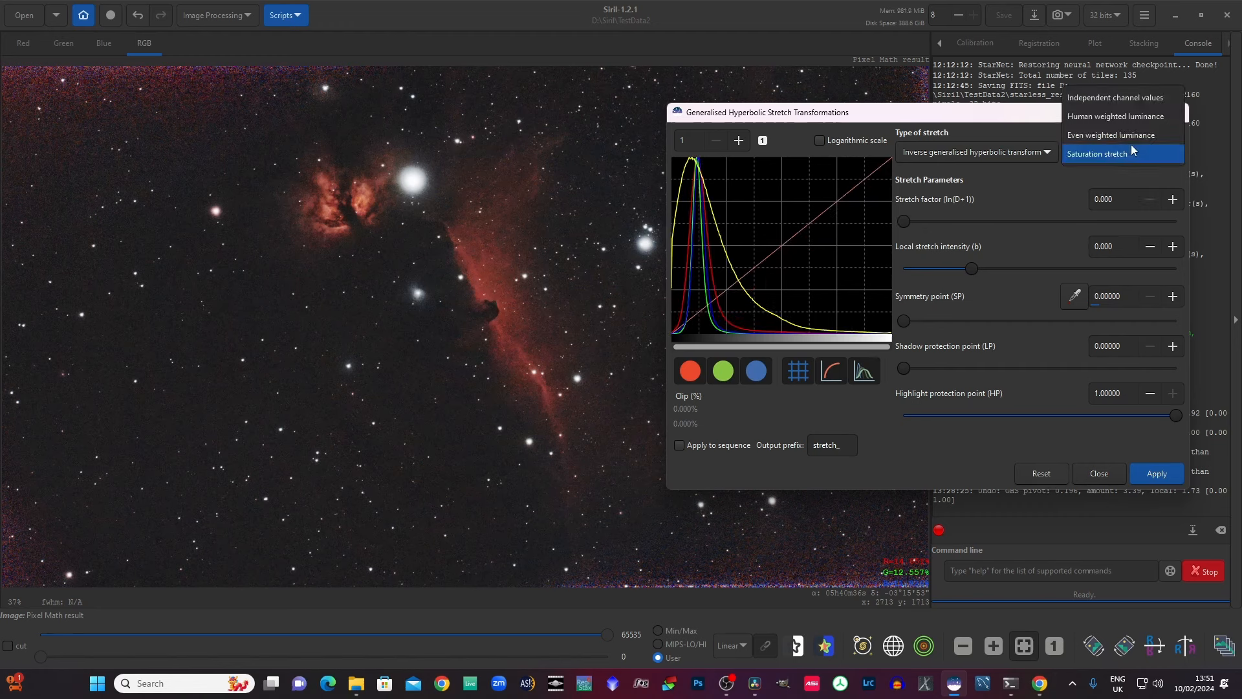
Step: Set the colour stretch model to 'Independent channel values'
click(1113, 98)
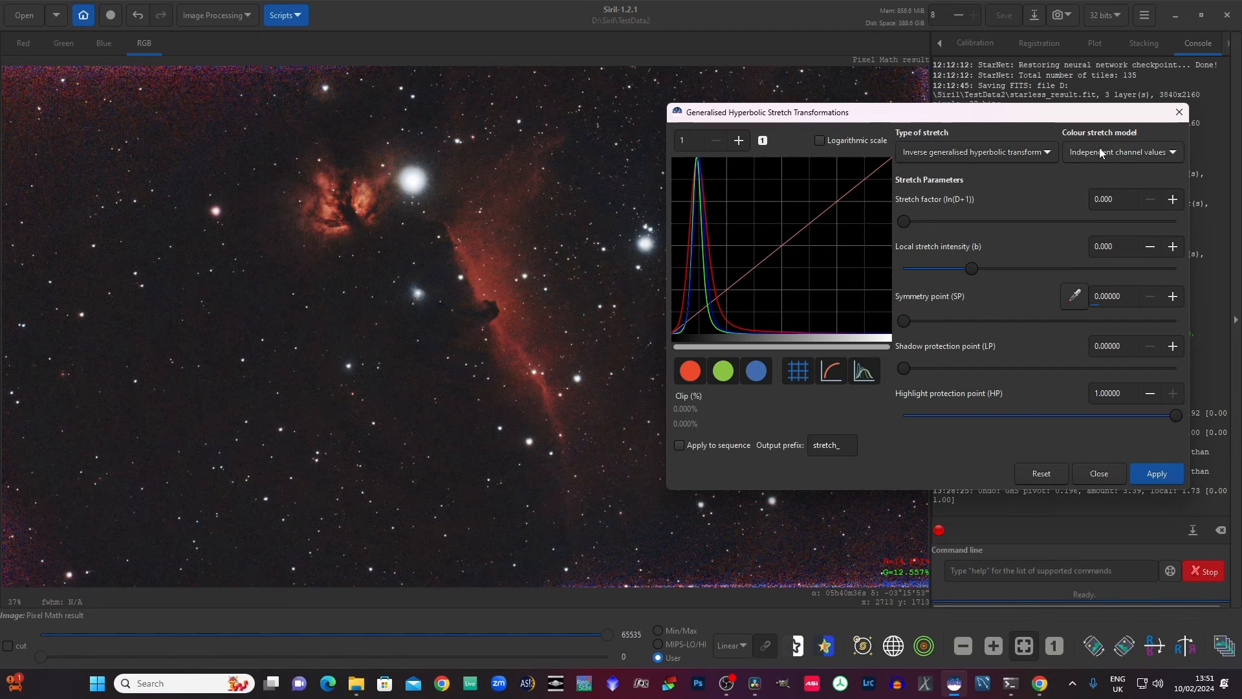
mouse_move(977, 345)
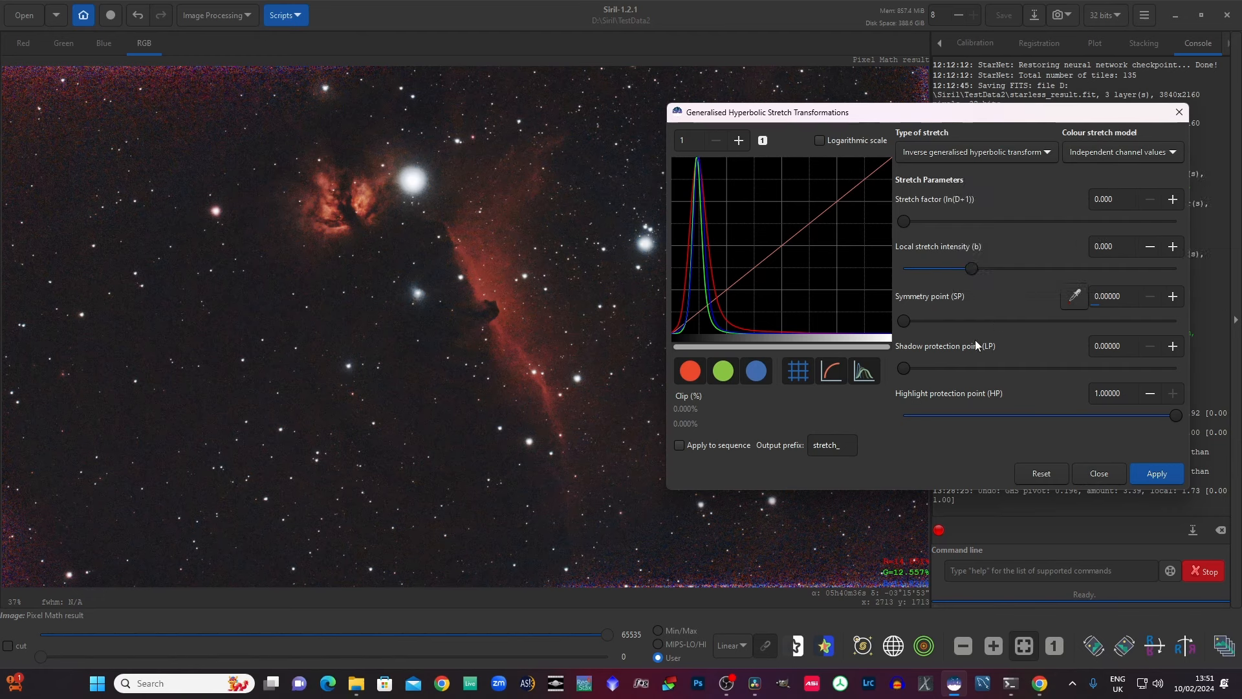
mouse_move(887, 428)
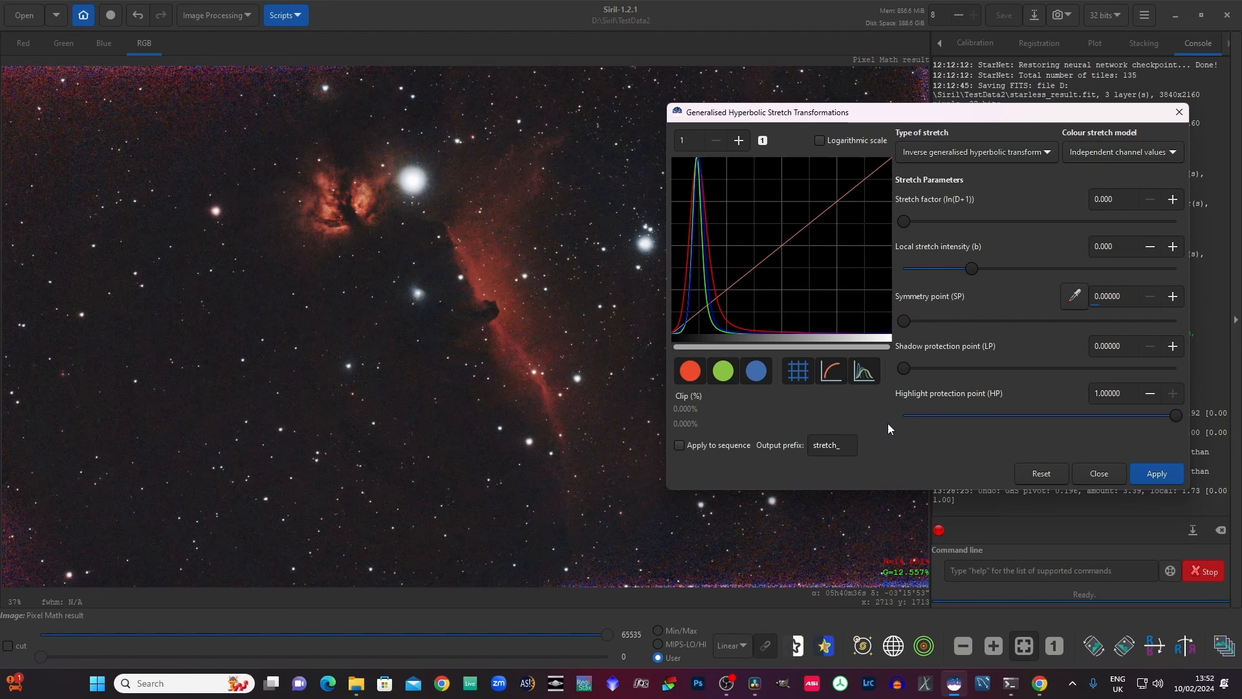
mouse_move(842, 420)
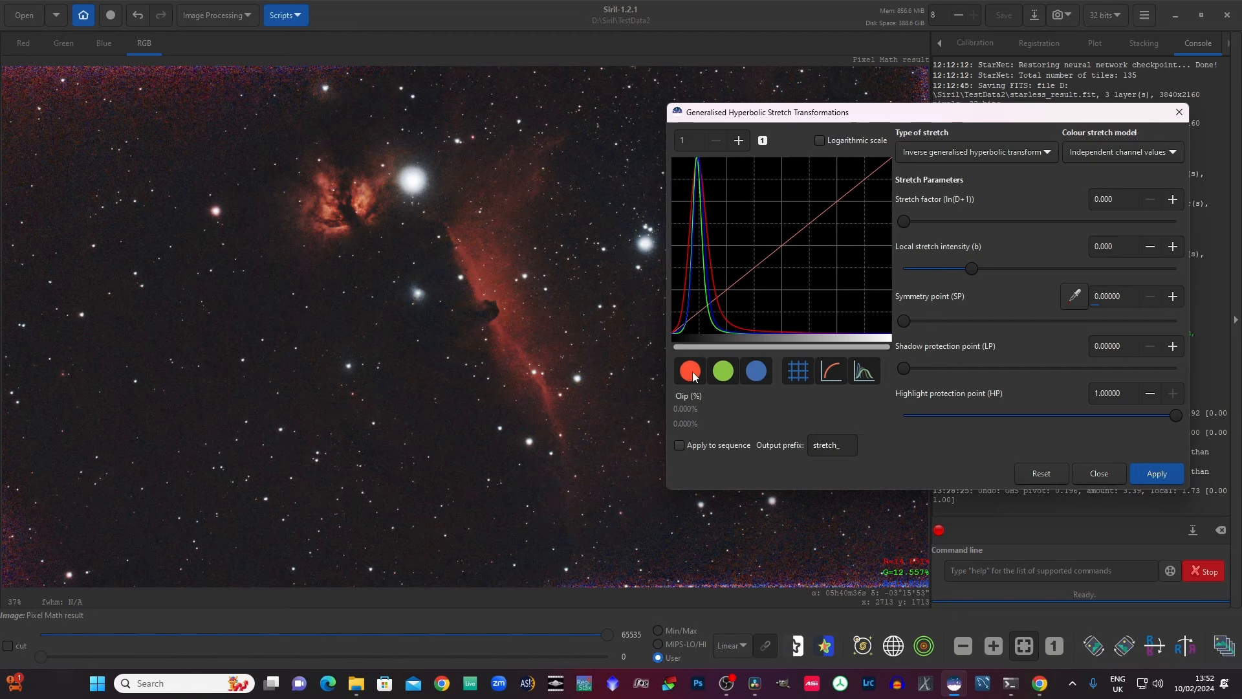
Step: Preview a green-only stretch at factor about 1.79, then switch to generalised hyperbolic and reset
click(689, 371)
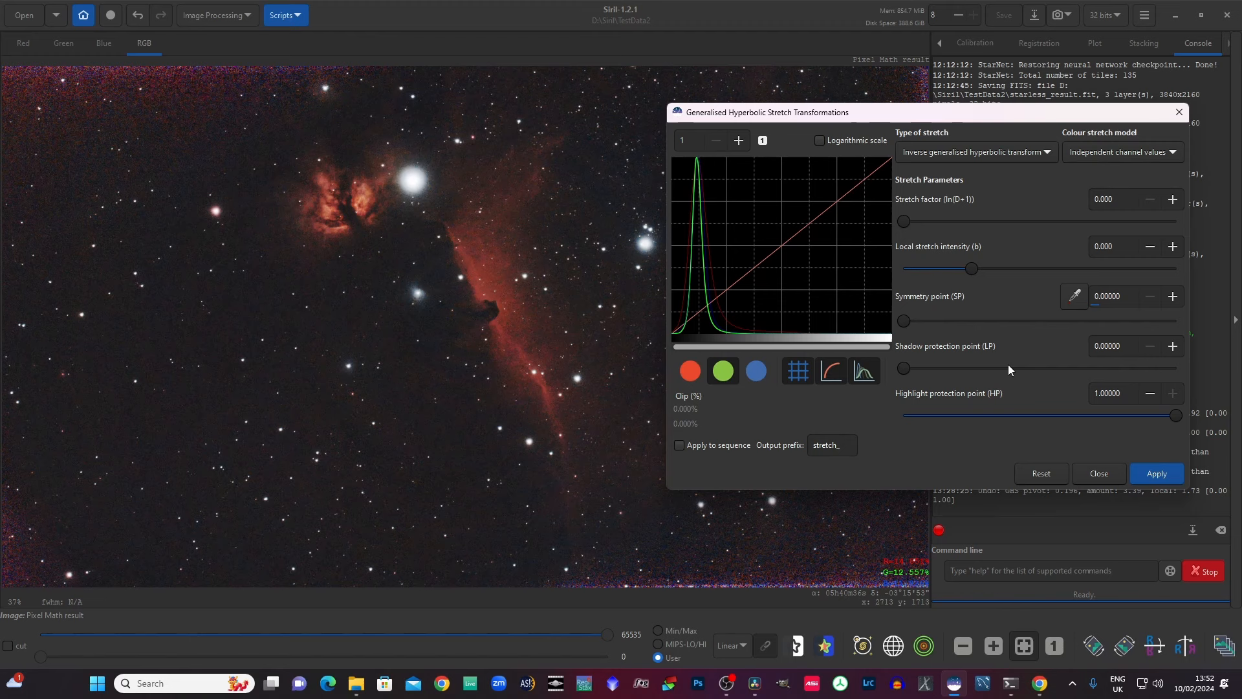
mouse_move(909, 222)
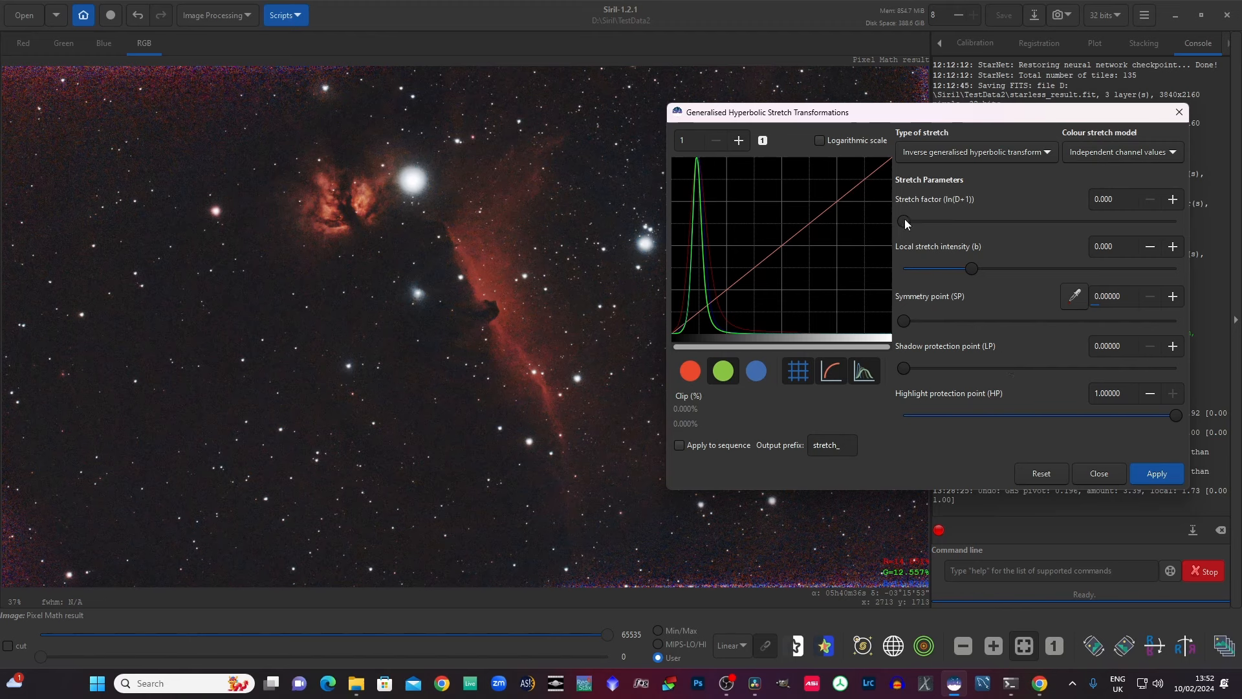
drag(903, 221, 951, 222)
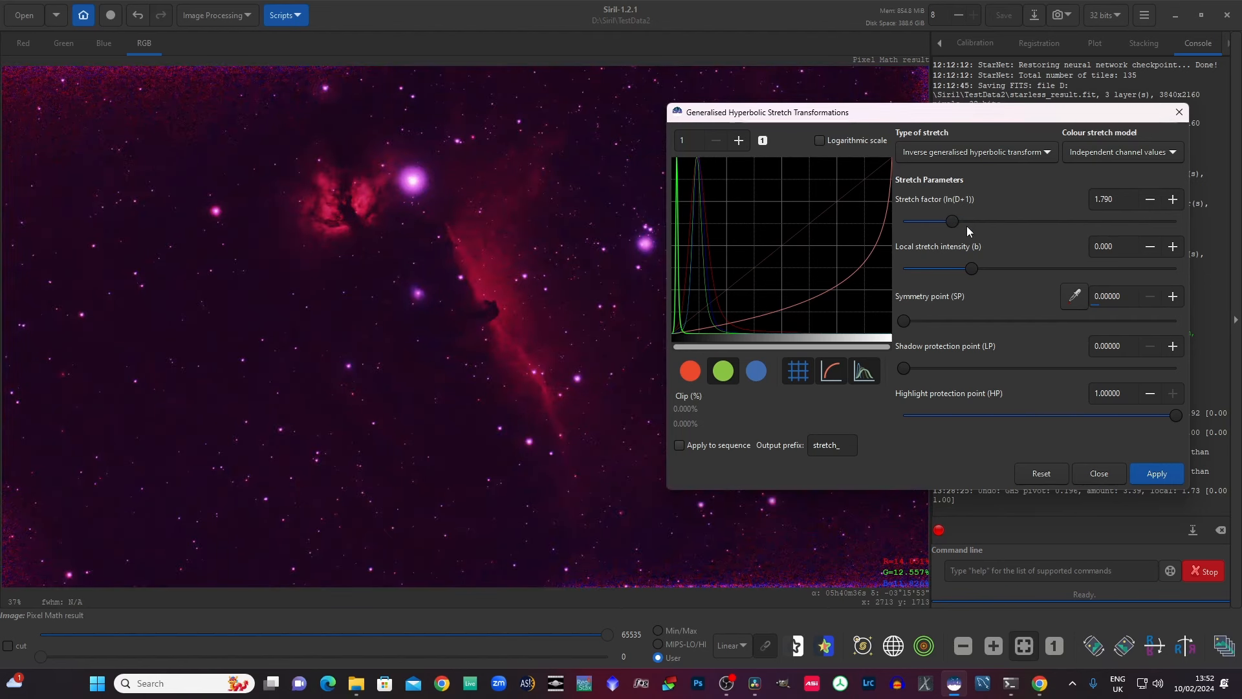
mouse_move(572, 289)
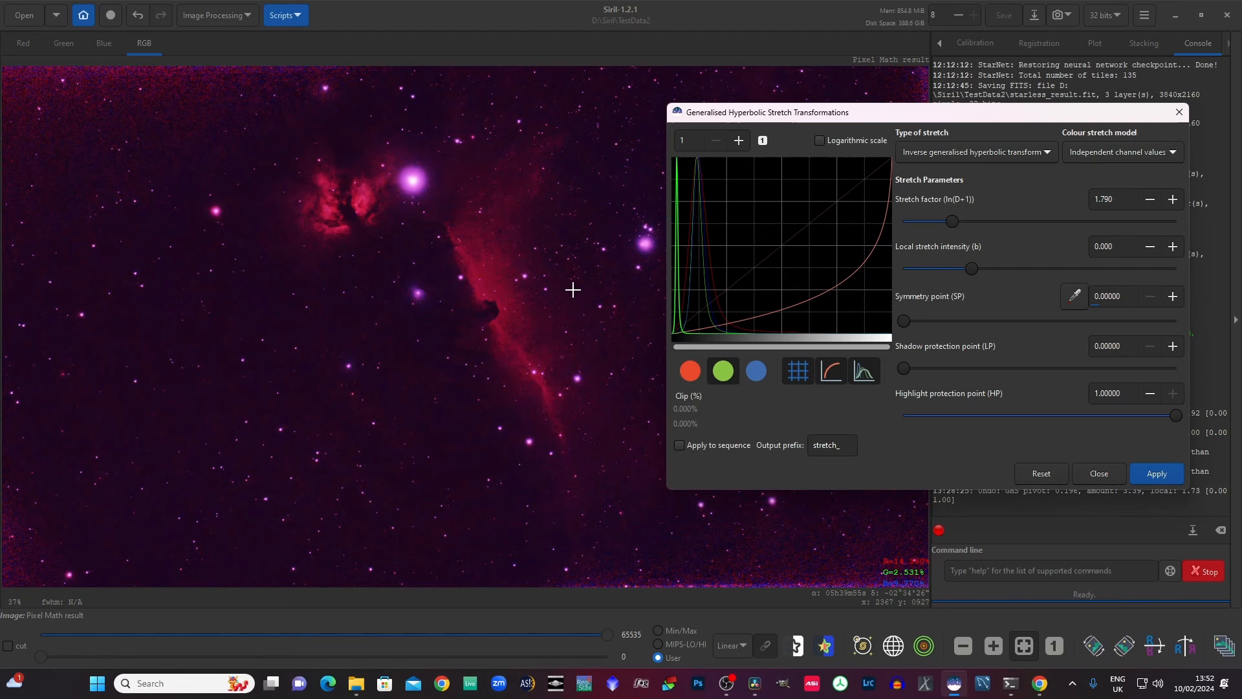
click(975, 152)
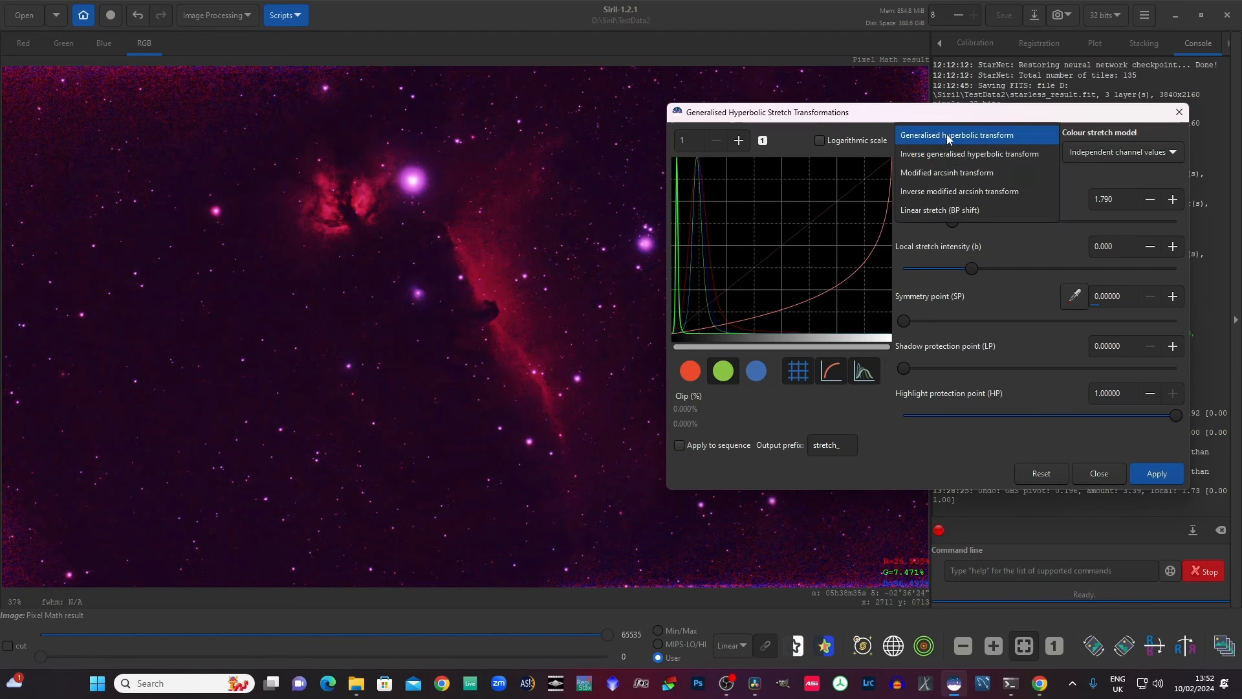
click(957, 135)
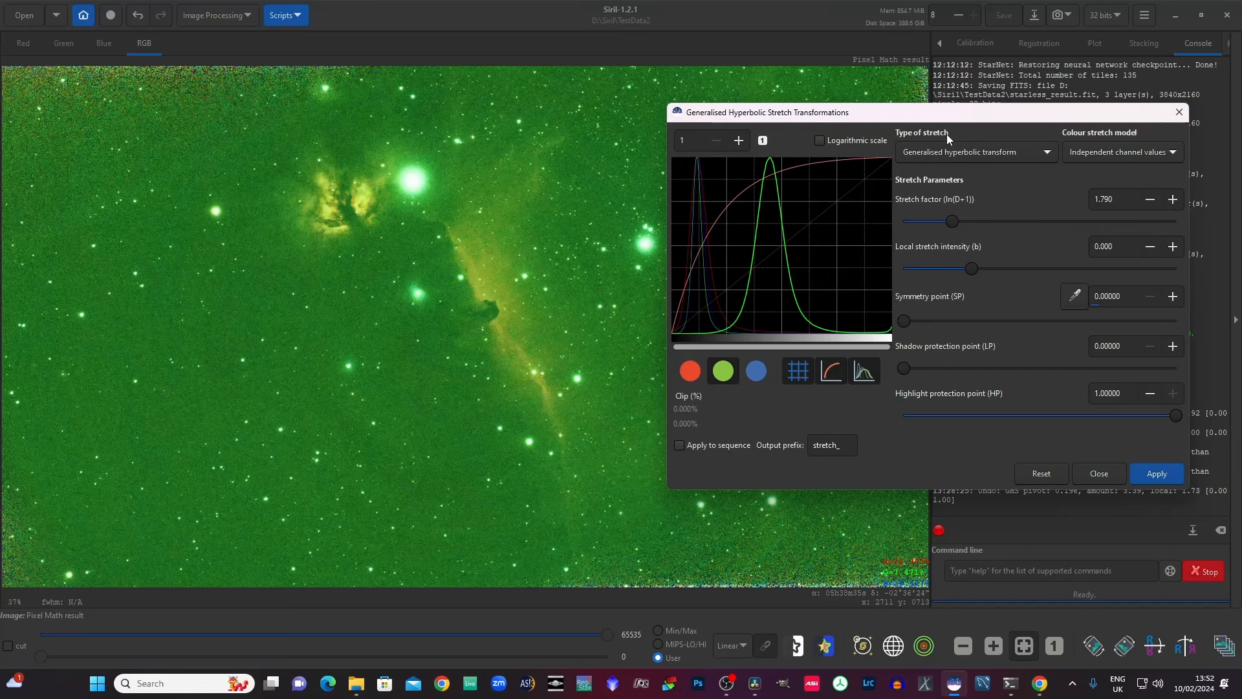
mouse_move(1056, 472)
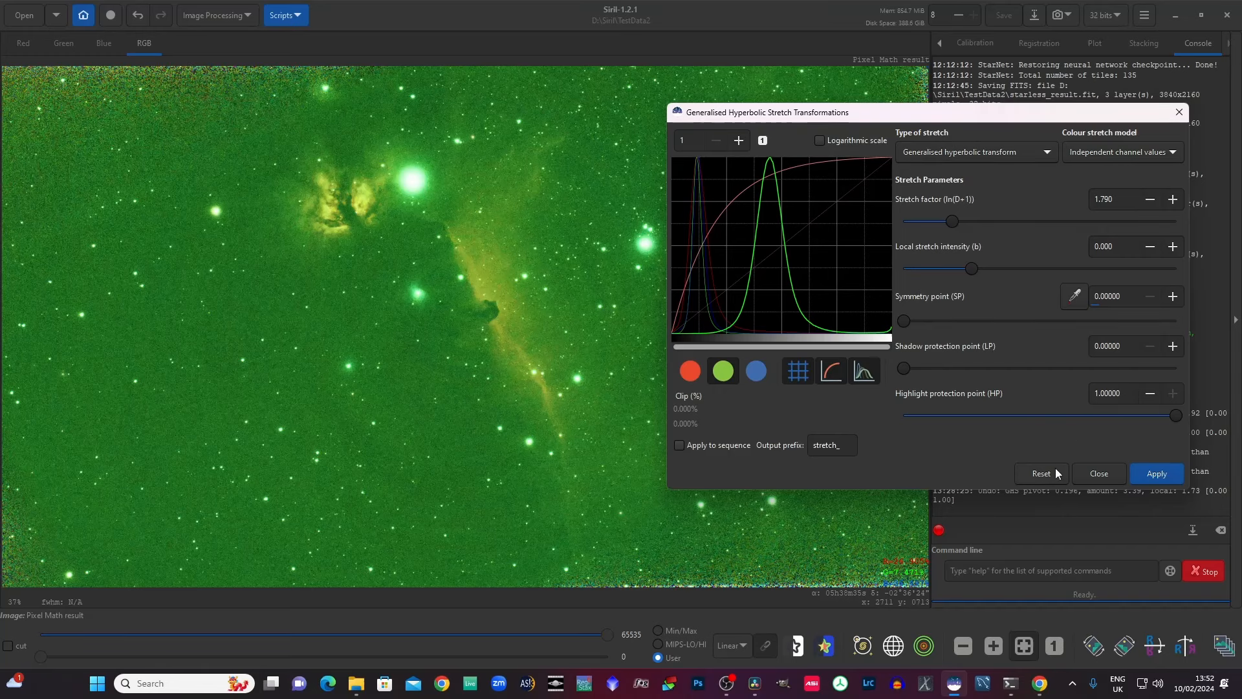
click(1041, 473)
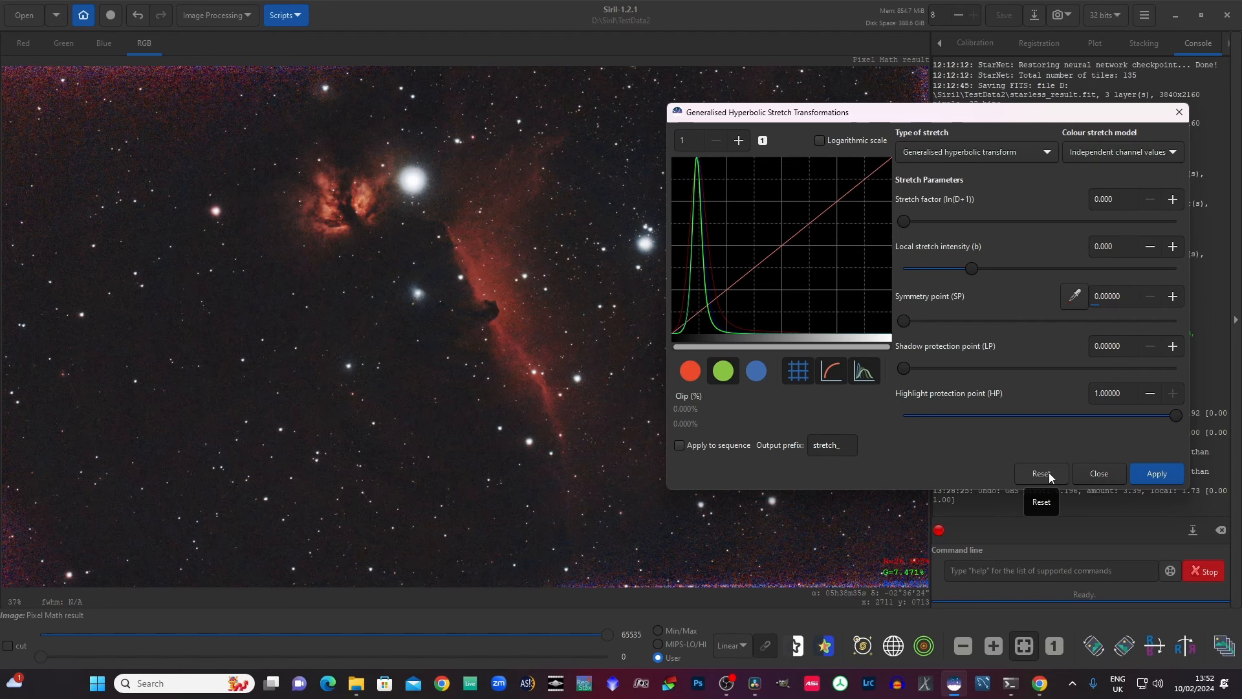
mouse_move(780, 394)
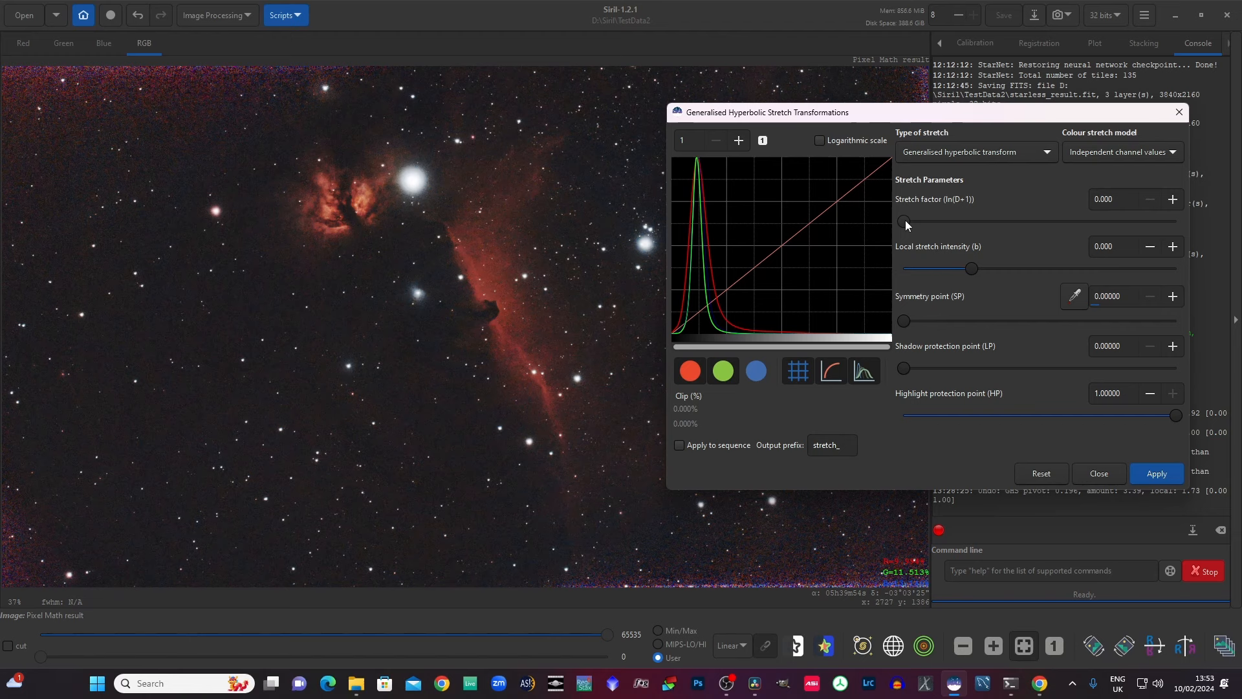
Step: Set the blue-only stretch's symmetry point to about 0.339 and local intensity to 1.205
drag(906, 221, 919, 221)
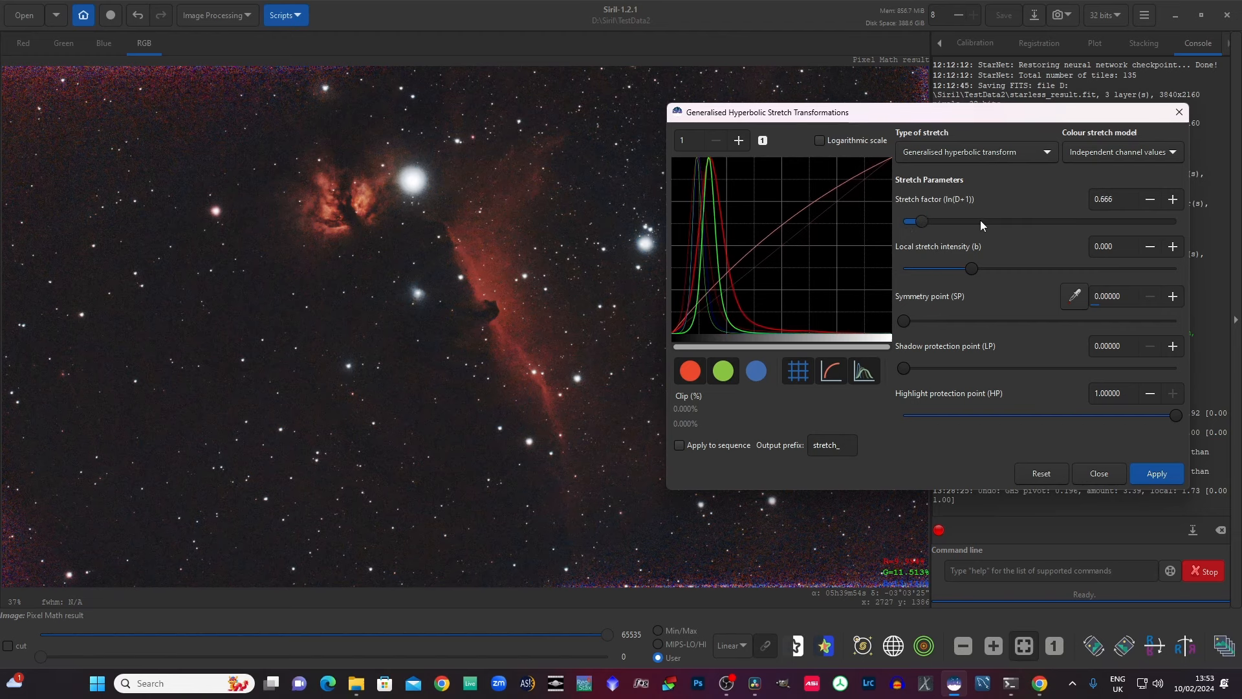
drag(917, 222, 921, 221)
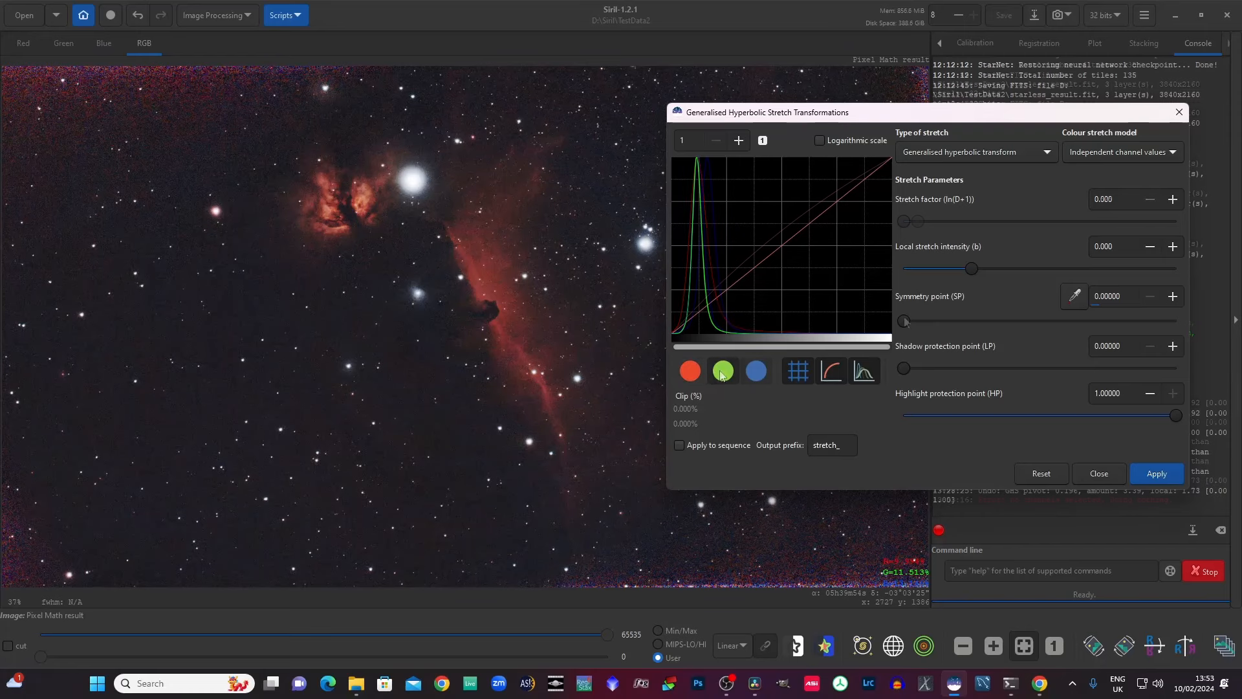
drag(903, 320, 995, 321)
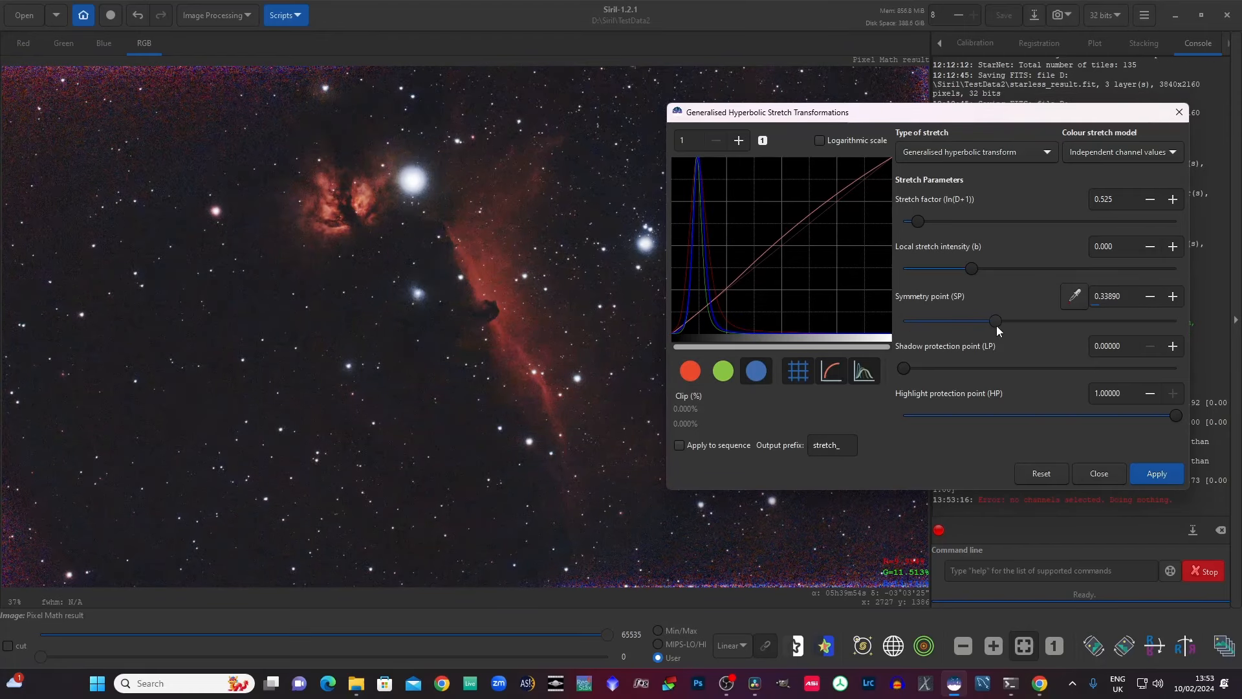
drag(968, 268, 995, 268)
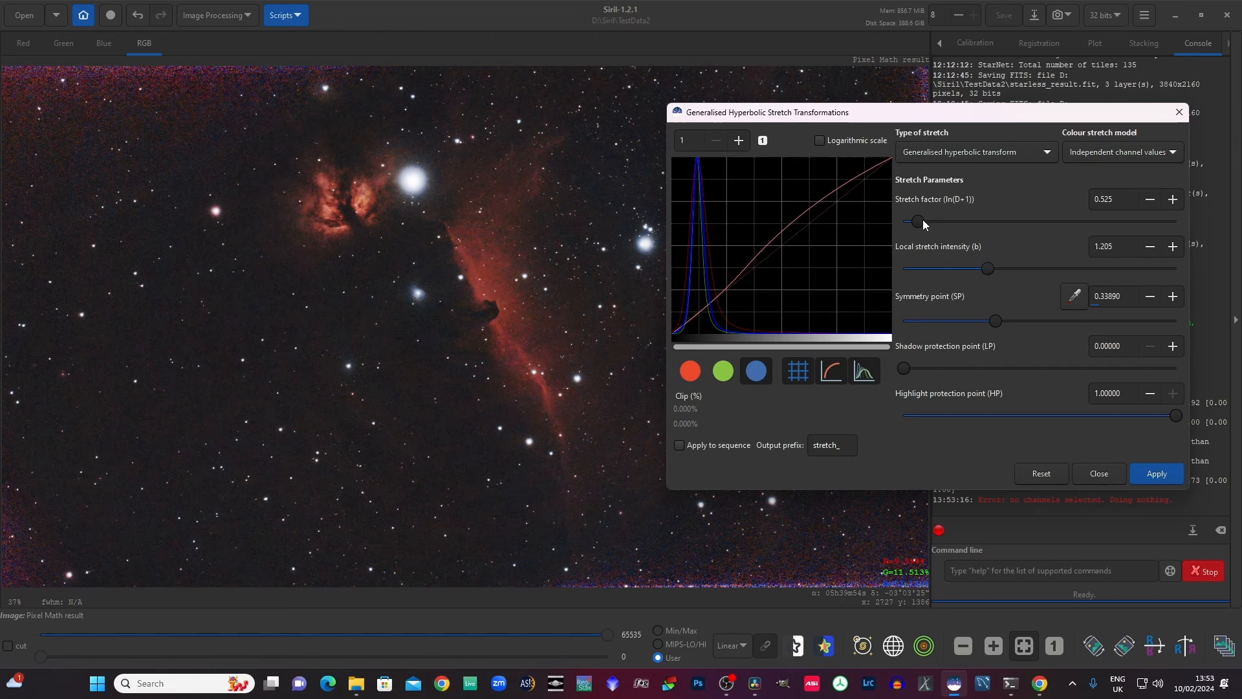
Step: Raise stretch factor to 1.074, tune symmetry to 0.274, then re-enable all channels and reset
drag(911, 221, 933, 222)
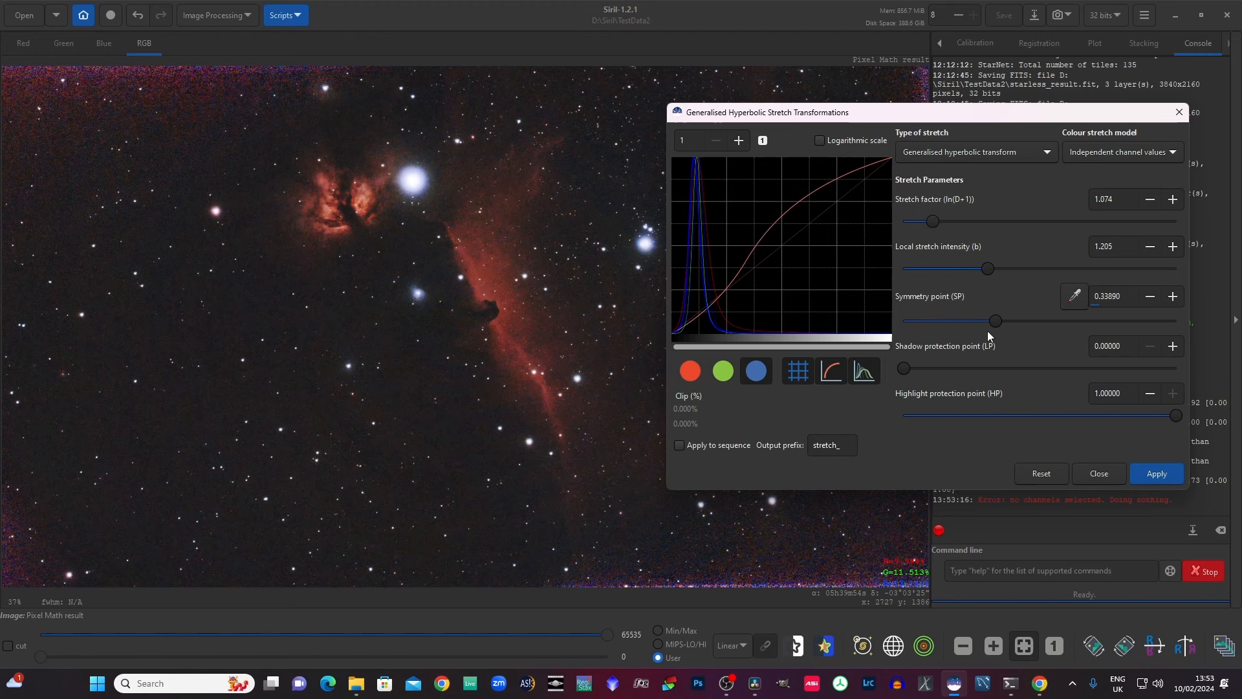
drag(996, 321, 953, 321)
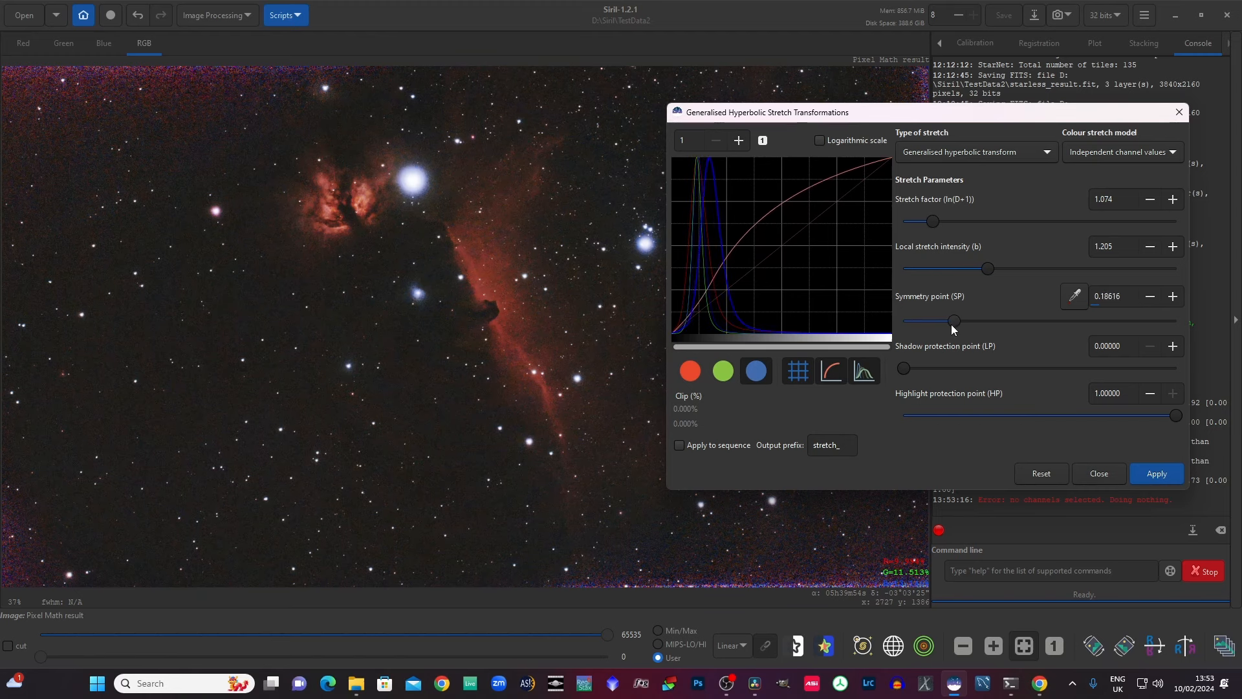
drag(953, 321, 959, 321)
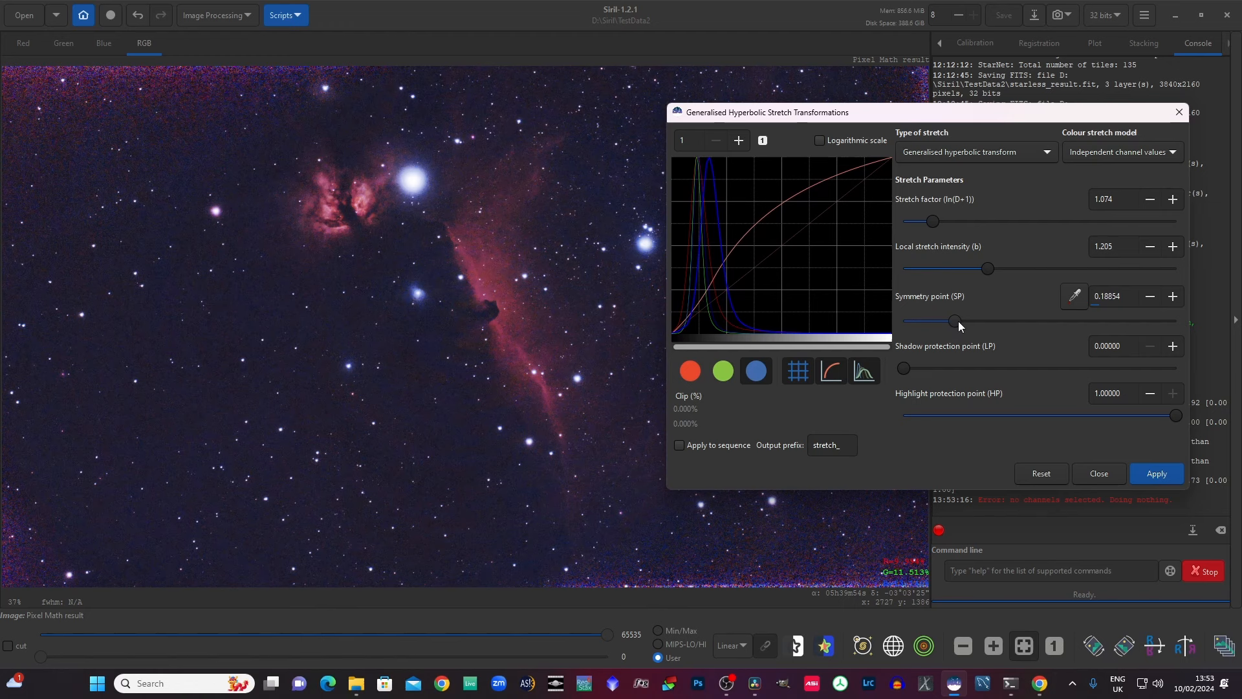
drag(955, 321, 975, 320)
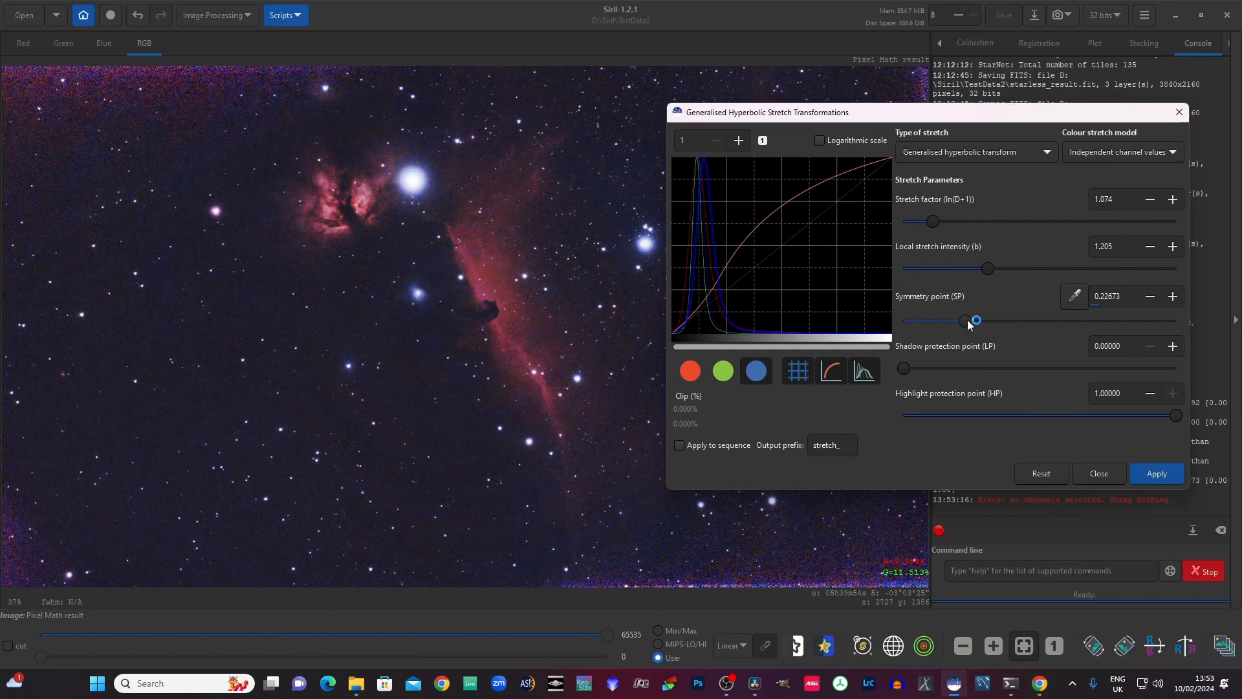
drag(974, 319, 977, 319)
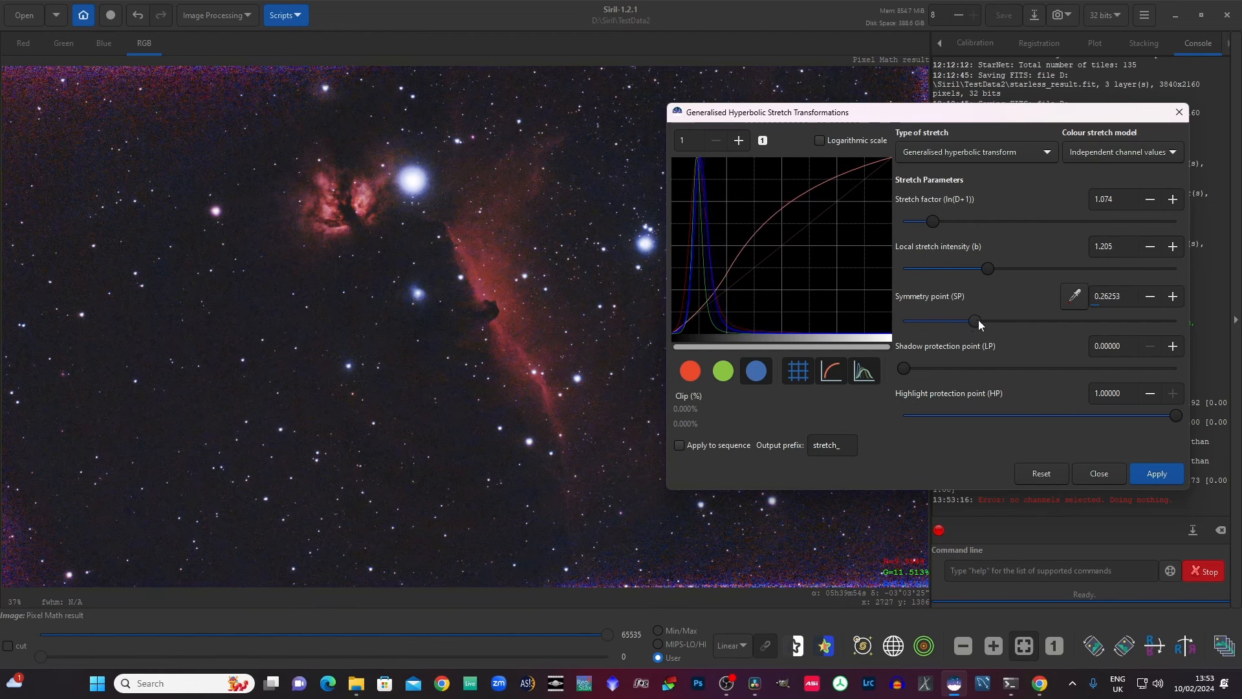
drag(973, 321, 978, 321)
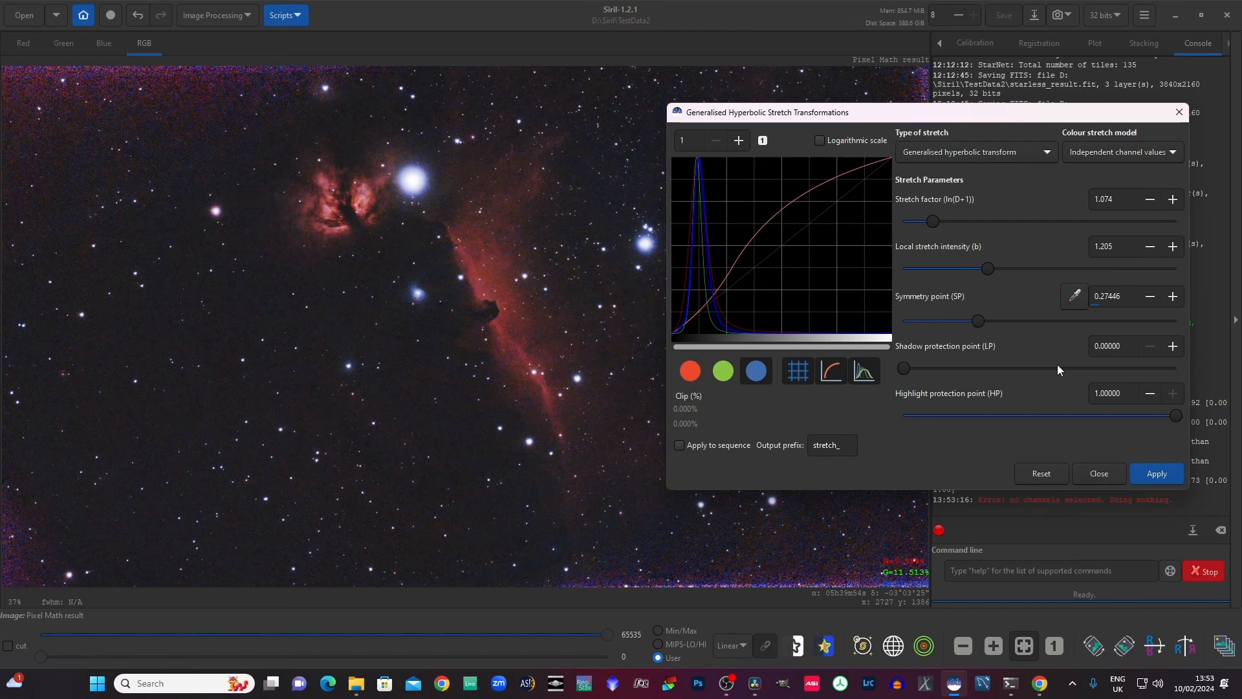
click(688, 371)
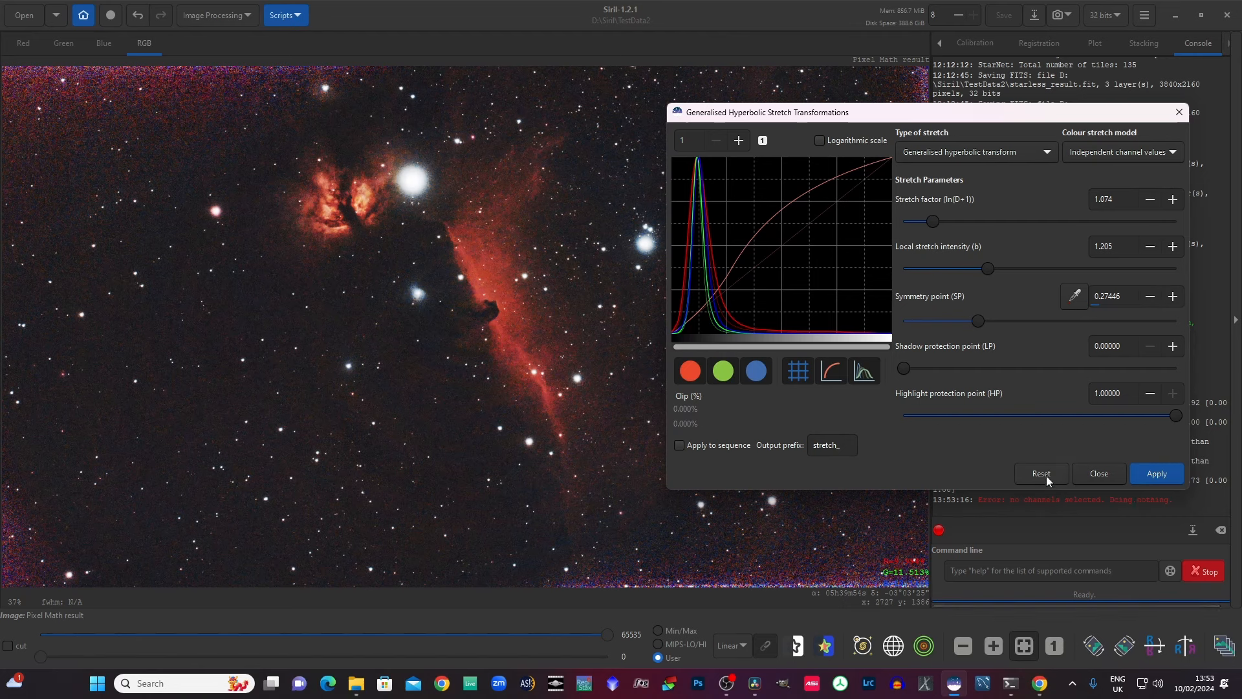
click(1040, 473)
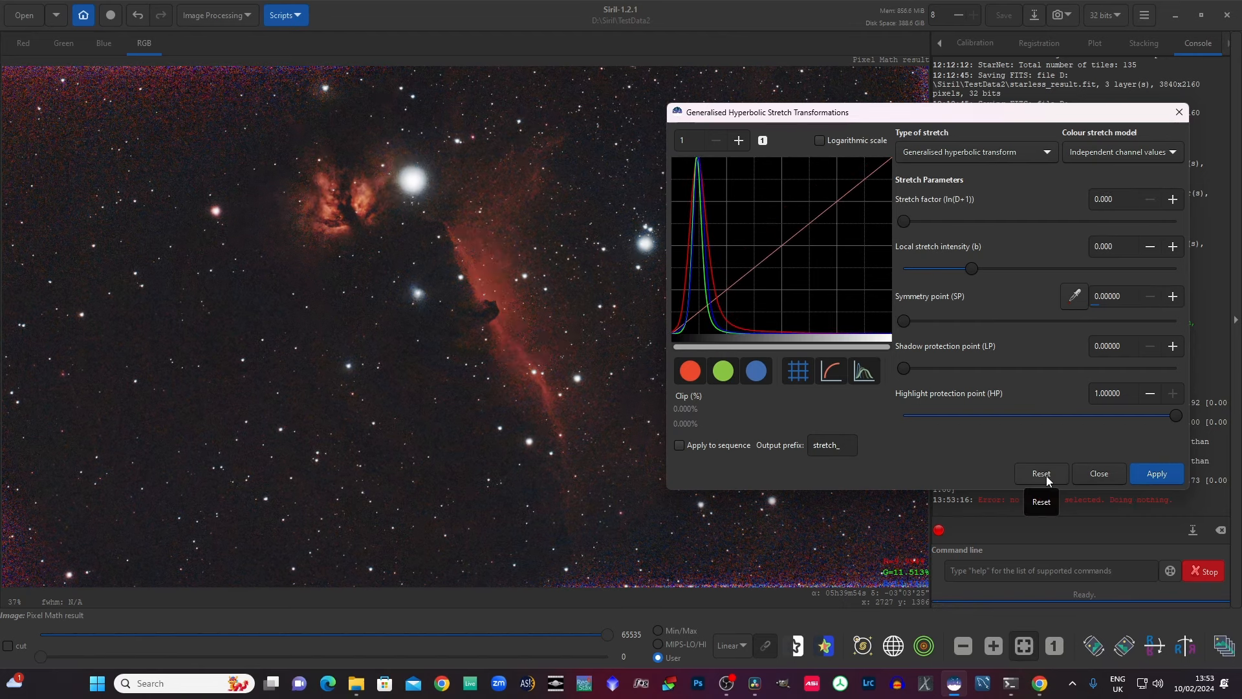